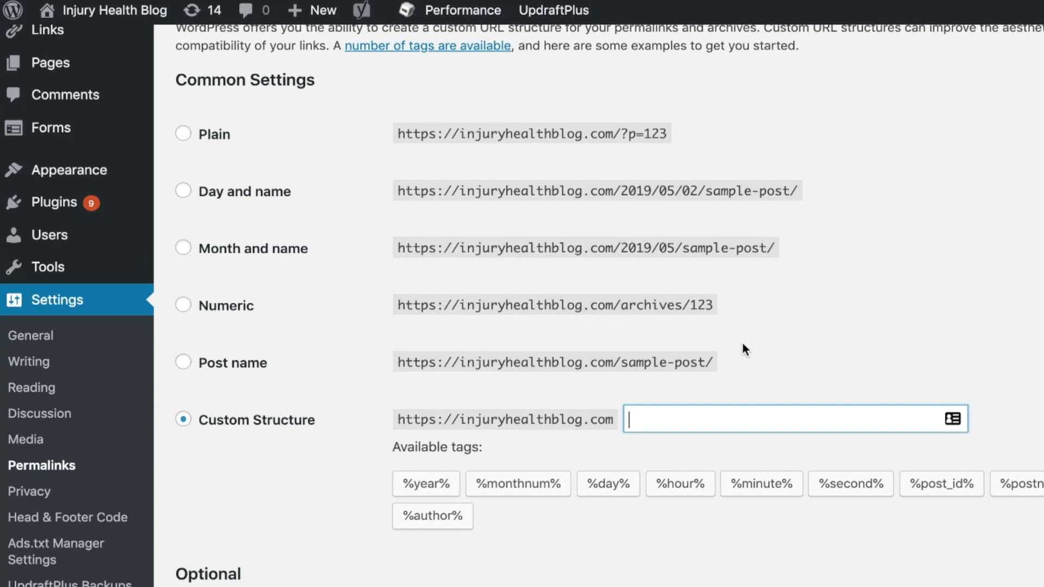
# - Install Custom Permalinks from the plugin search results and activate it
pyautogui.scroll(3)
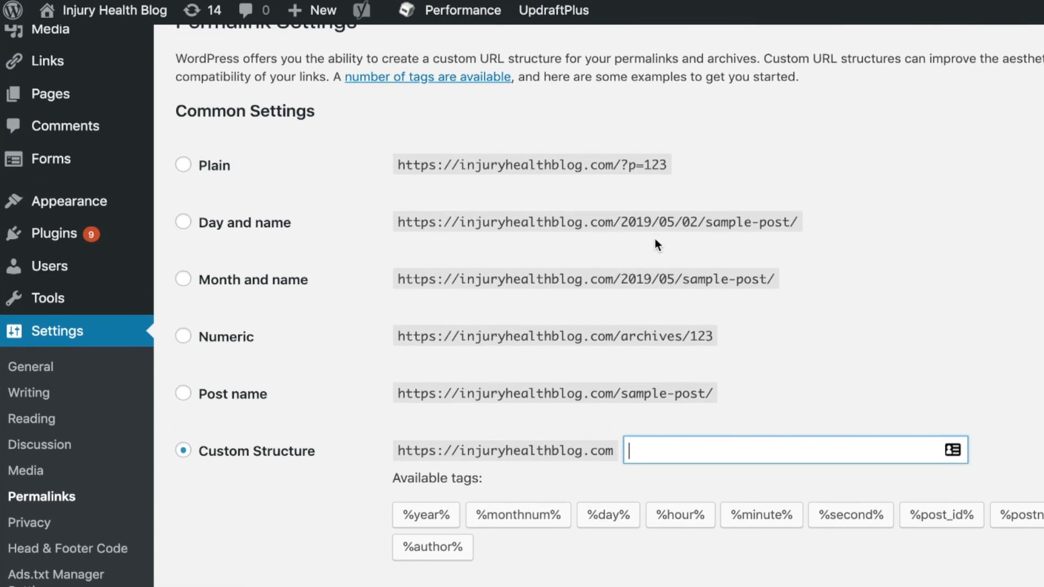
pyautogui.moveTo(476, 252)
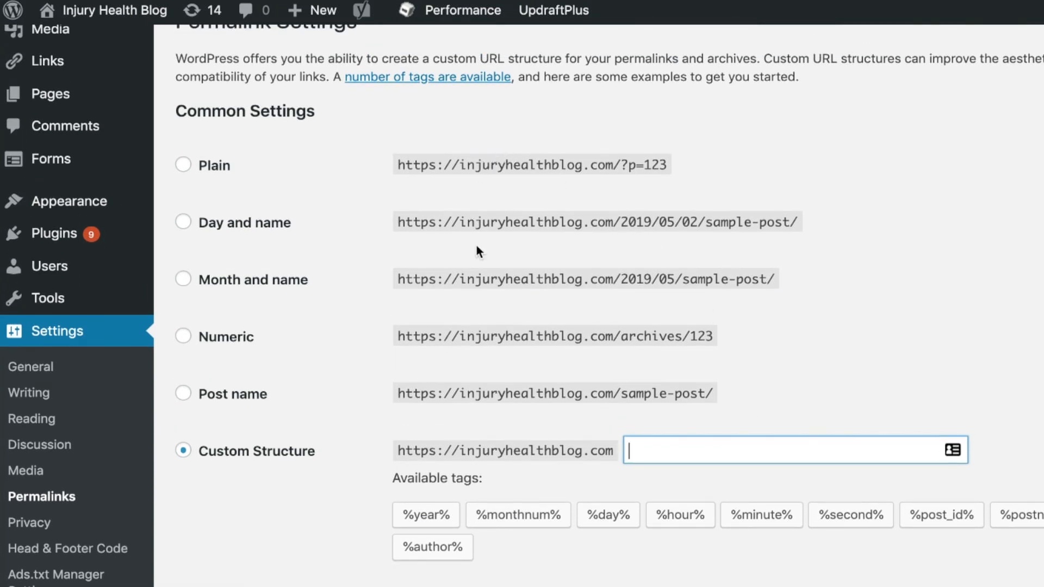
pyautogui.scroll(-3)
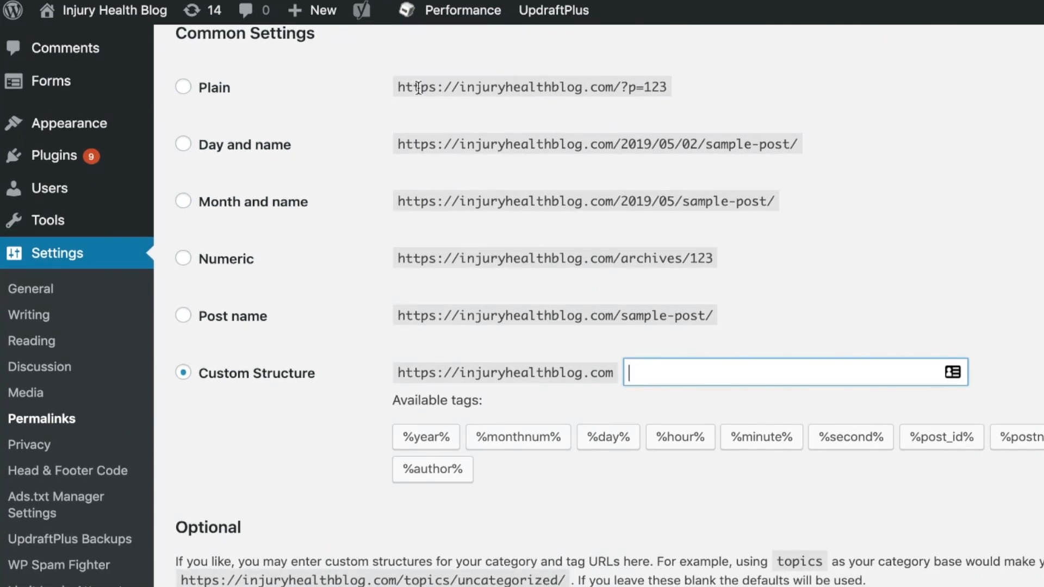
pyautogui.moveTo(519, 80)
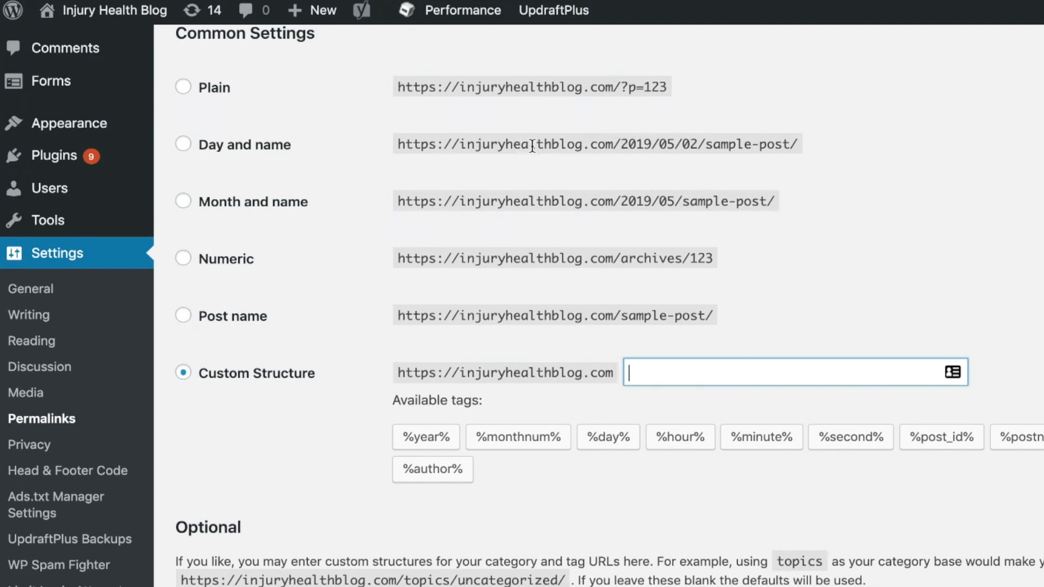
pyautogui.moveTo(640, 185)
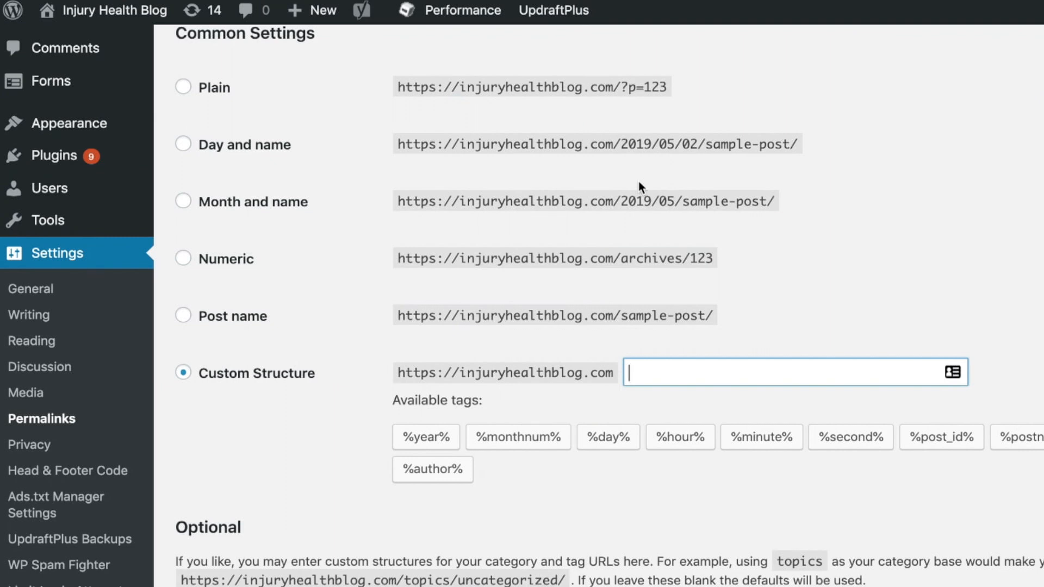
pyautogui.moveTo(671, 145)
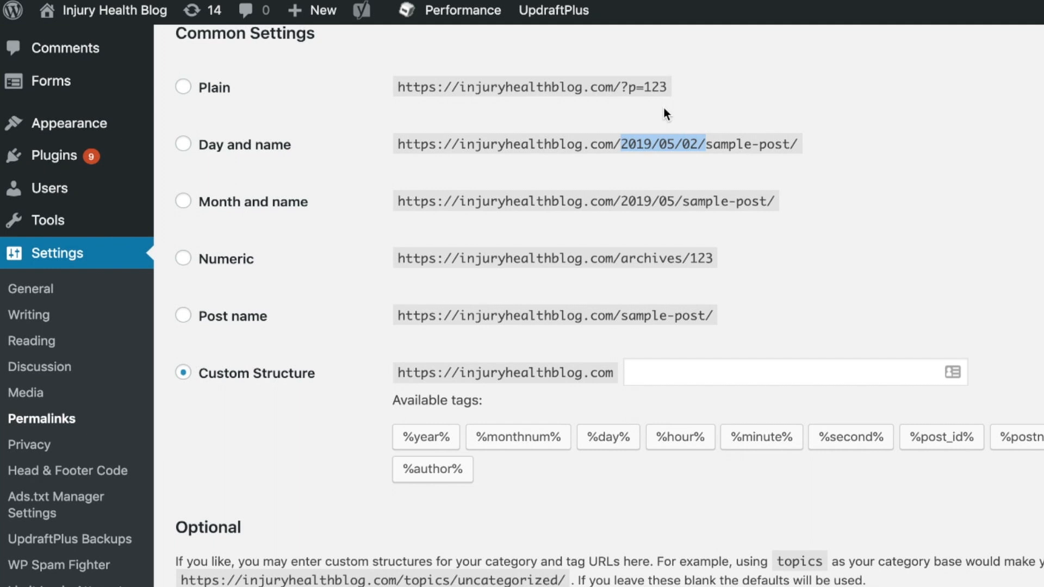
pyautogui.moveTo(652, 224)
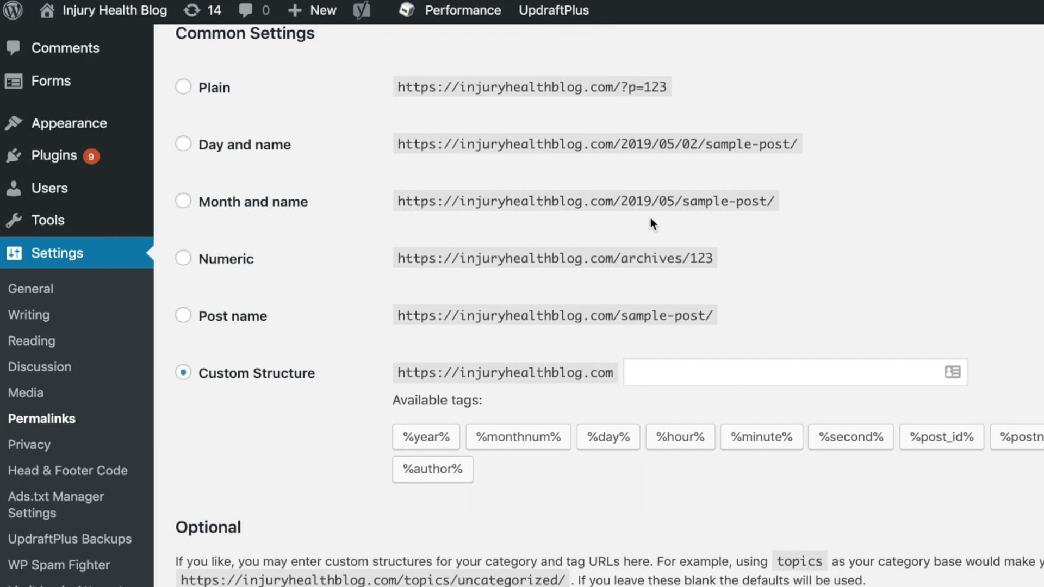
pyautogui.scroll(3)
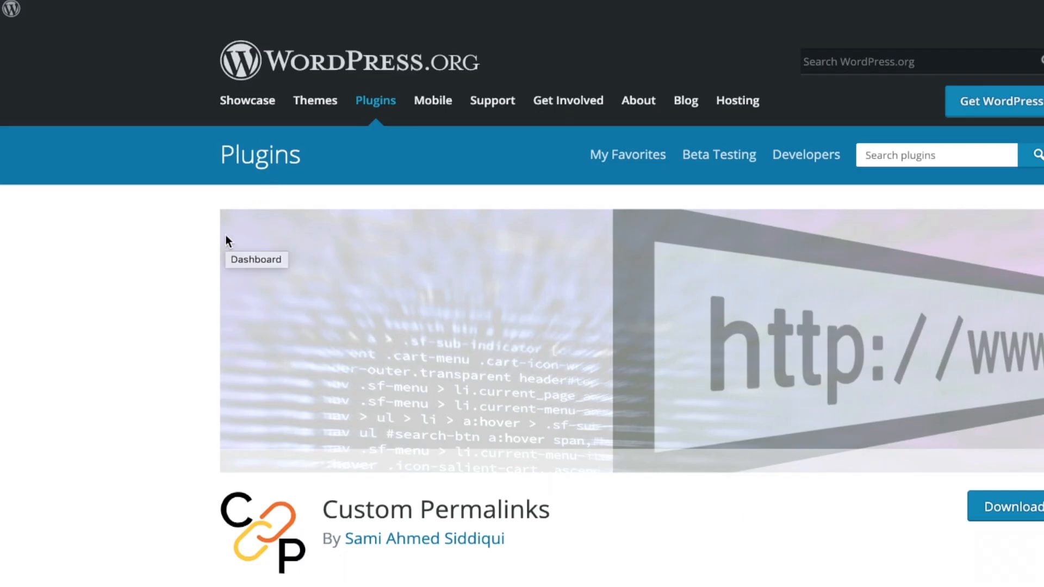
pyautogui.scroll(-3)
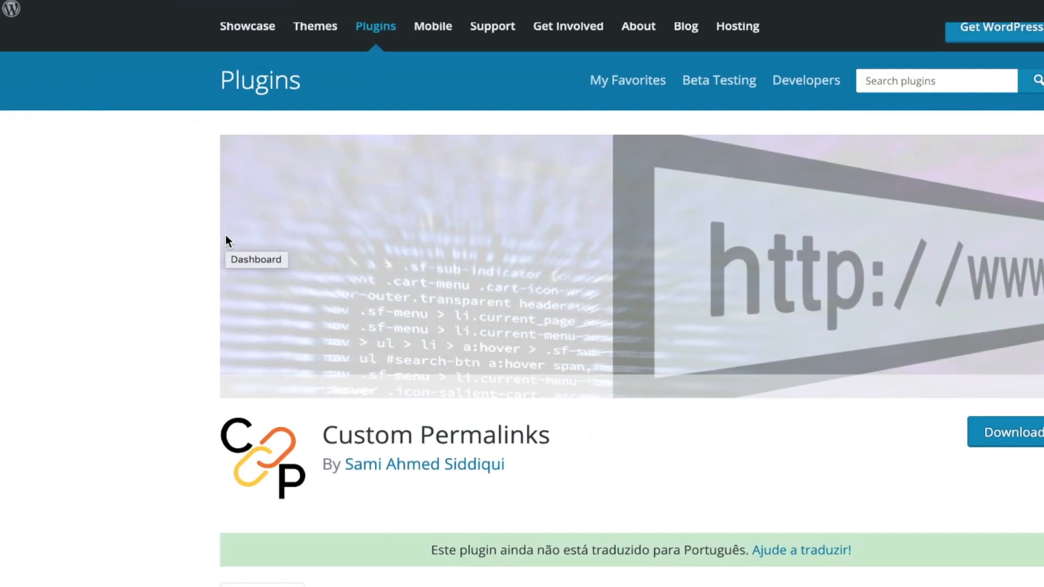
pyautogui.scroll(-3)
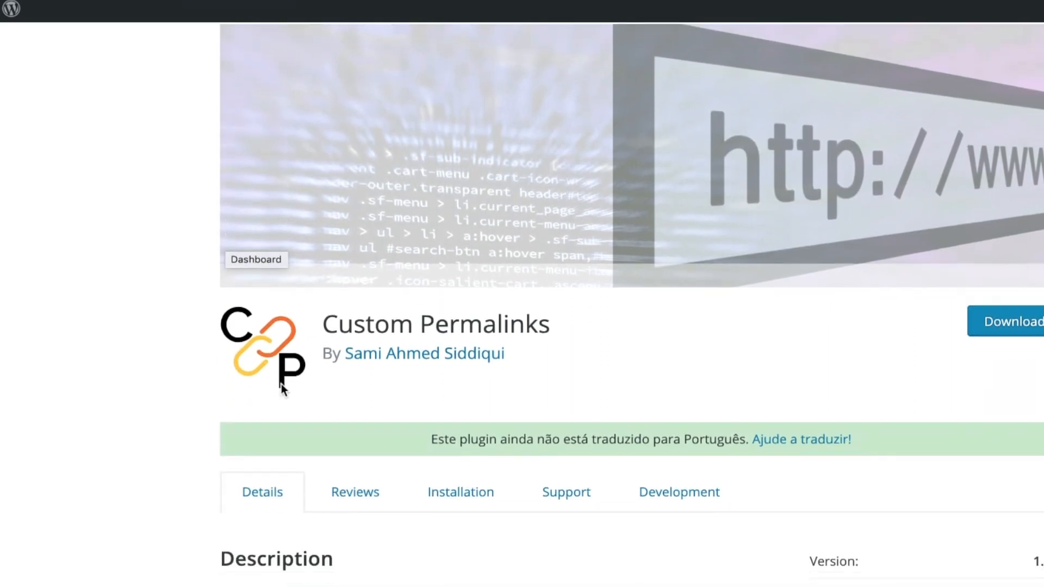
pyautogui.moveTo(322, 327)
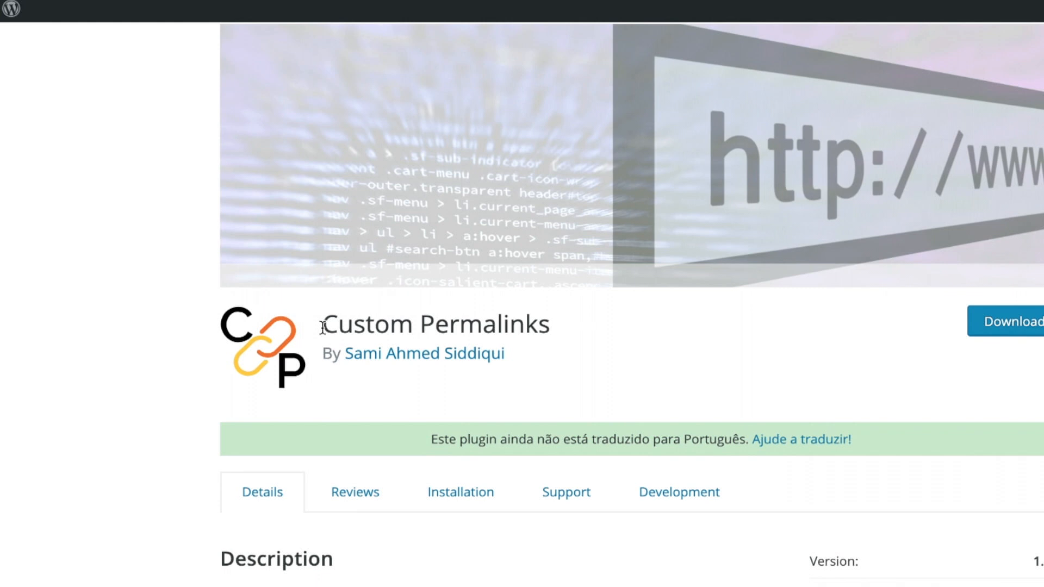
pyautogui.moveTo(330, 275)
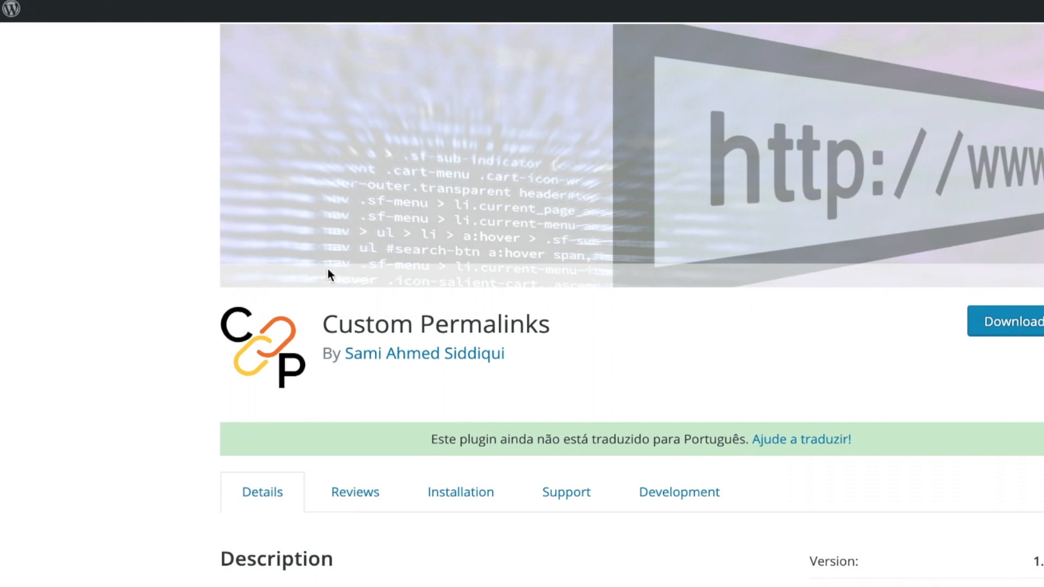
pyautogui.moveTo(316, 293)
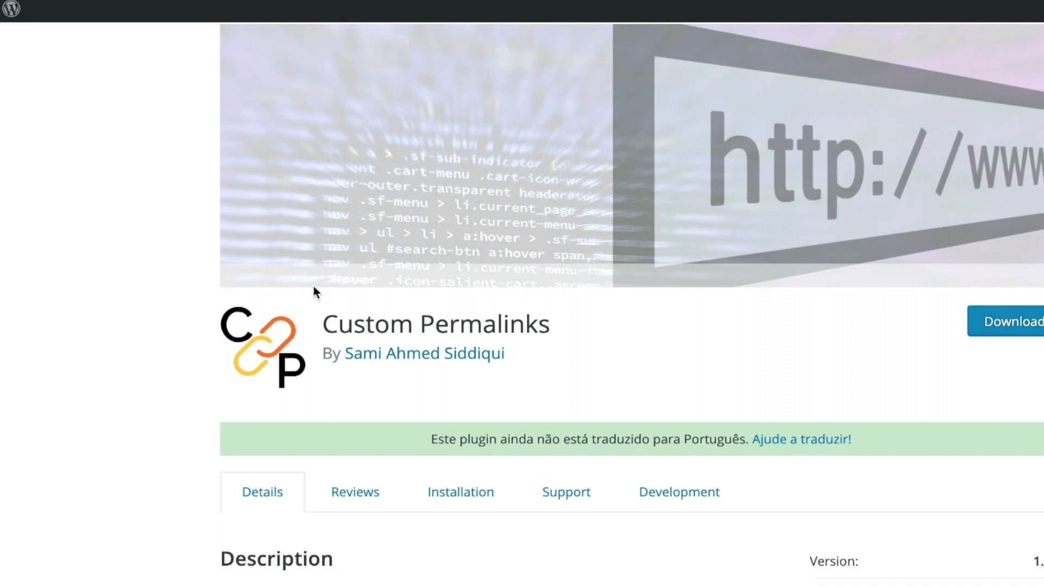
pyautogui.scroll(3)
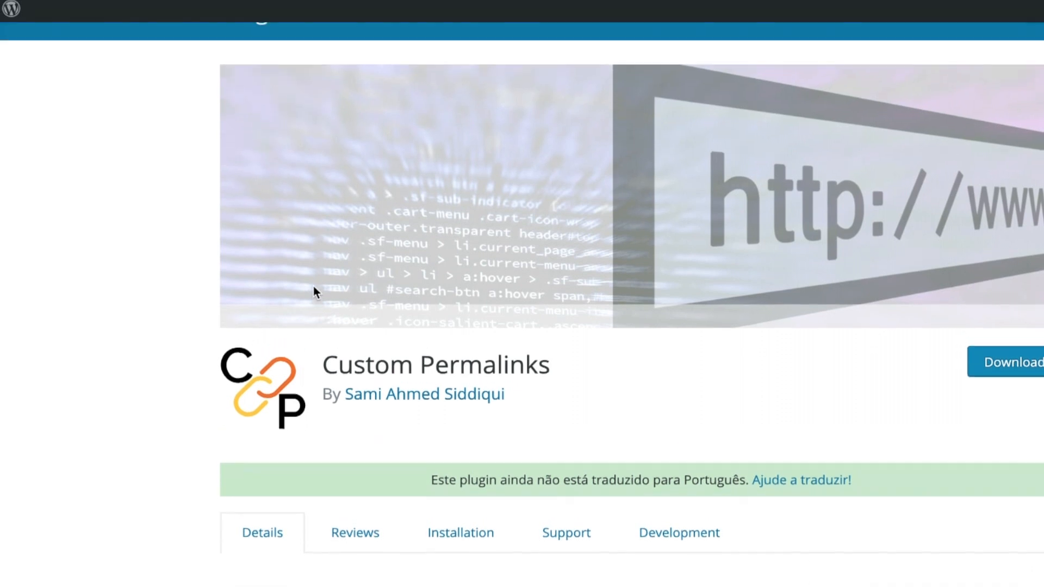
pyautogui.scroll(3)
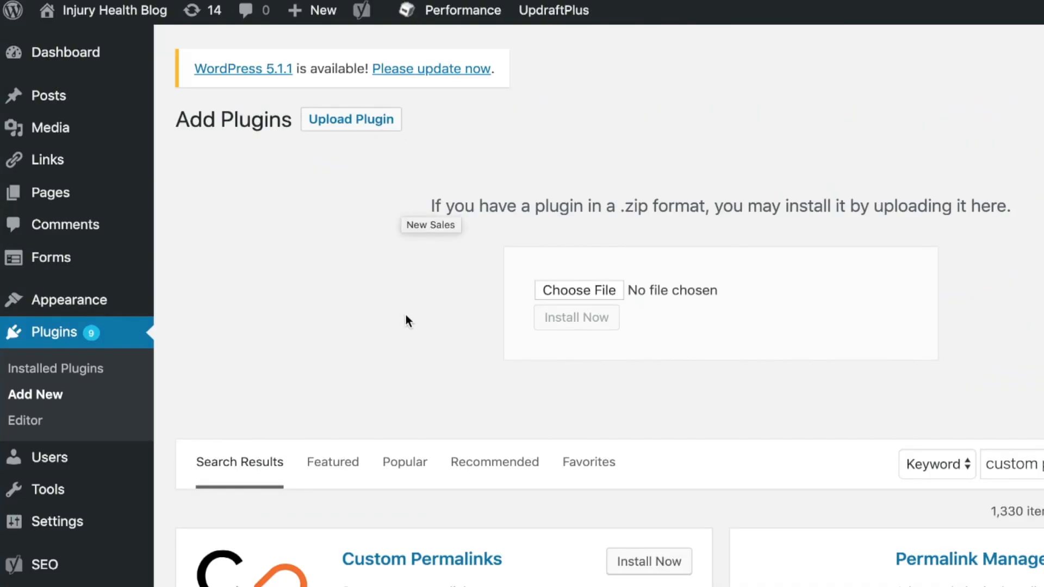
pyautogui.scroll(-3)
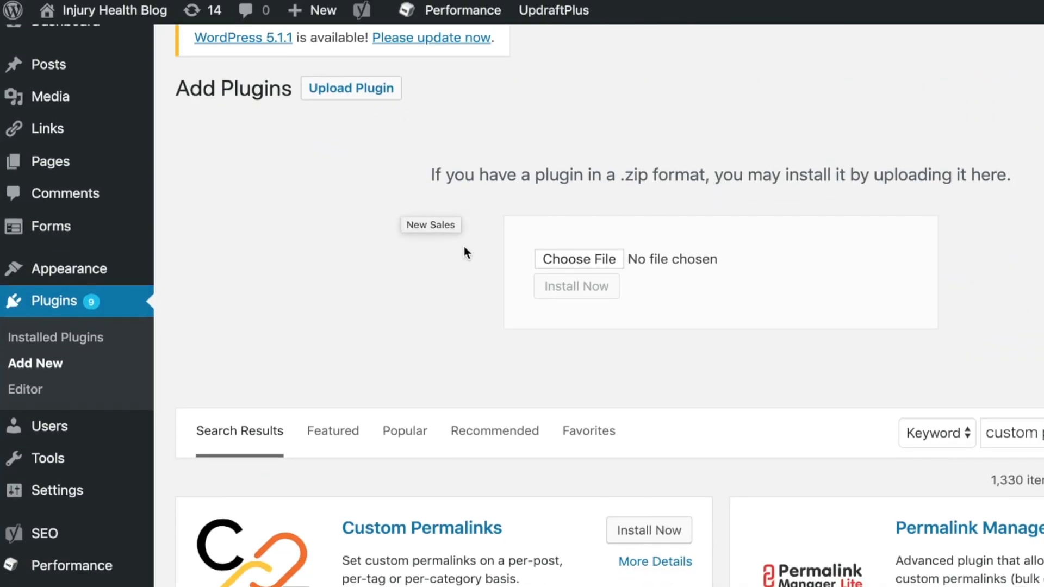
pyautogui.moveTo(526, 293)
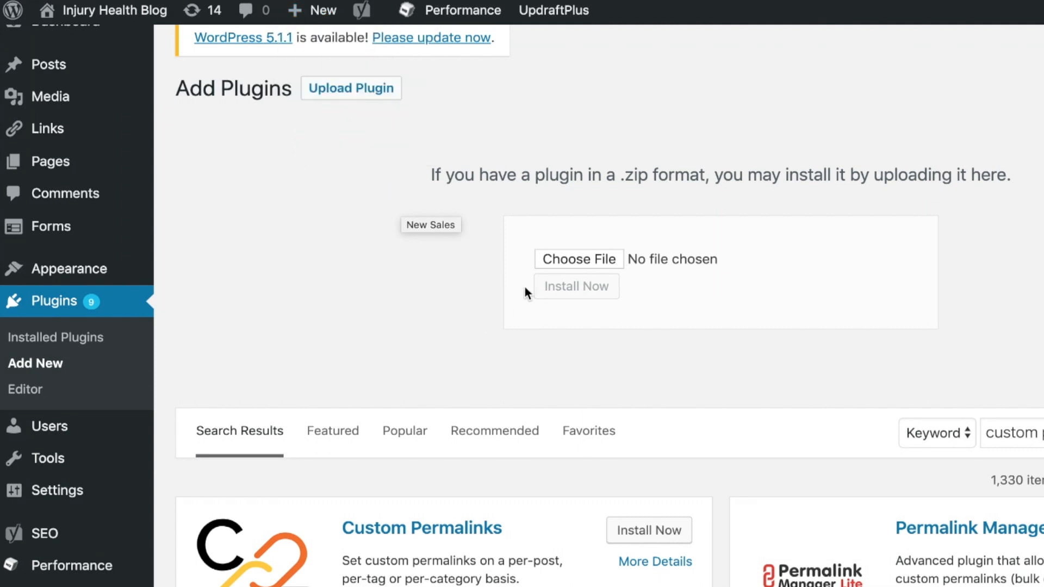
pyautogui.scroll(-3)
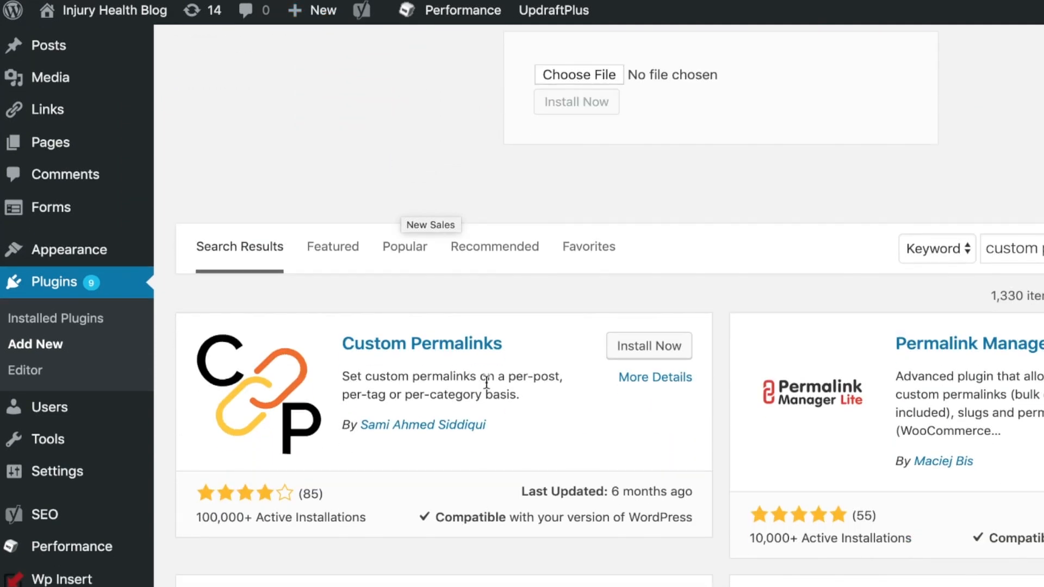
pyautogui.click(646, 346)
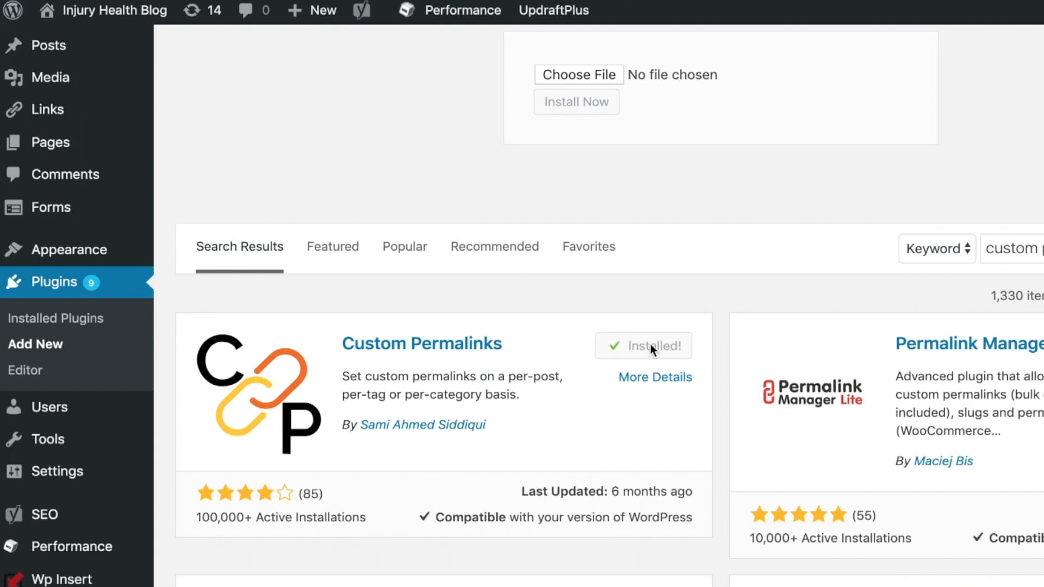
pyautogui.click(642, 345)
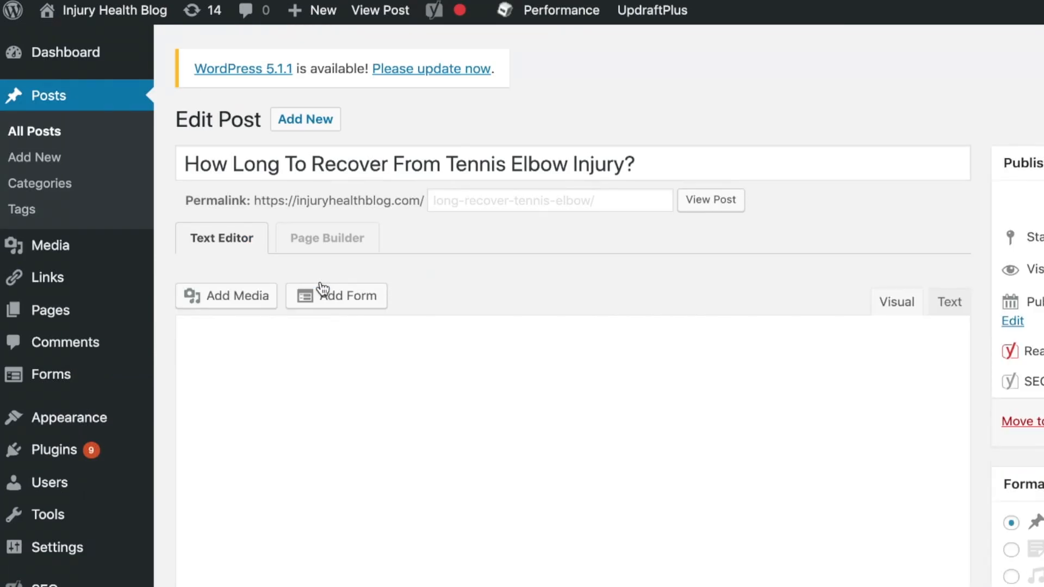
# - Replace the tennis elbow post's permalink slug with make-it-whatever-I-want/
pyautogui.click(896, 301)
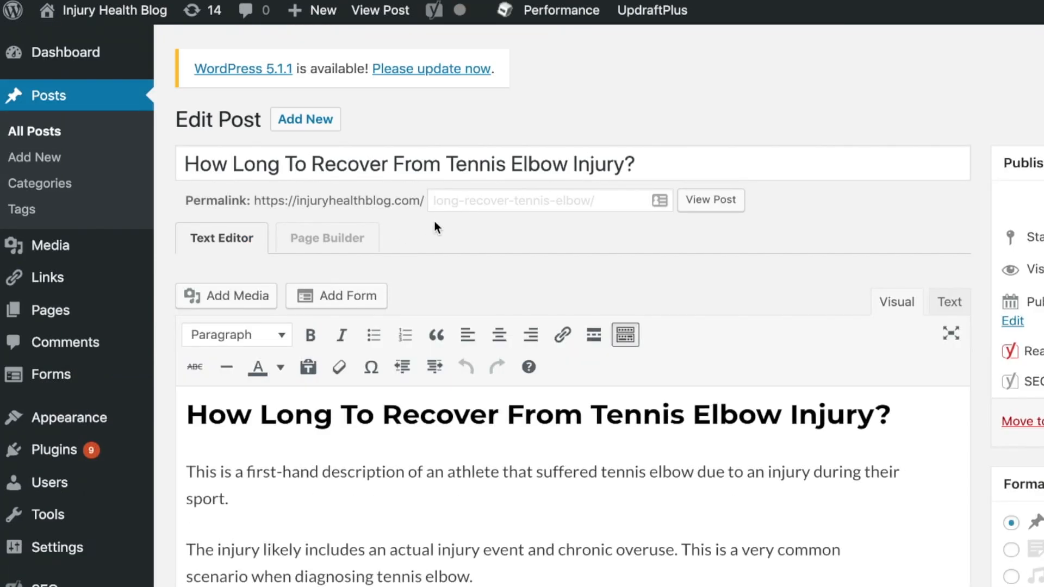
pyautogui.click(549, 200)
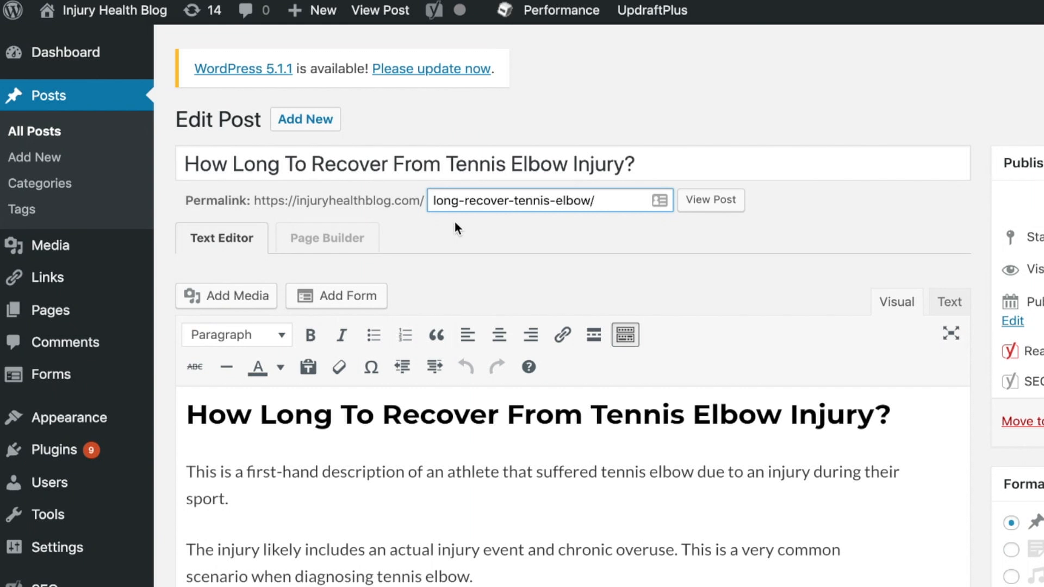
pyautogui.click(439, 200)
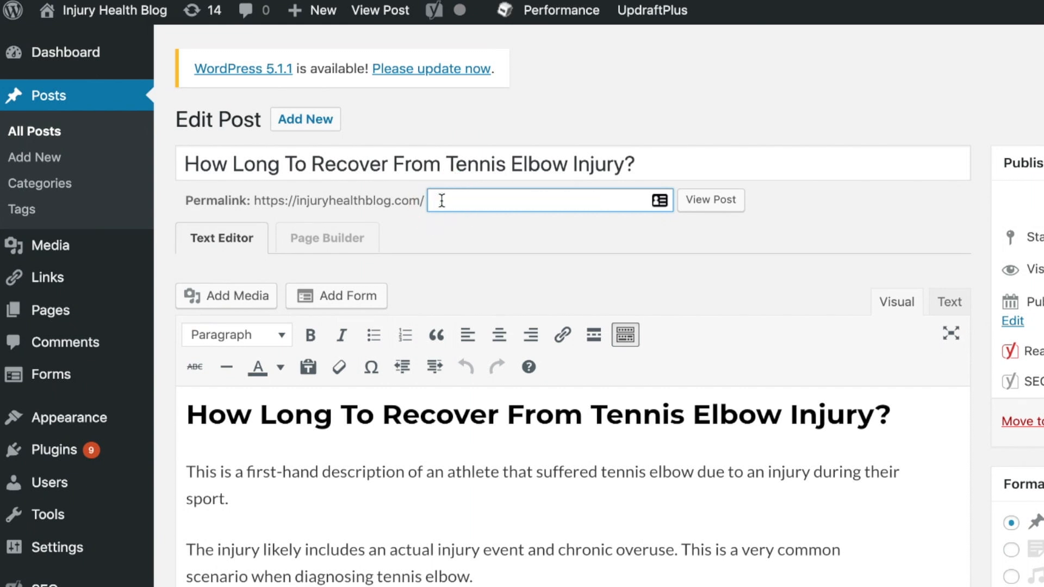
pyautogui.write('make-it')
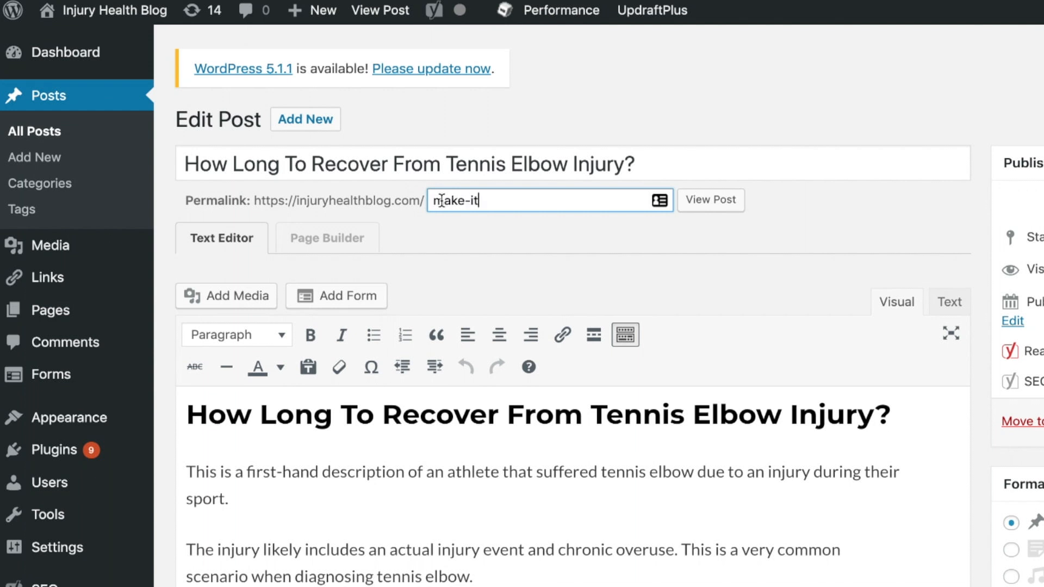
pyautogui.write('whatever-l')
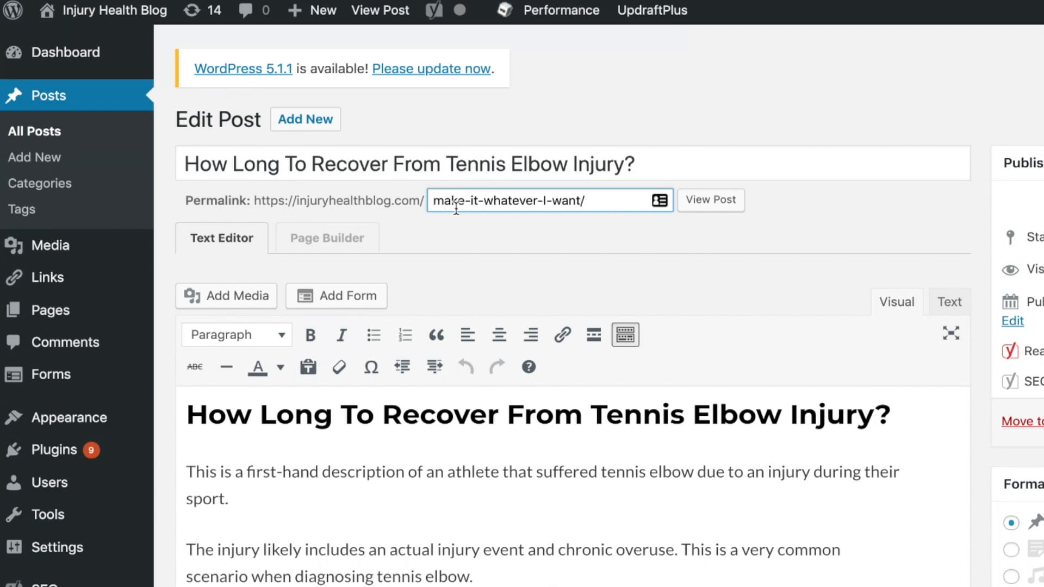
pyautogui.moveTo(452, 200)
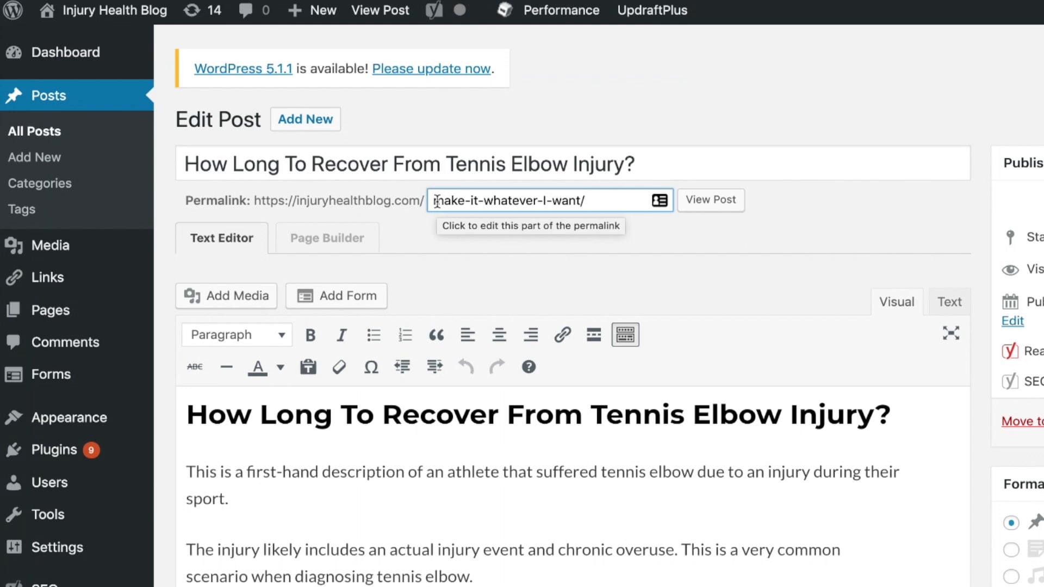
pyautogui.moveTo(446, 240)
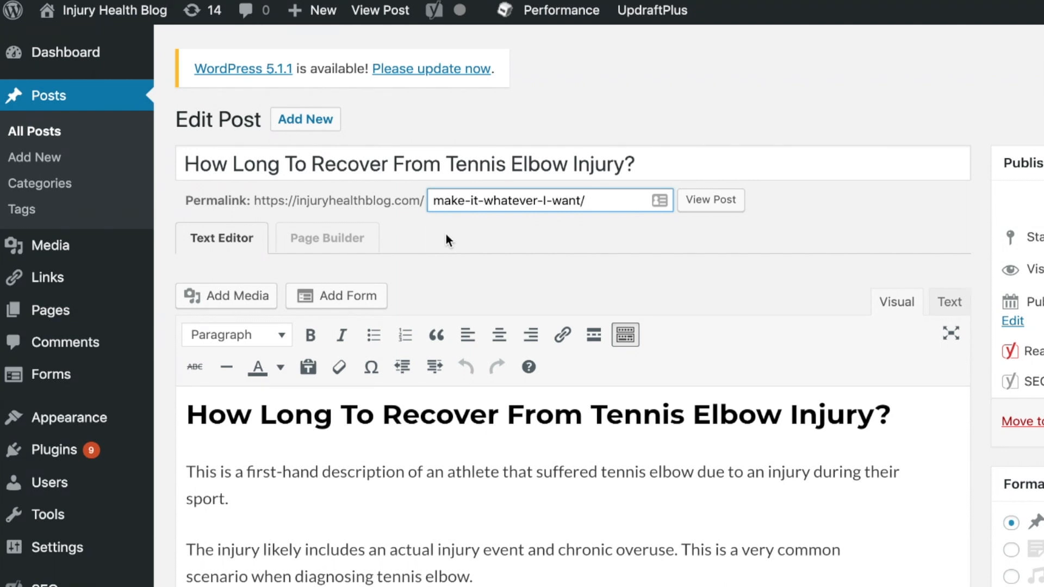
pyautogui.moveTo(324, 196)
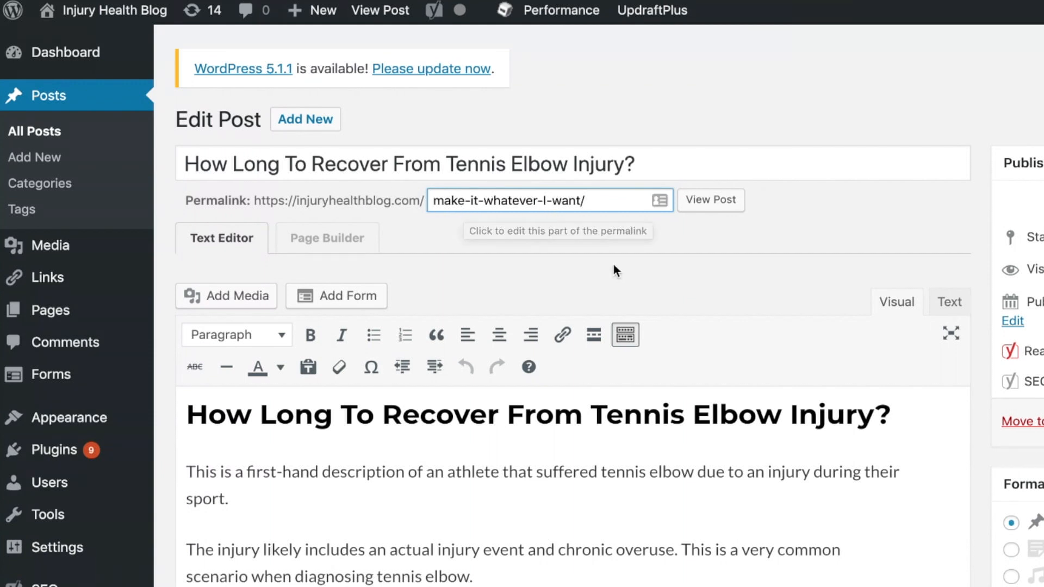
pyautogui.moveTo(593, 248)
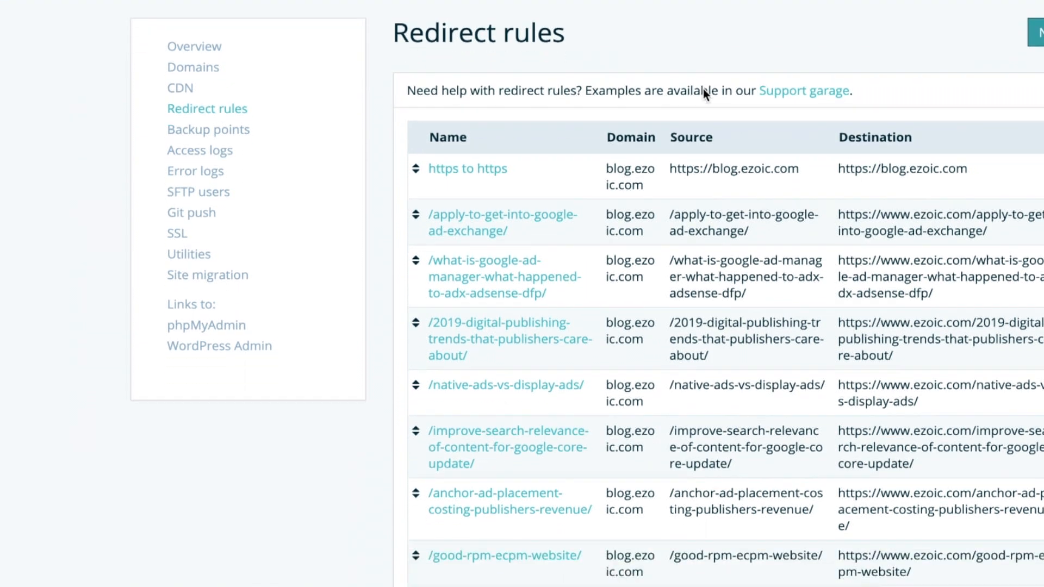
# - Scroll the WP Engine Redirect rules page to the Add Redirect Rule form
pyautogui.scroll(-3)
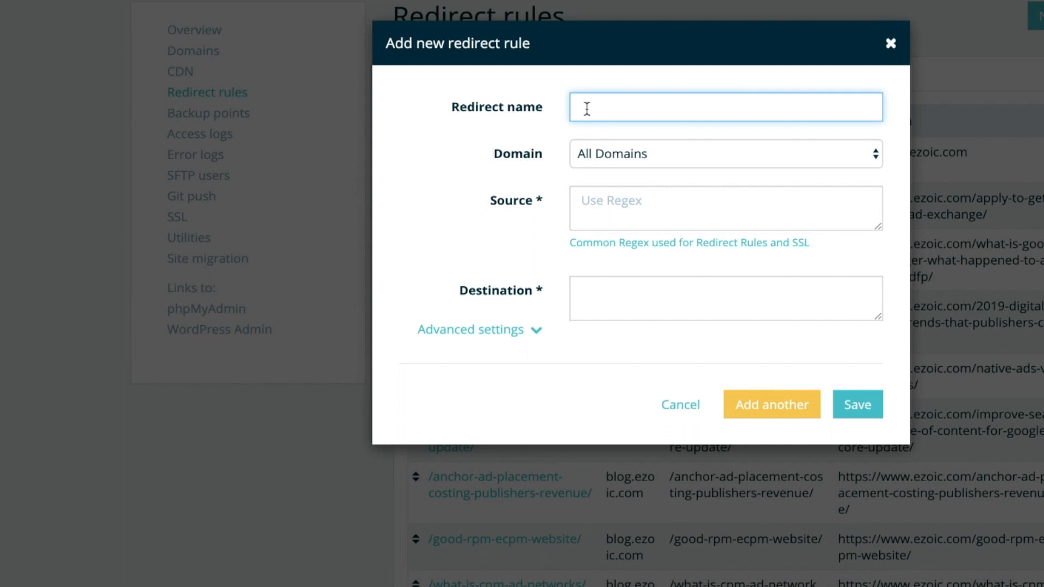
# - Name the rule and enter the source path /2019/05/whatever-it-was before/
pyautogui.click(724, 108)
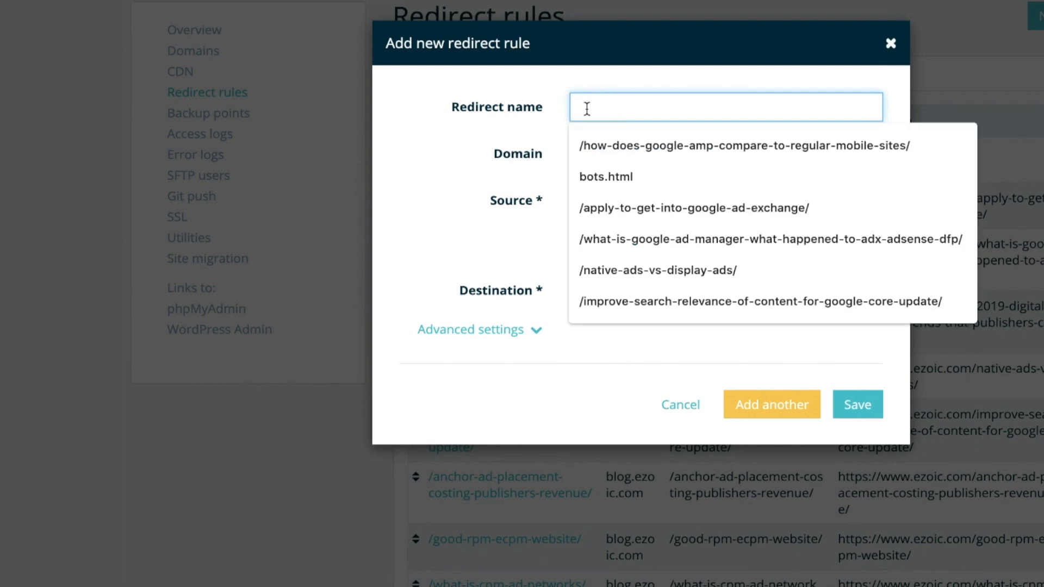
pyautogui.write('/')
pyautogui.write('whatever i want')
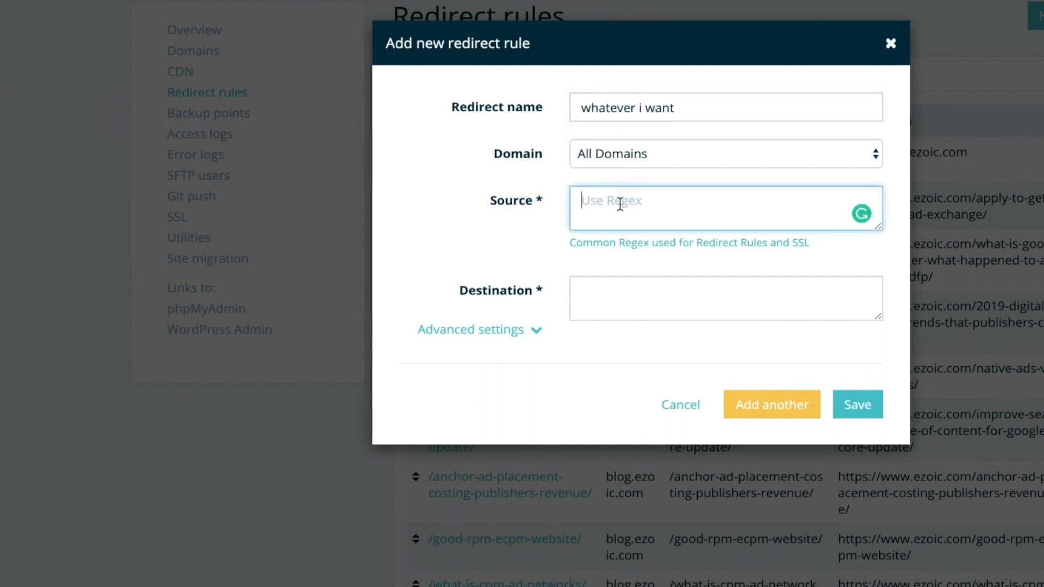
pyautogui.write('/2019/')
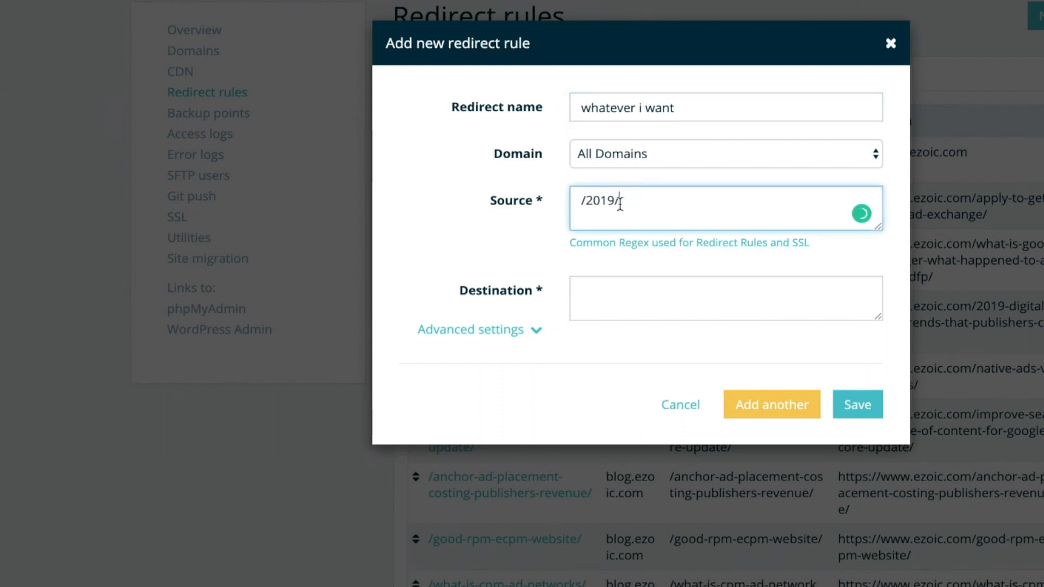
pyautogui.write('05')
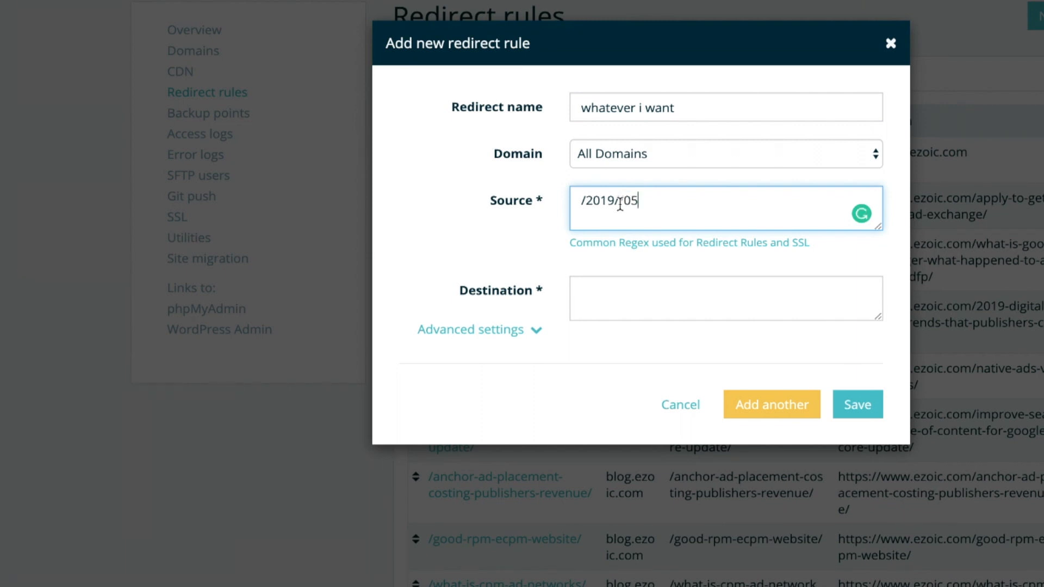
pyautogui.write('/whatever')
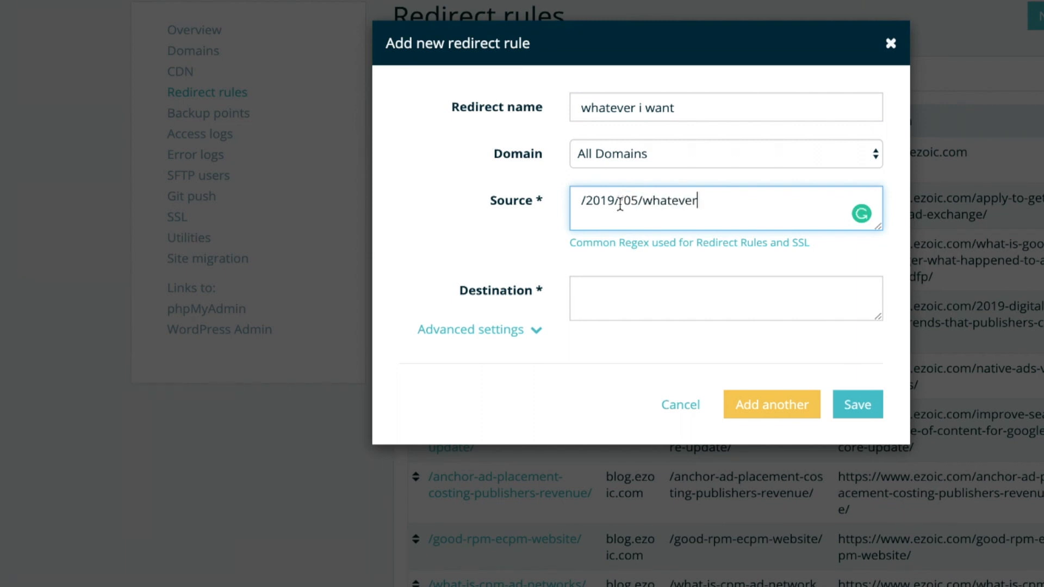
pyautogui.write('-it-was bef')
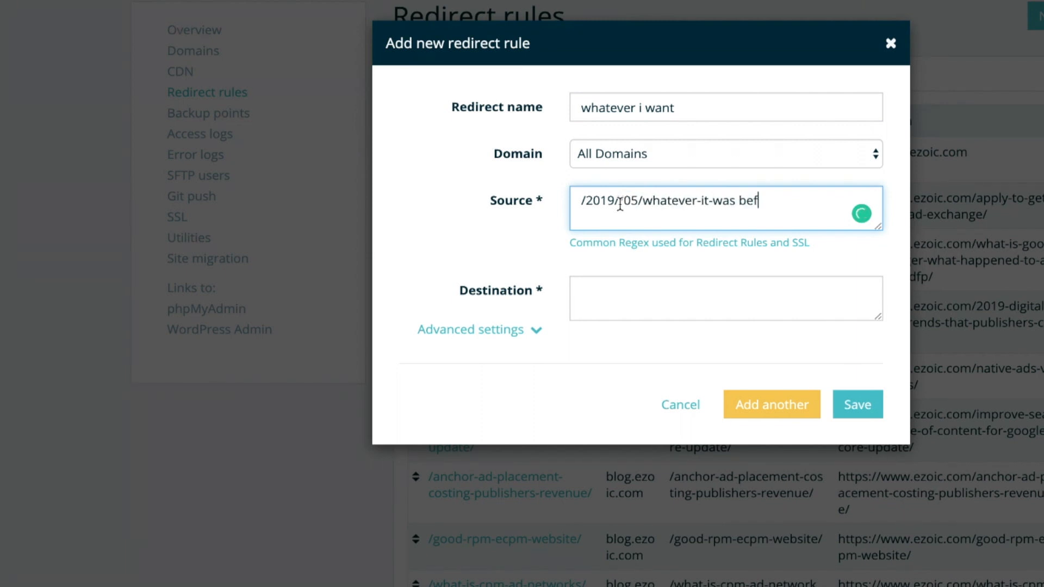
pyautogui.write('ore/')
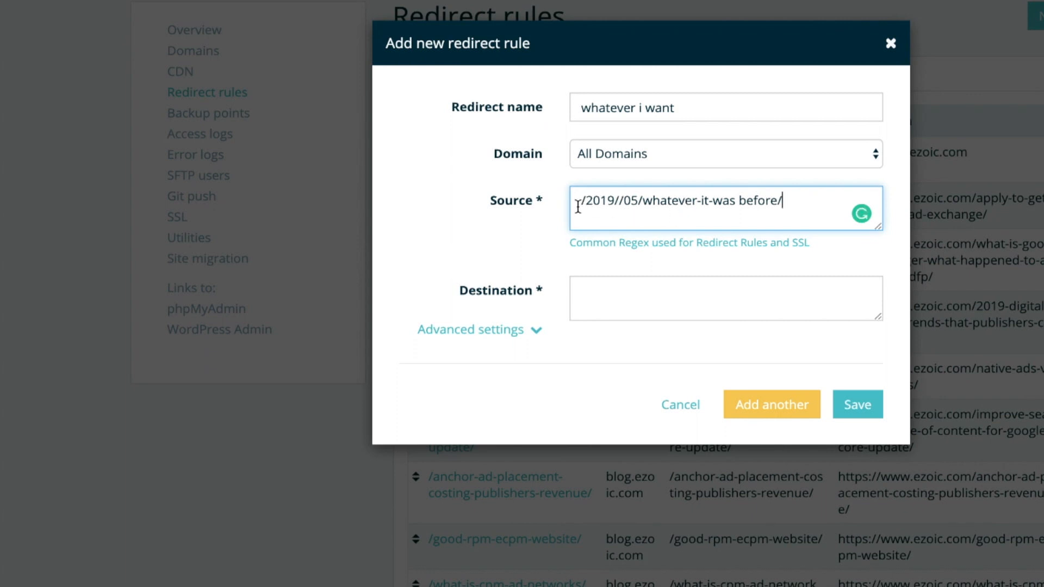
# - Enter destination /whatever-it-was before/, fix the doubled slash, then dismiss the rule unsaved
pyautogui.click(725, 298)
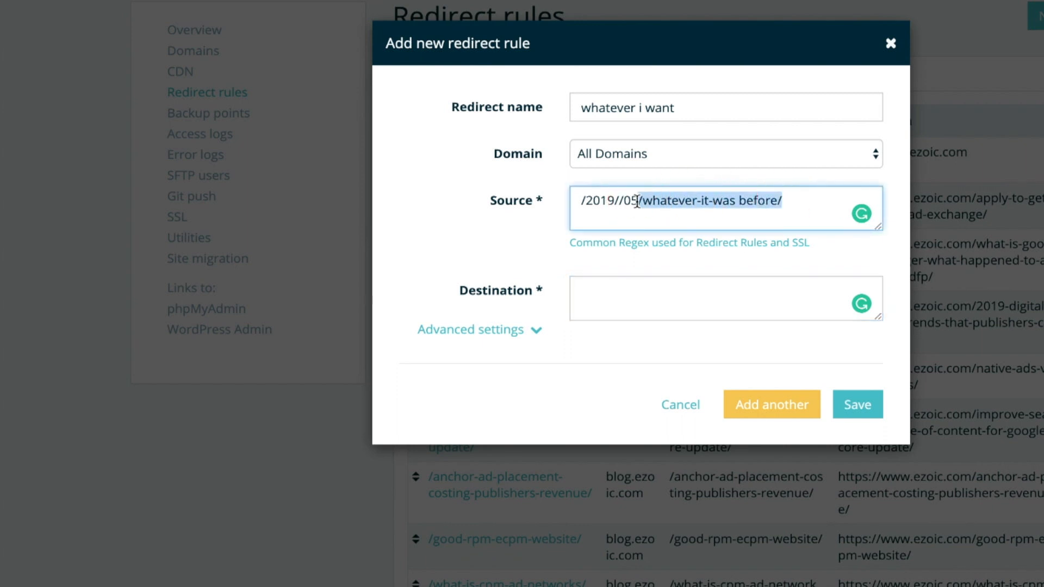
pyautogui.click(725, 298)
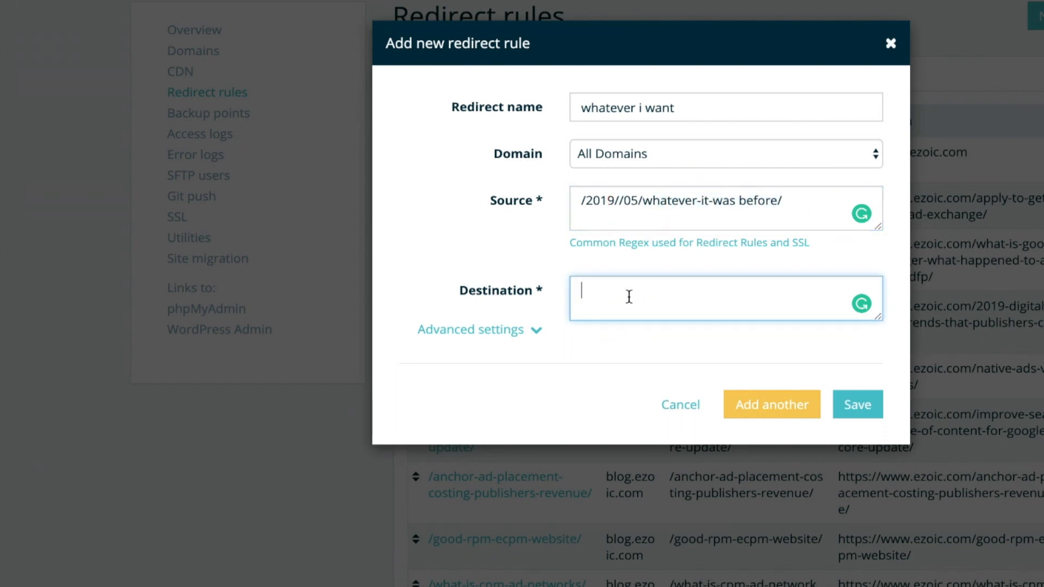
pyautogui.write('/whatever-it-was before/')
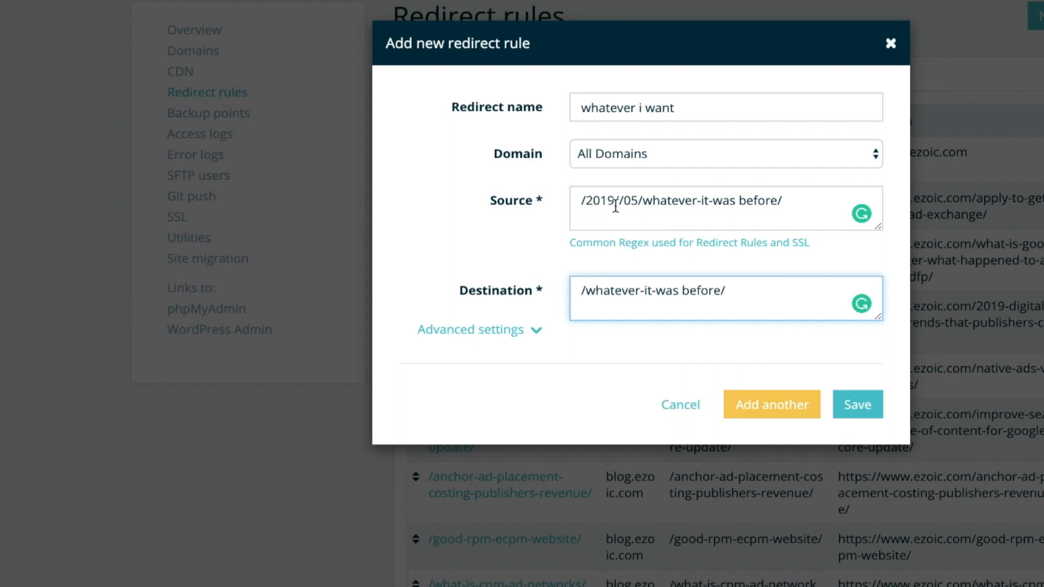
pyautogui.click(662, 206)
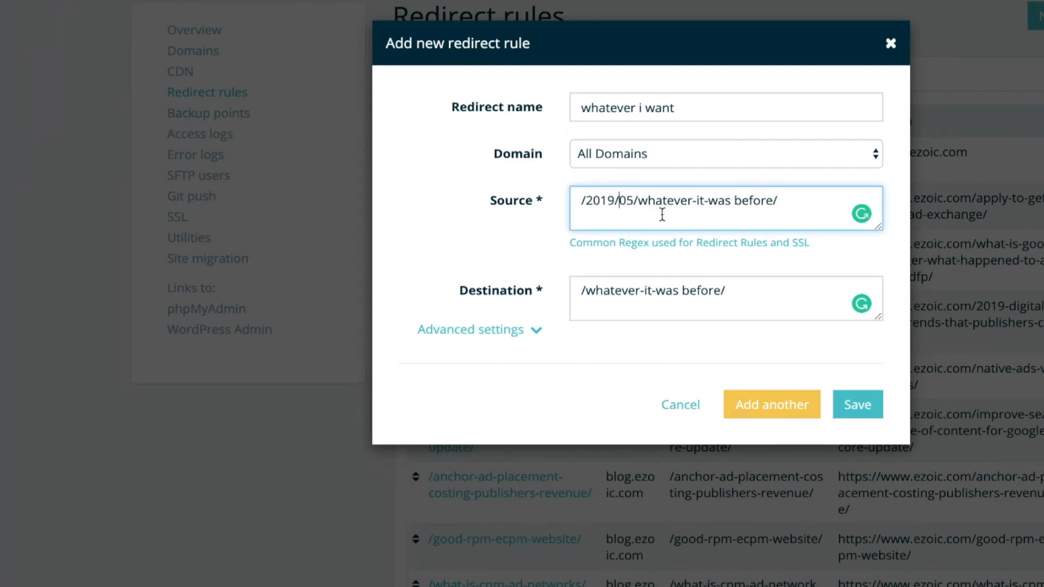
pyautogui.moveTo(755, 351)
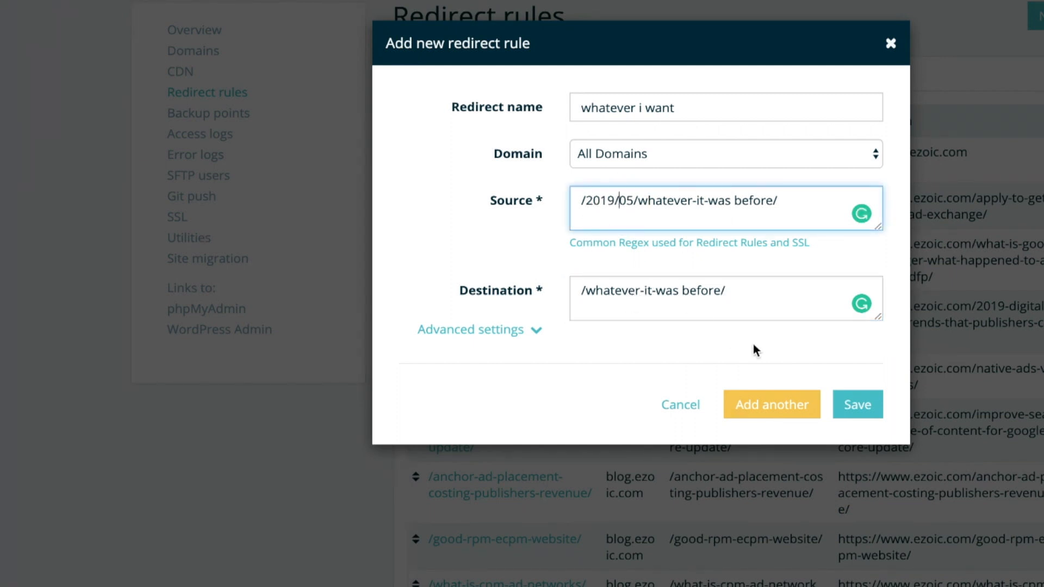
pyautogui.moveTo(907, 47)
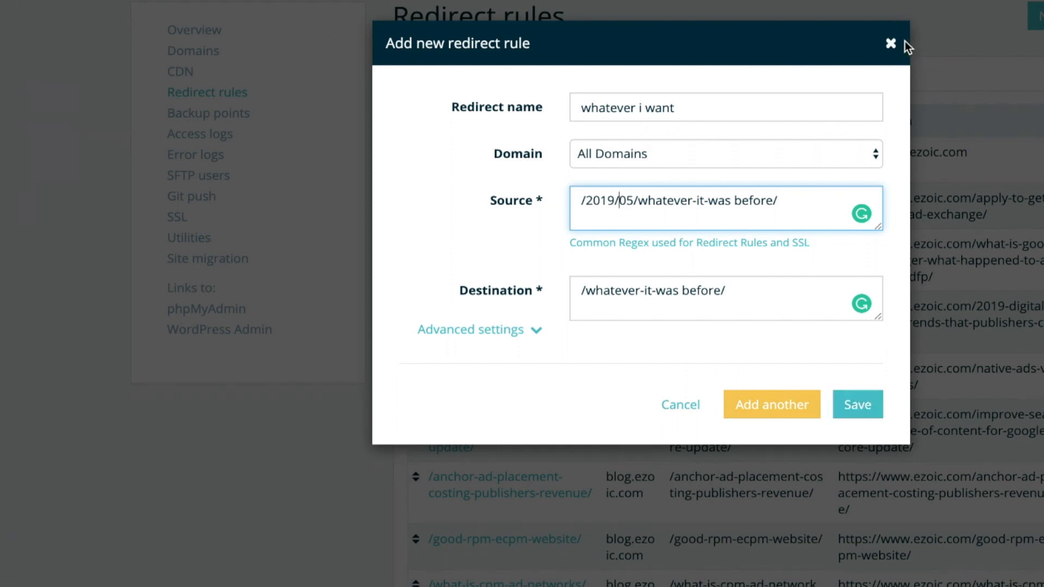
pyautogui.click(891, 44)
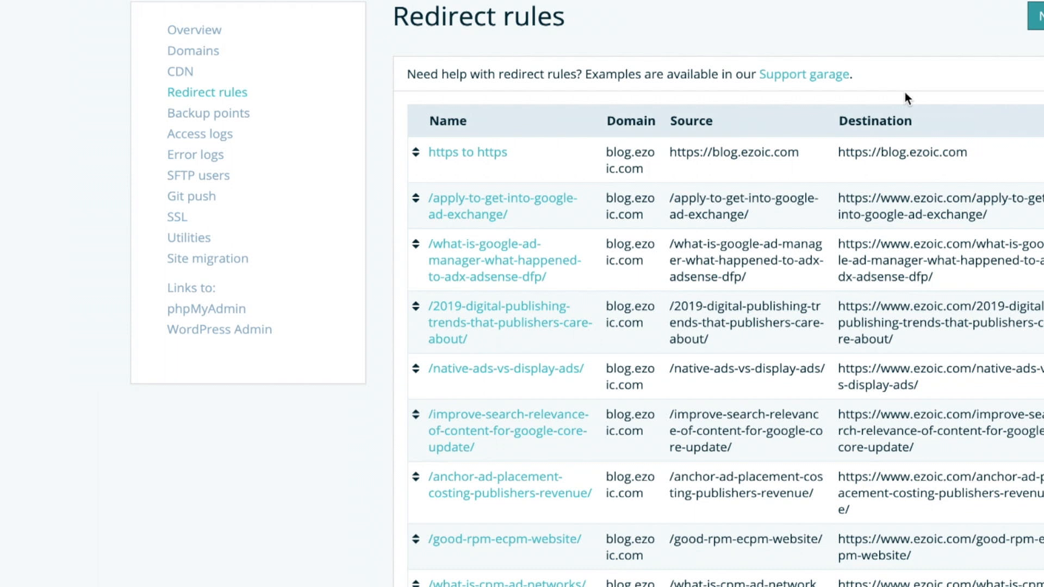
pyautogui.moveTo(889, 45)
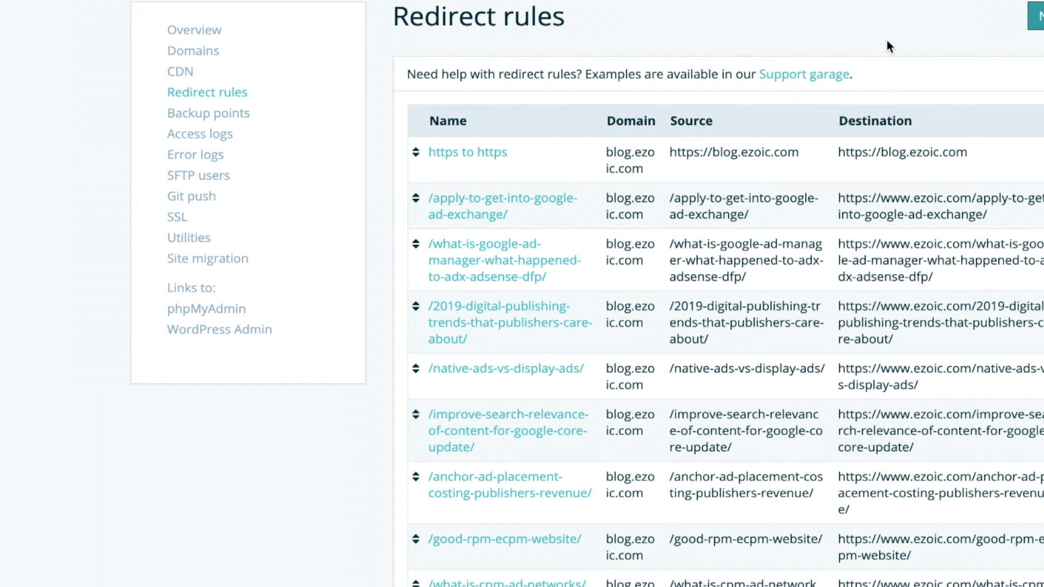
pyautogui.moveTo(876, 48)
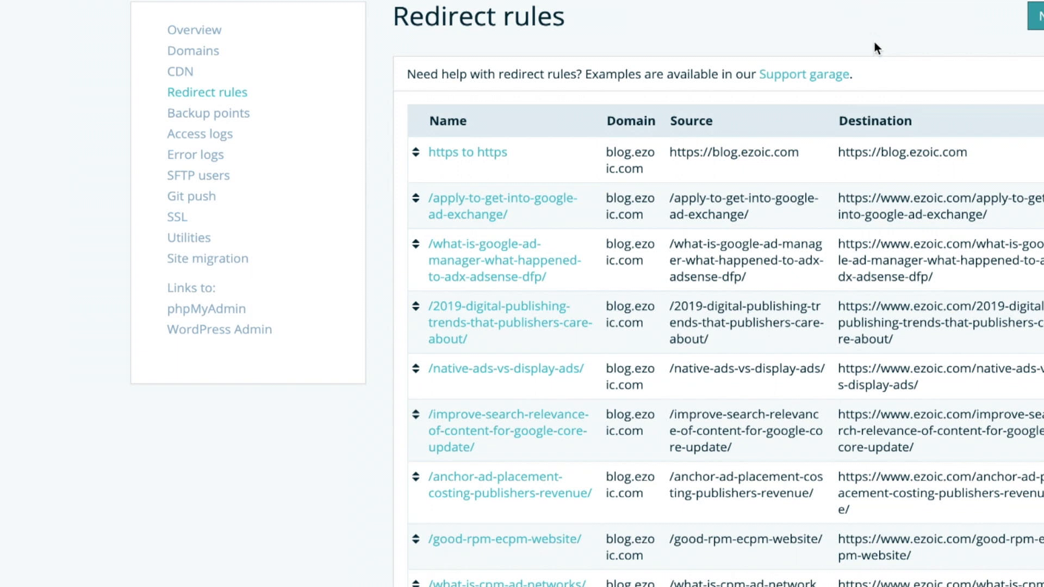
pyautogui.moveTo(878, 14)
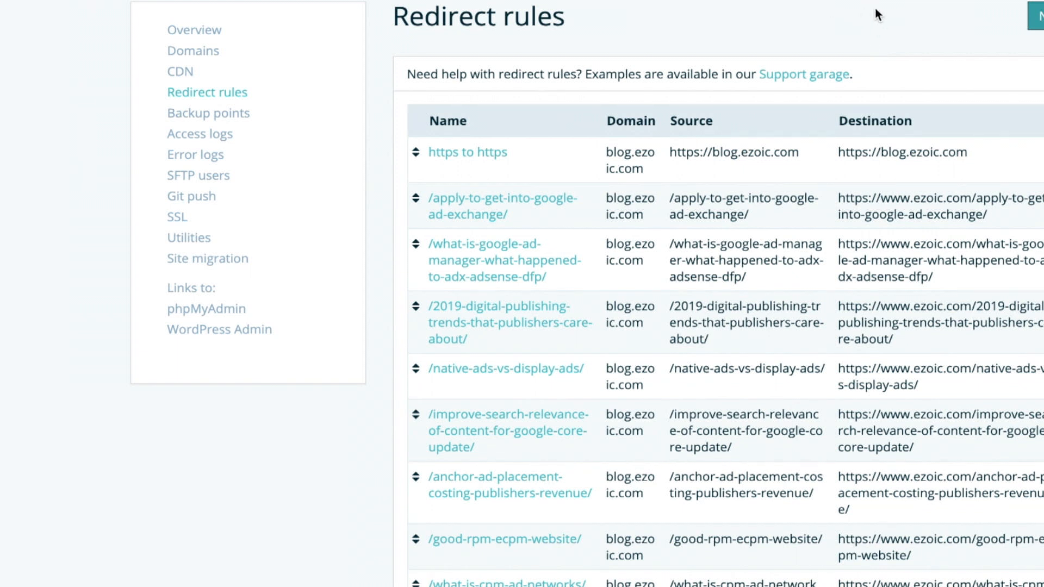
pyautogui.scroll(-3)
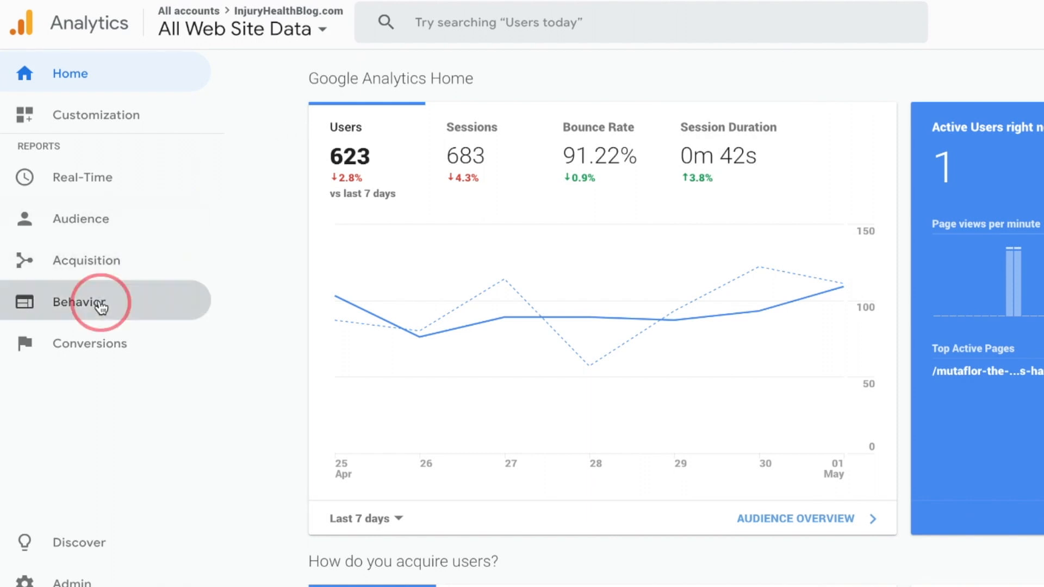
# - Navigate to the Behavior > Site Content > Landing Pages report
pyautogui.click(79, 301)
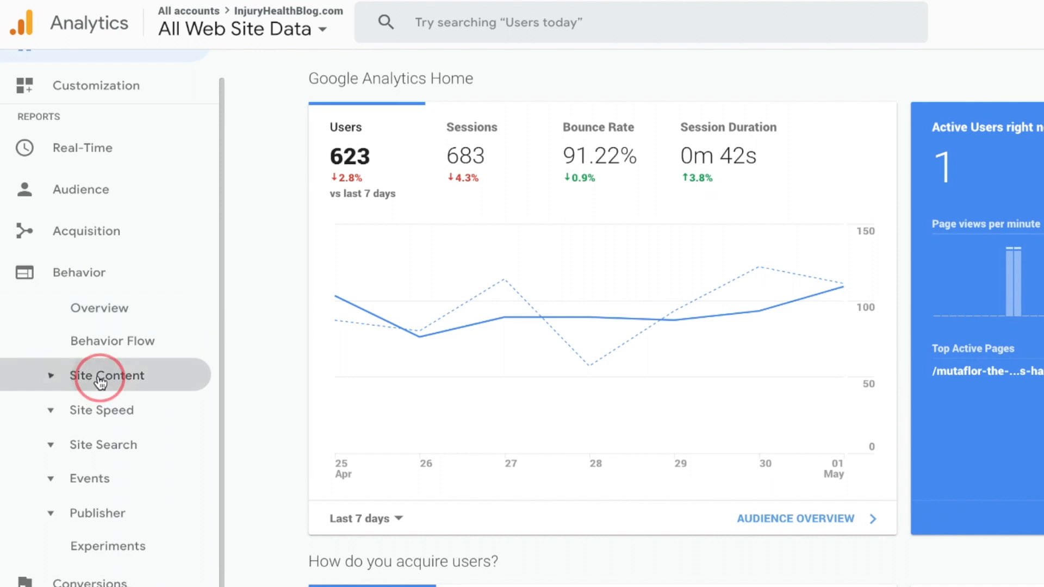
pyautogui.click(107, 375)
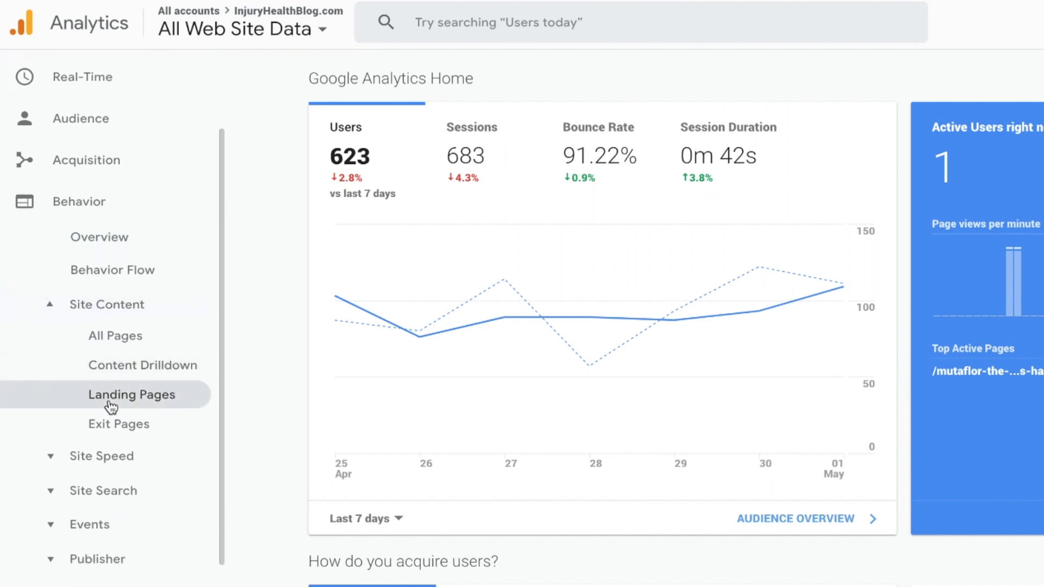
pyautogui.click(131, 394)
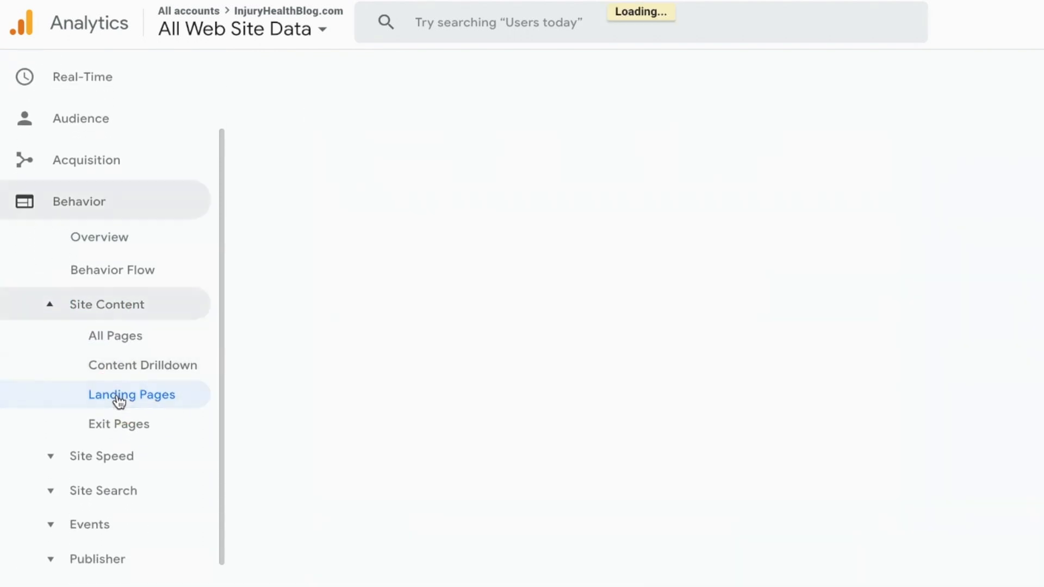
pyautogui.click(131, 393)
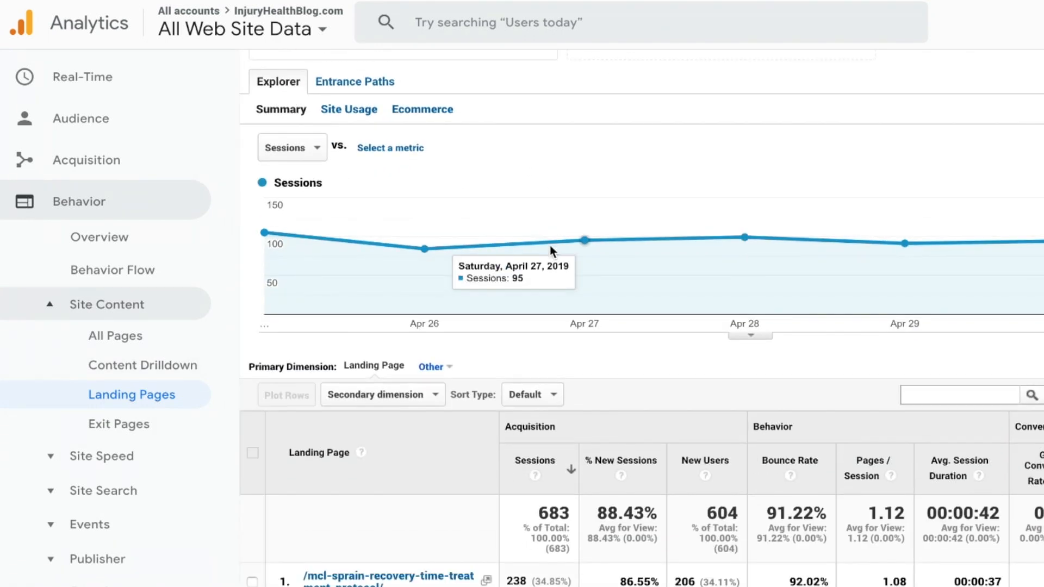
pyautogui.scroll(3)
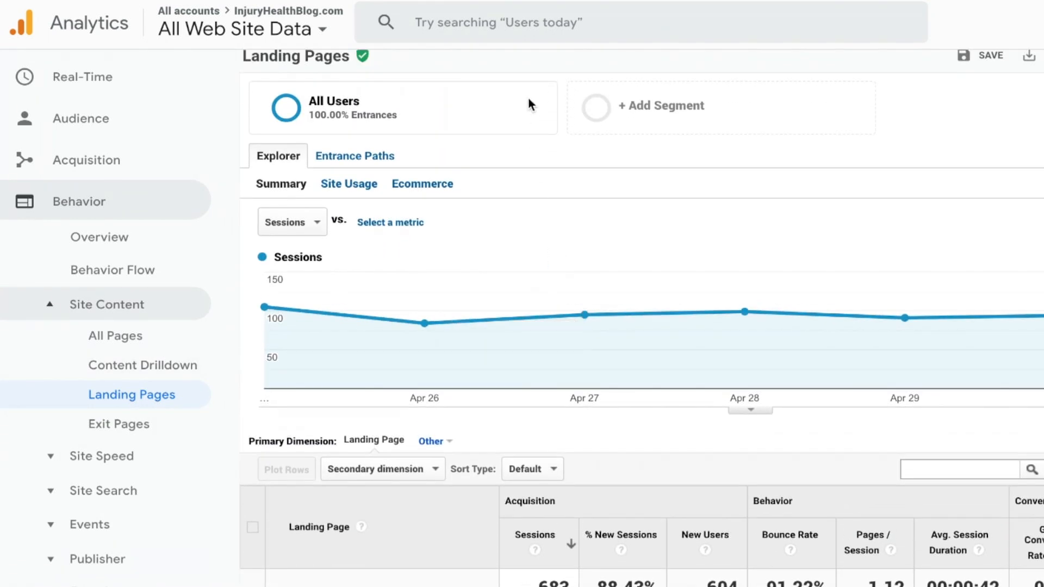
# - Swap the All Users segment for Organic Search and apply it to the report
pyautogui.click(402, 107)
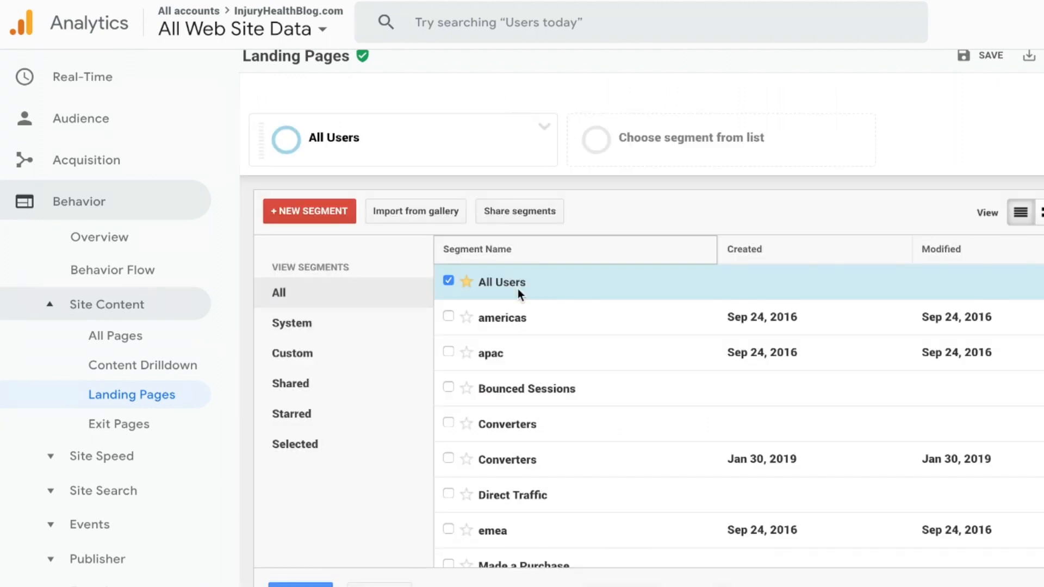
pyautogui.click(448, 280)
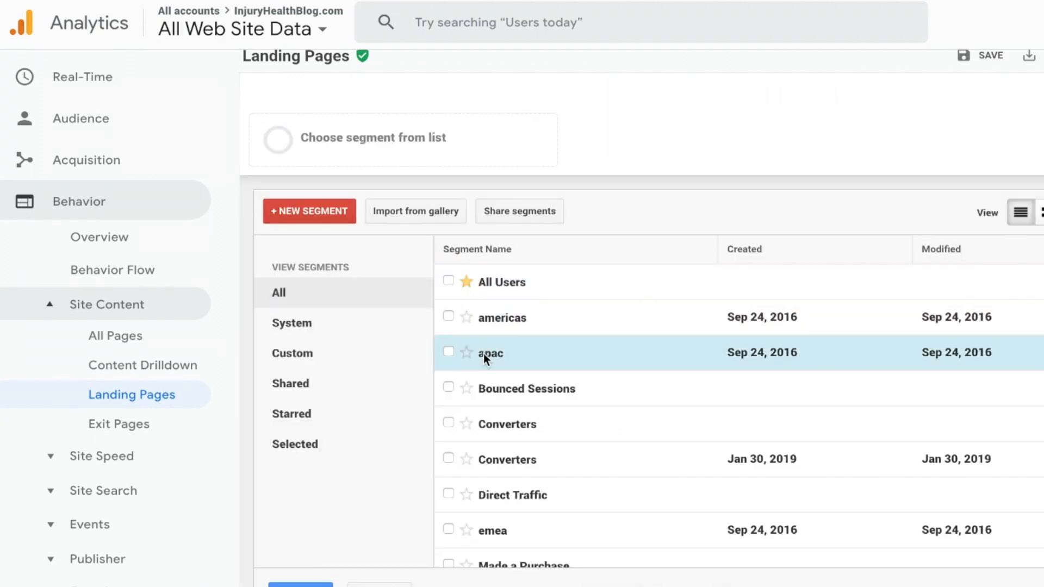
pyautogui.scroll(-3)
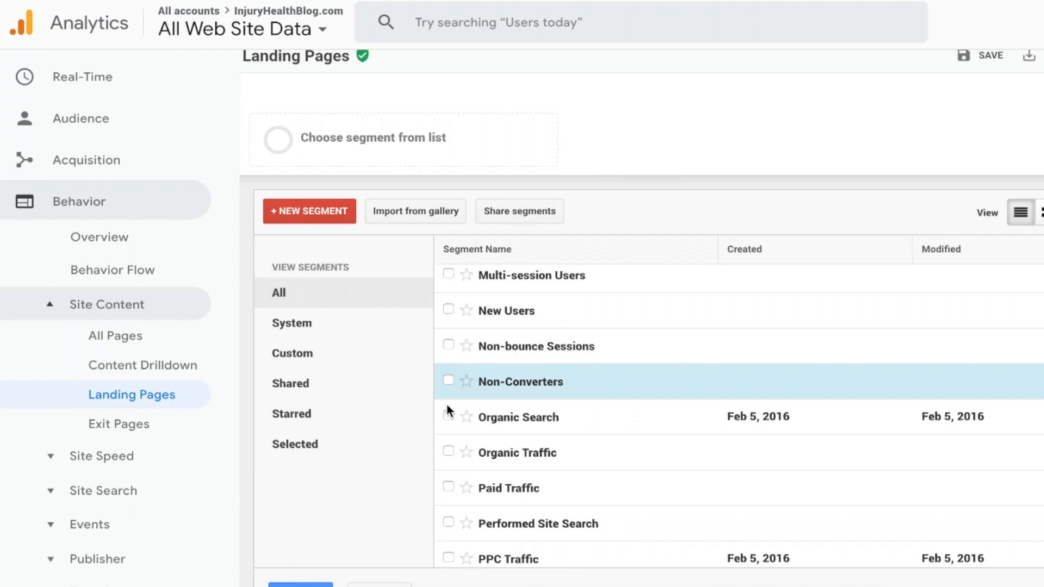
pyautogui.click(448, 417)
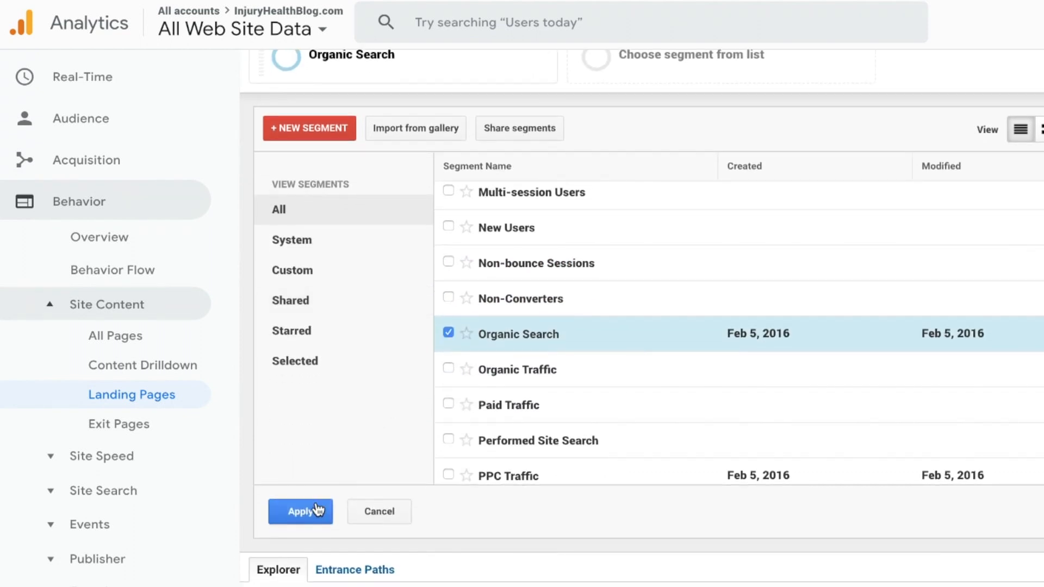
pyautogui.click(300, 511)
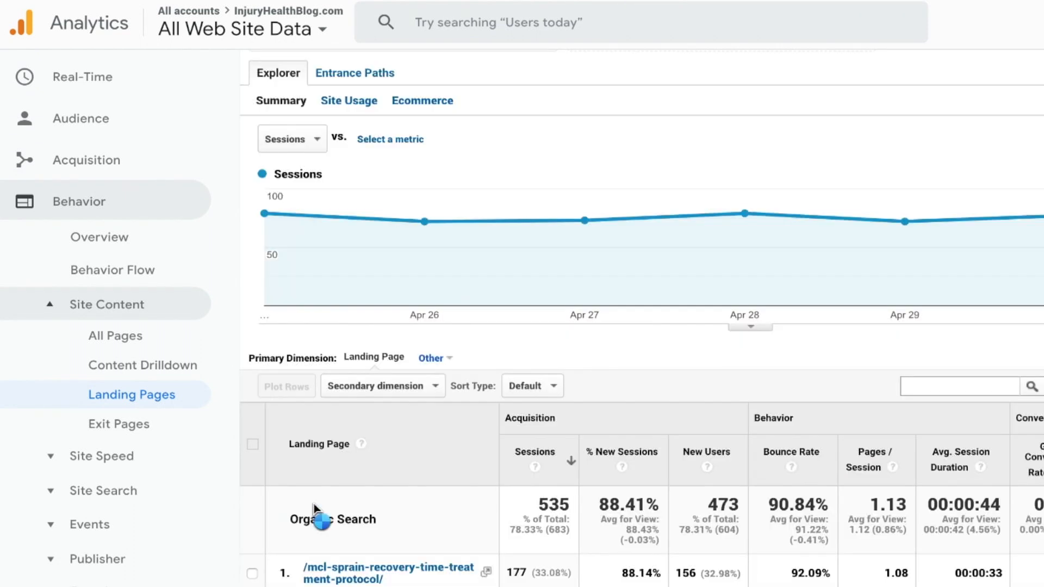
pyautogui.scroll(-3)
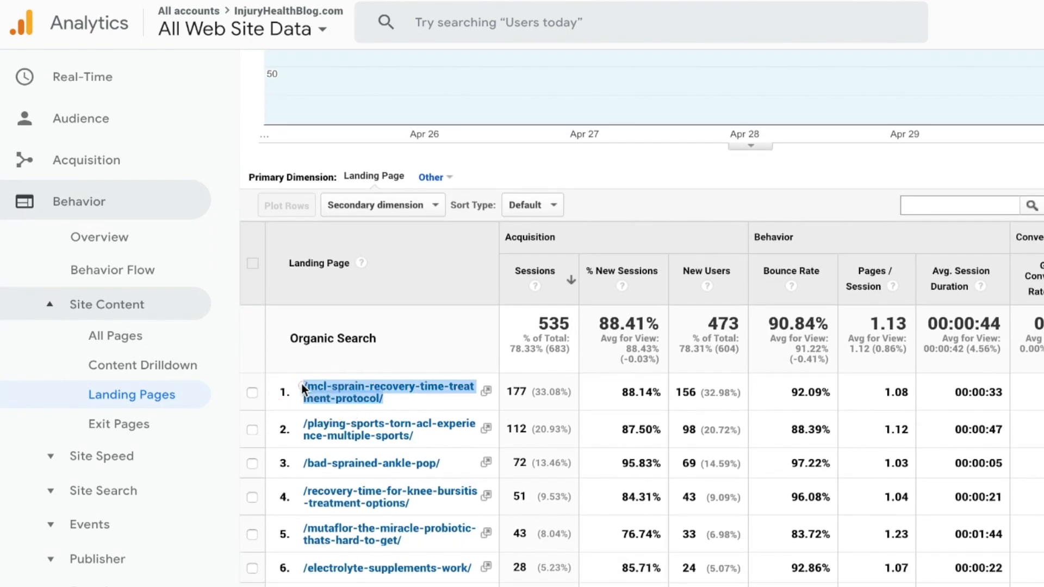
pyautogui.moveTo(699, 326)
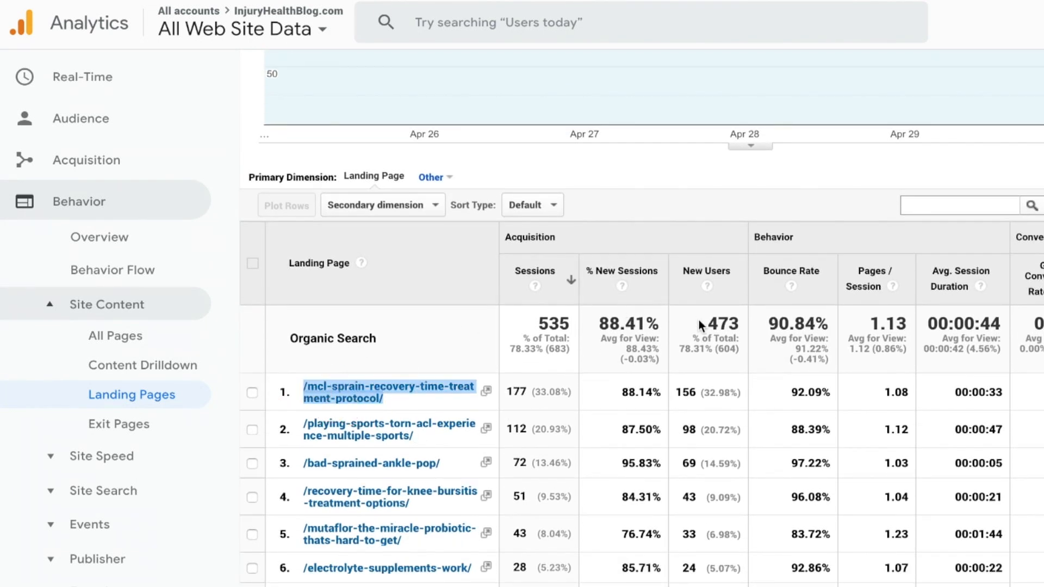
pyautogui.moveTo(762, 298)
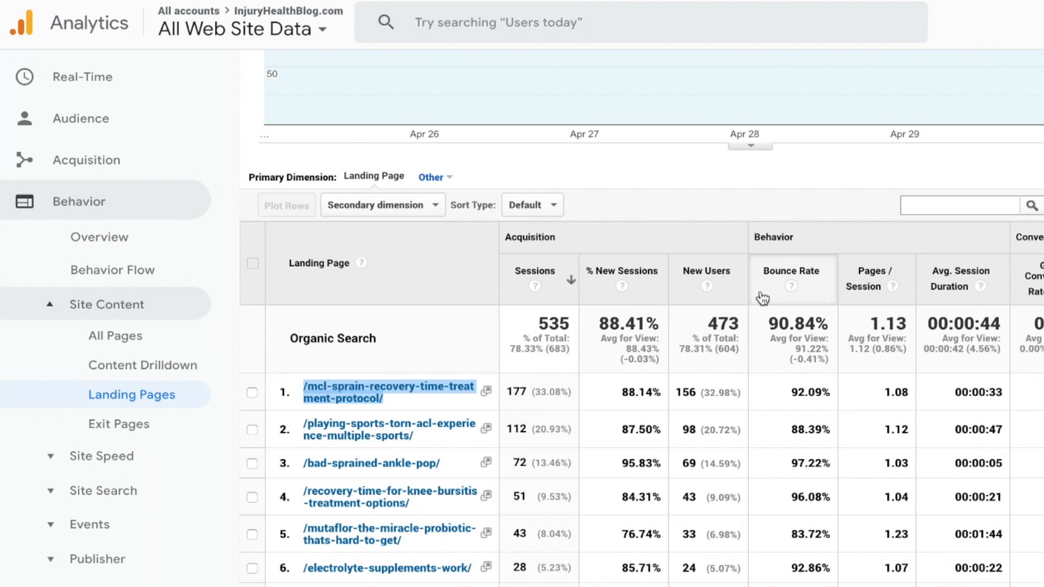
# - Apply the Apr 15–29, 2019 date range compared against Apr 1–15, 2019
pyautogui.scroll(3)
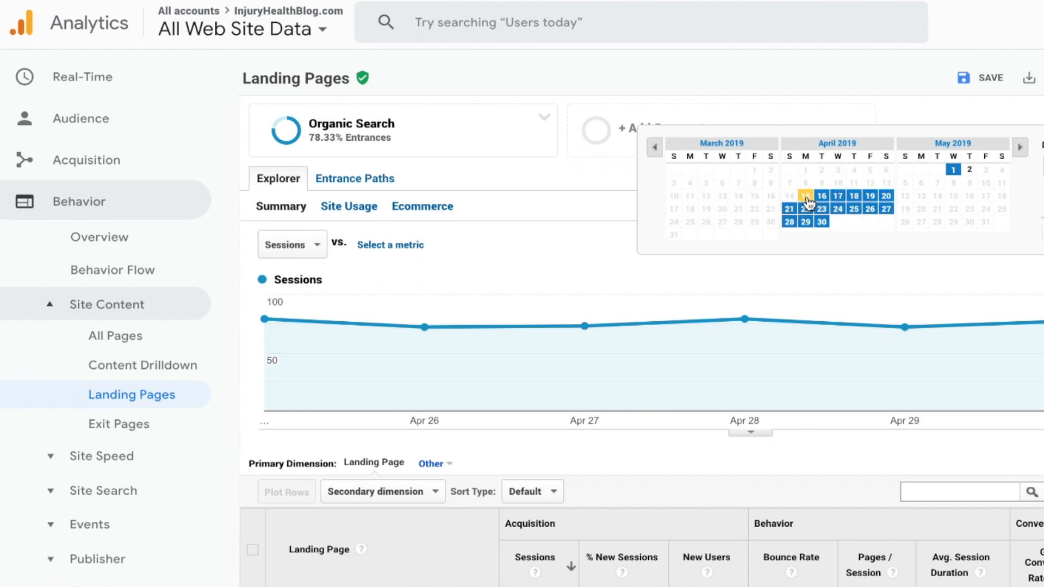
pyautogui.moveTo(808, 205)
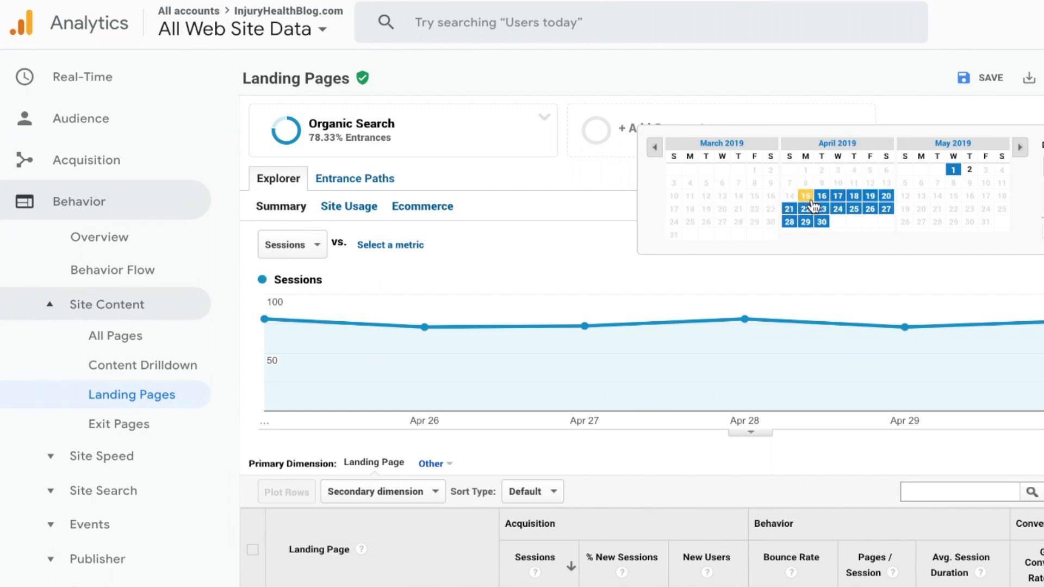
pyautogui.moveTo(809, 204)
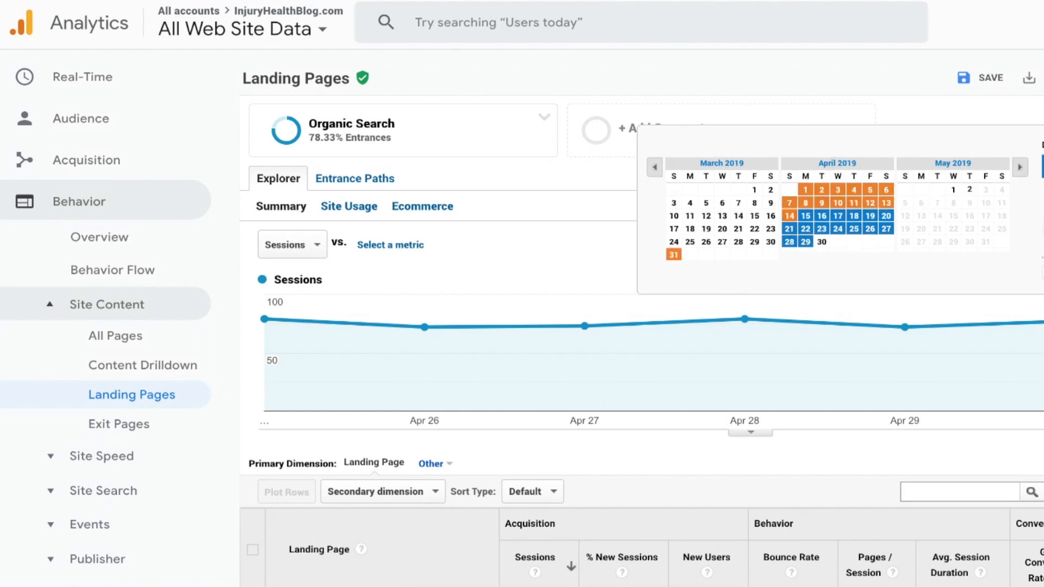
pyautogui.click(654, 167)
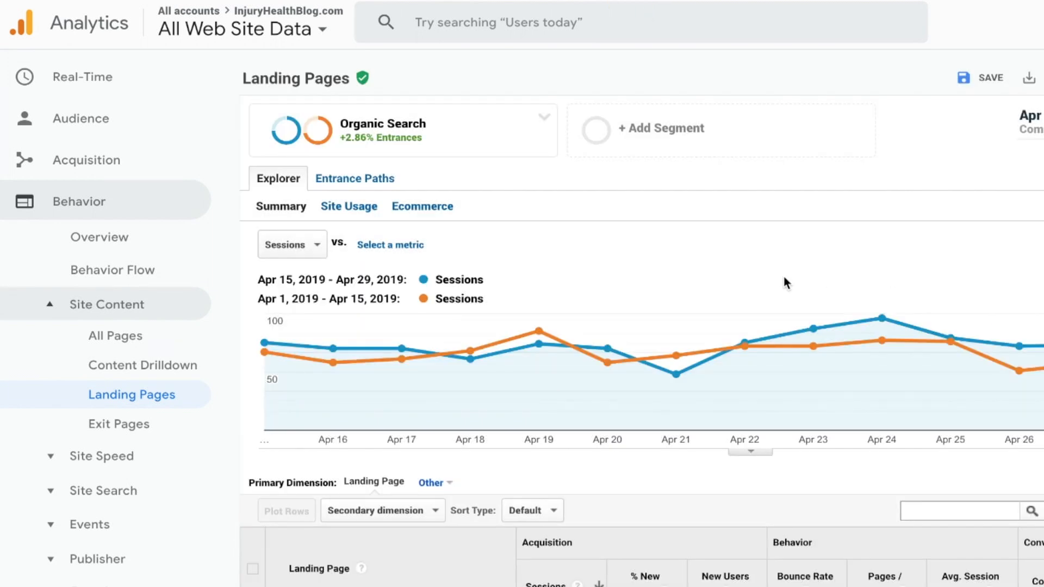
# - Filter the report to the MCL sprain recovery treatment protocol landing page, showing its 5.45% session increase
pyautogui.scroll(-3)
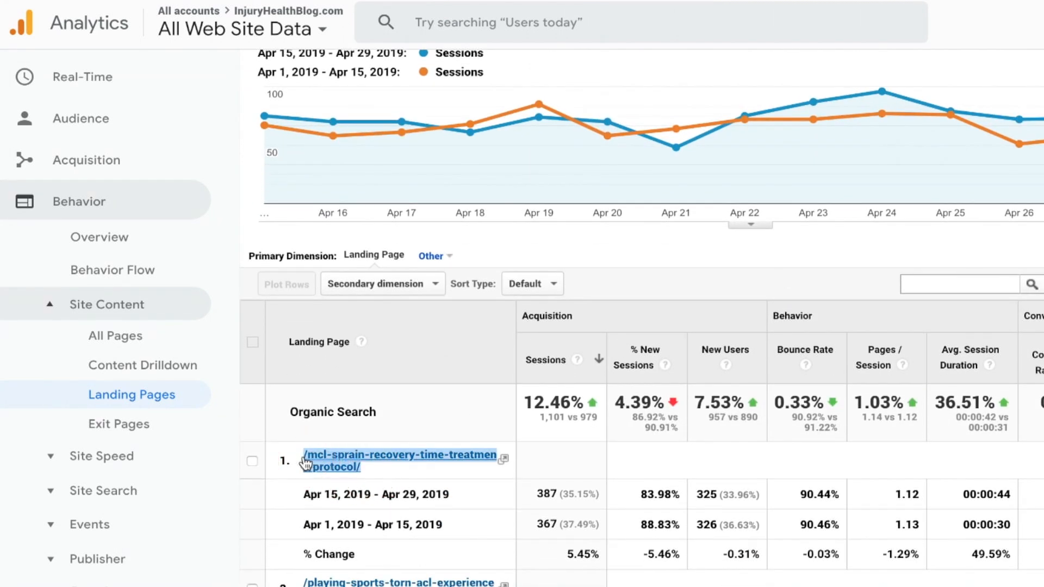
pyautogui.click(959, 284)
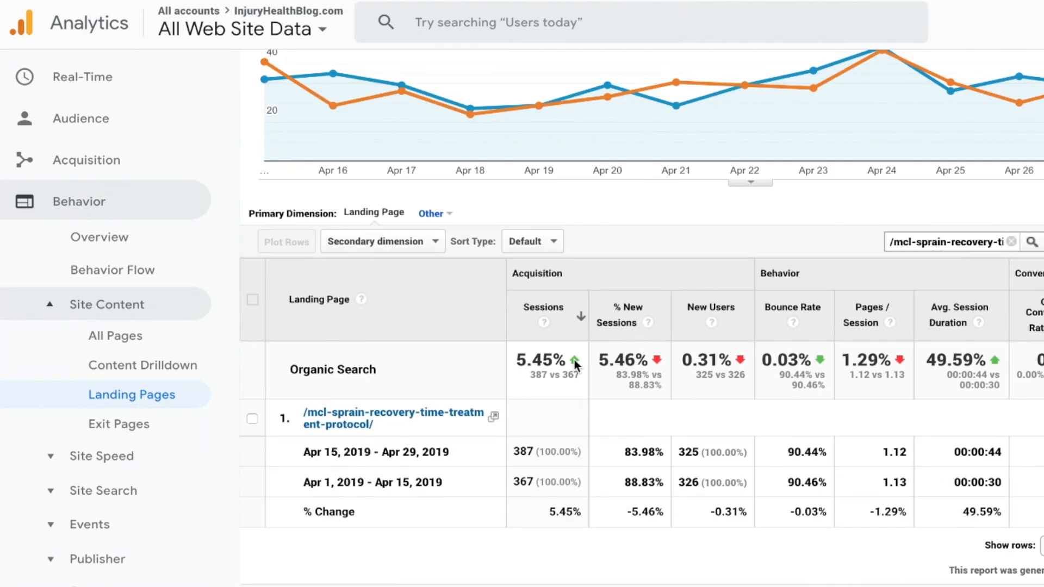
pyautogui.scroll(3)
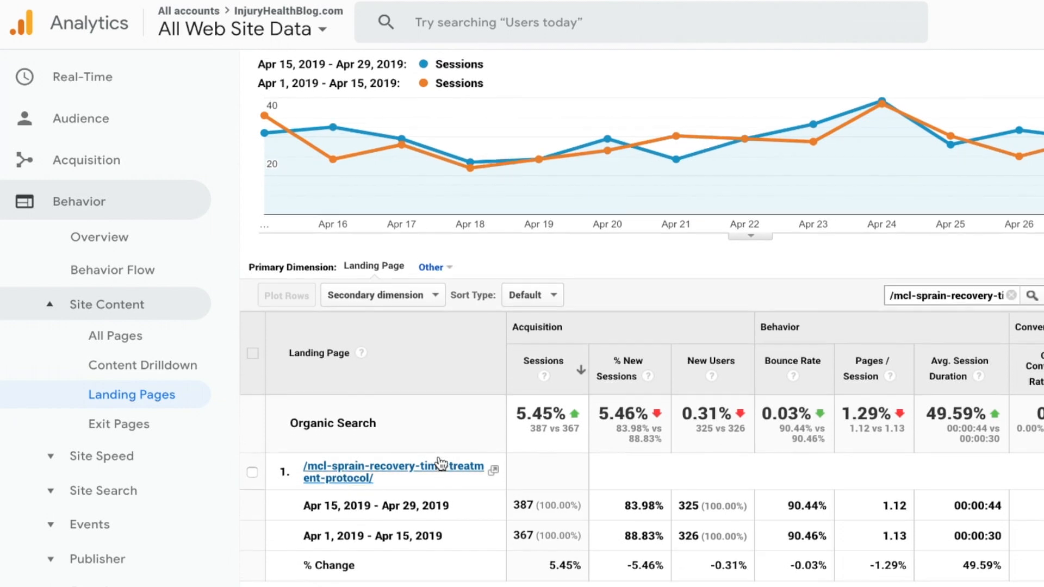
pyautogui.scroll(-3)
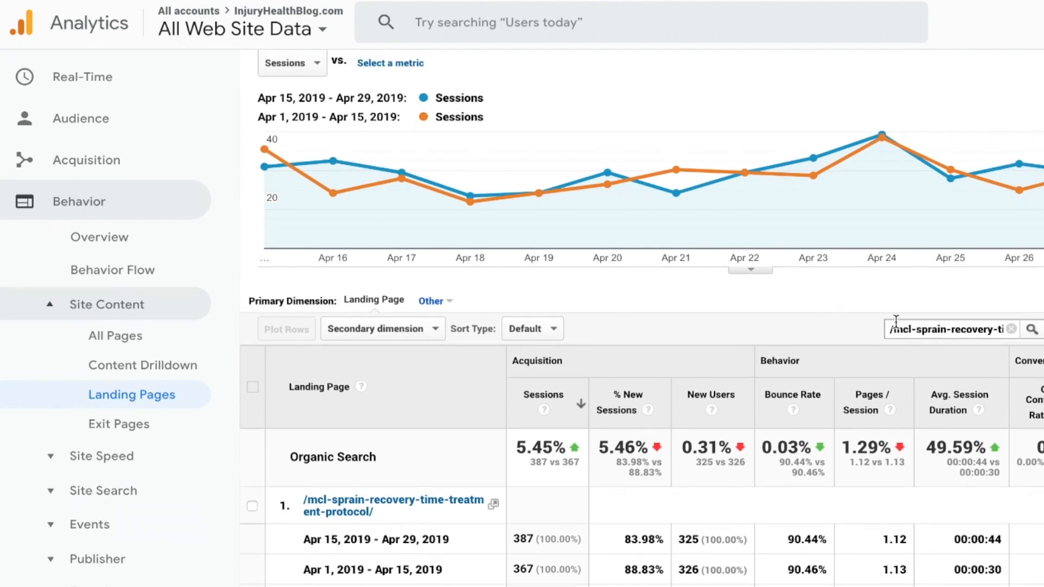
pyautogui.moveTo(573, 349)
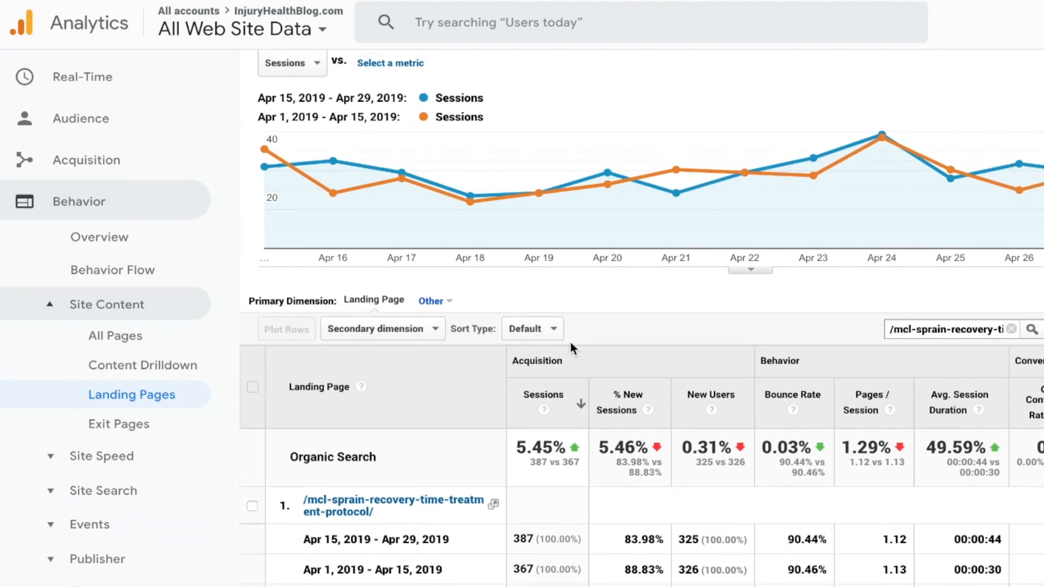
pyautogui.scroll(-3)
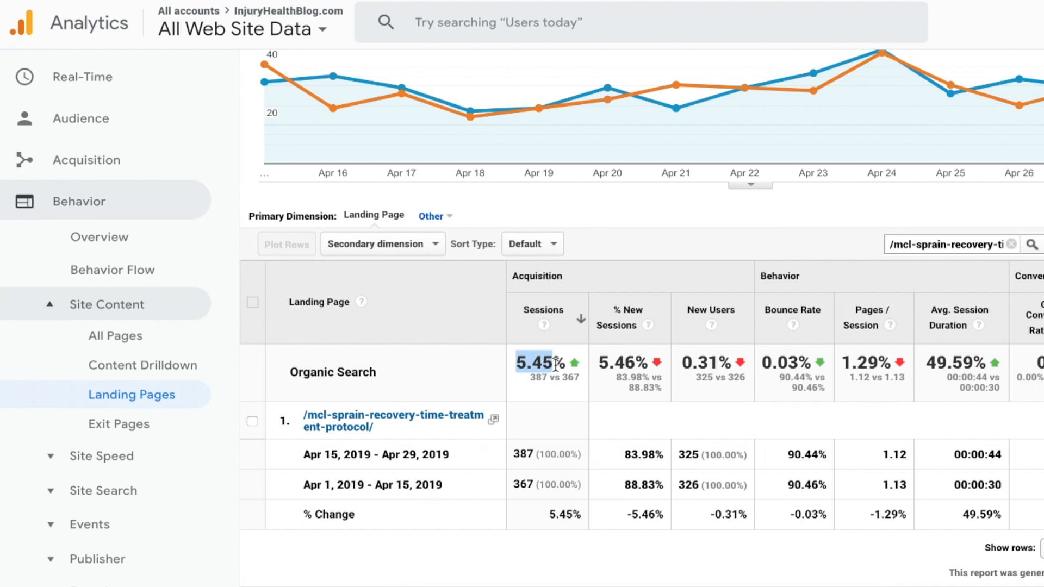
pyautogui.scroll(3)
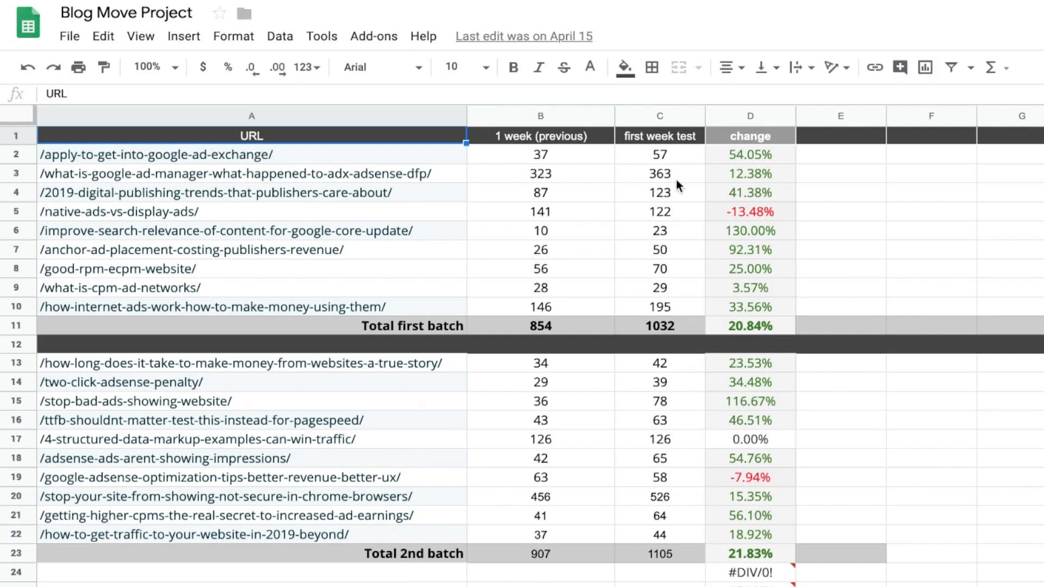
pyautogui.moveTo(483, 212)
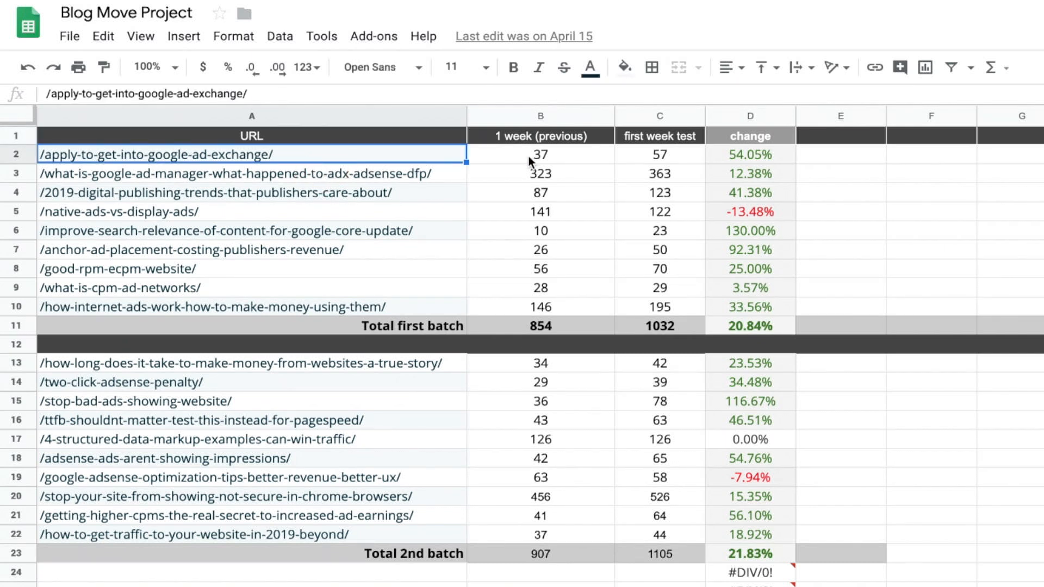
# - Inspect the first URL's week counts and its change formula =(C2-B2)/B2
pyautogui.click(540, 153)
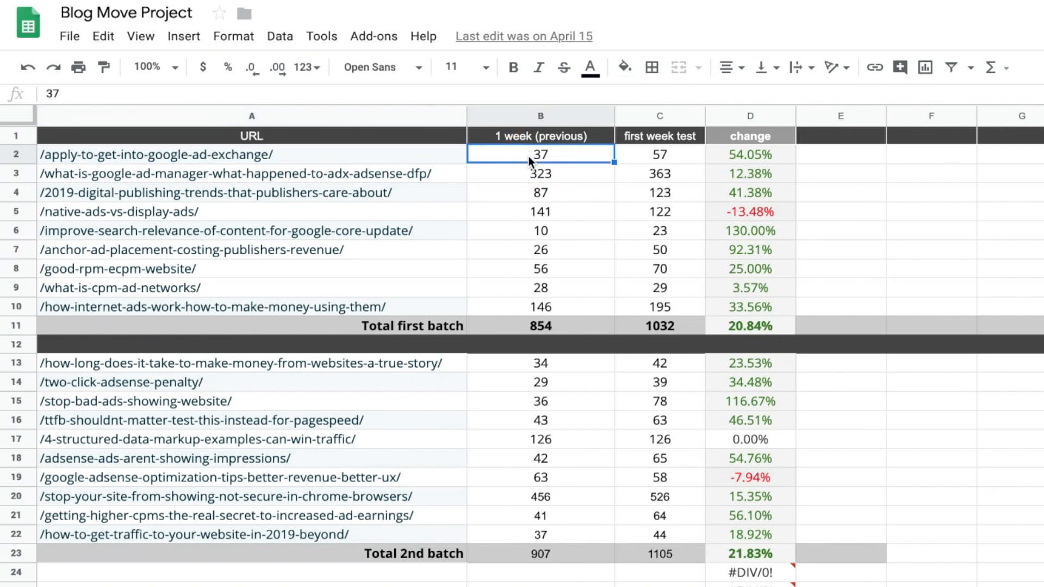
pyautogui.click(658, 153)
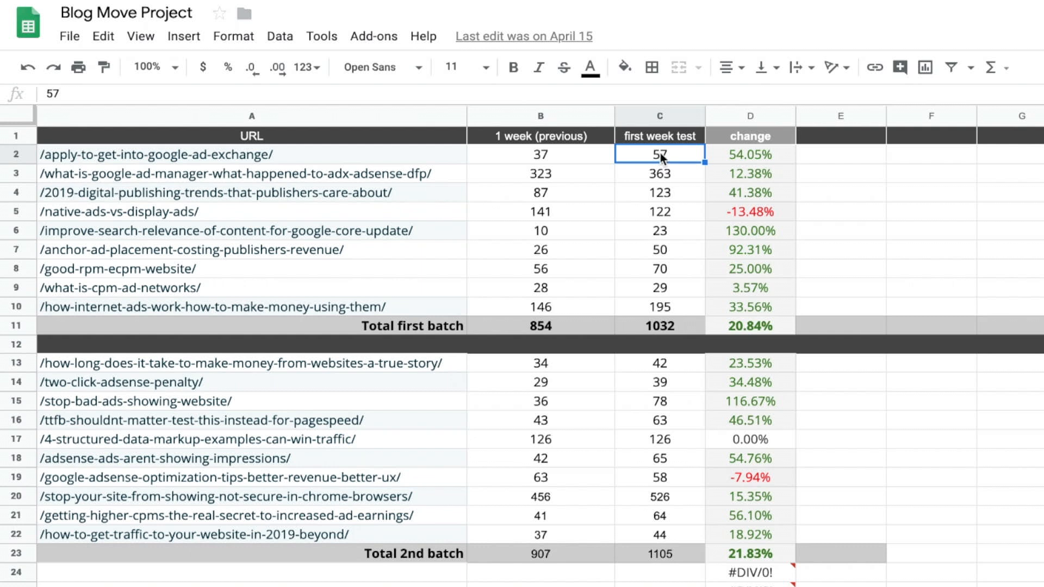
pyautogui.click(749, 153)
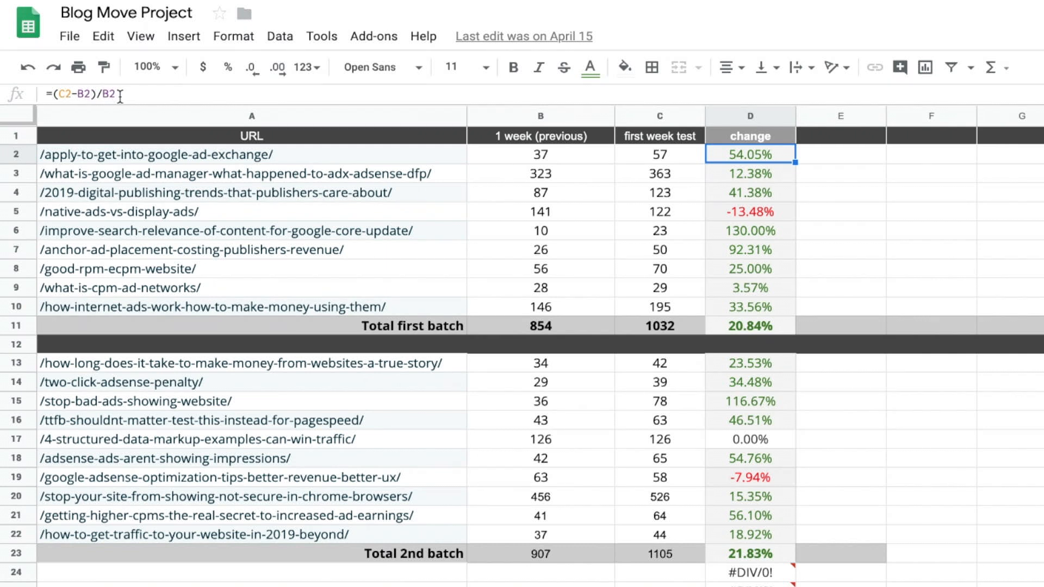
pyautogui.moveTo(228, 91)
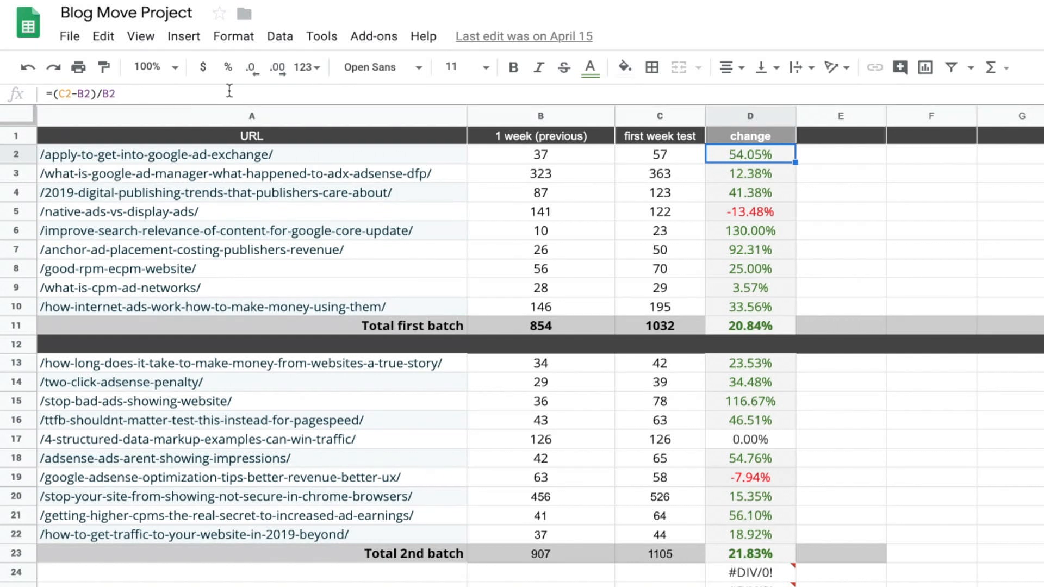
pyautogui.click(748, 174)
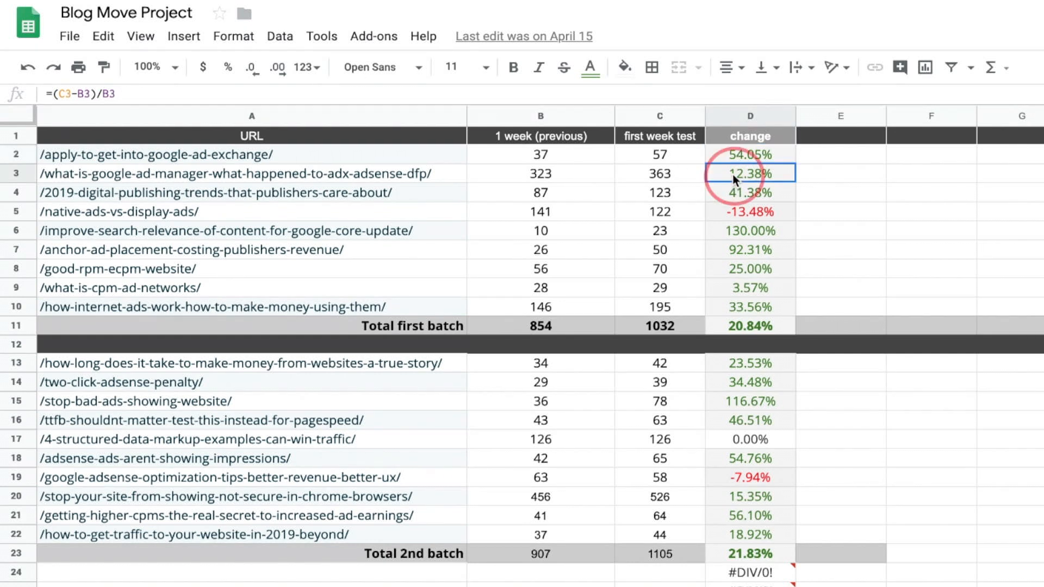
pyautogui.click(749, 153)
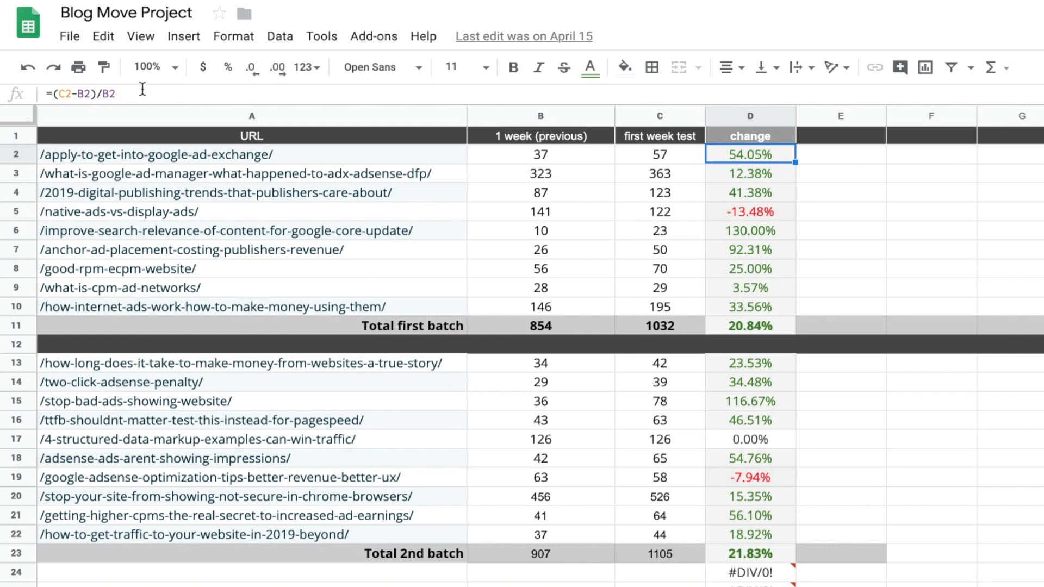
pyautogui.doubleClick(749, 153)
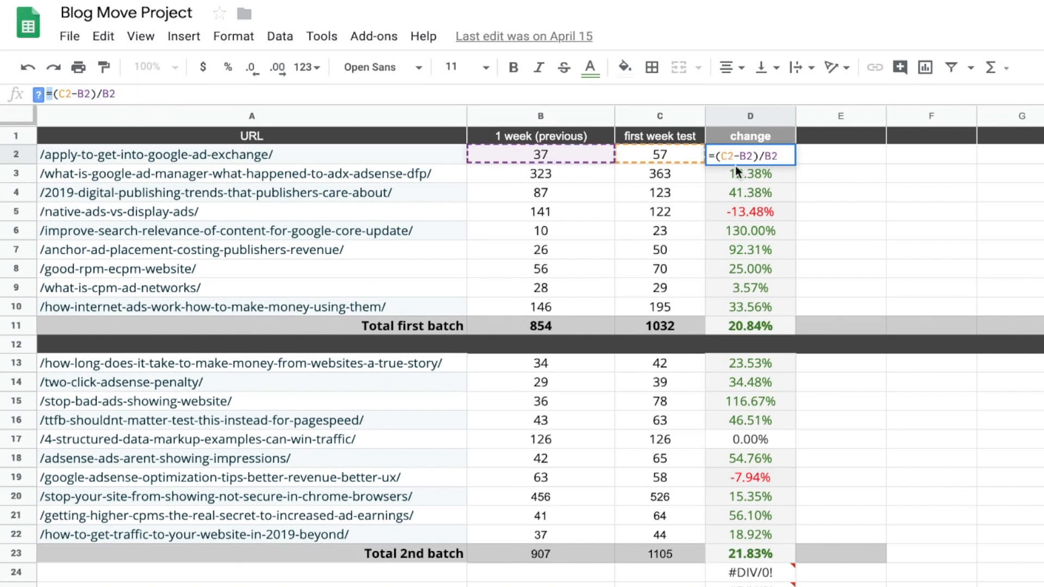
pyautogui.press('Return')
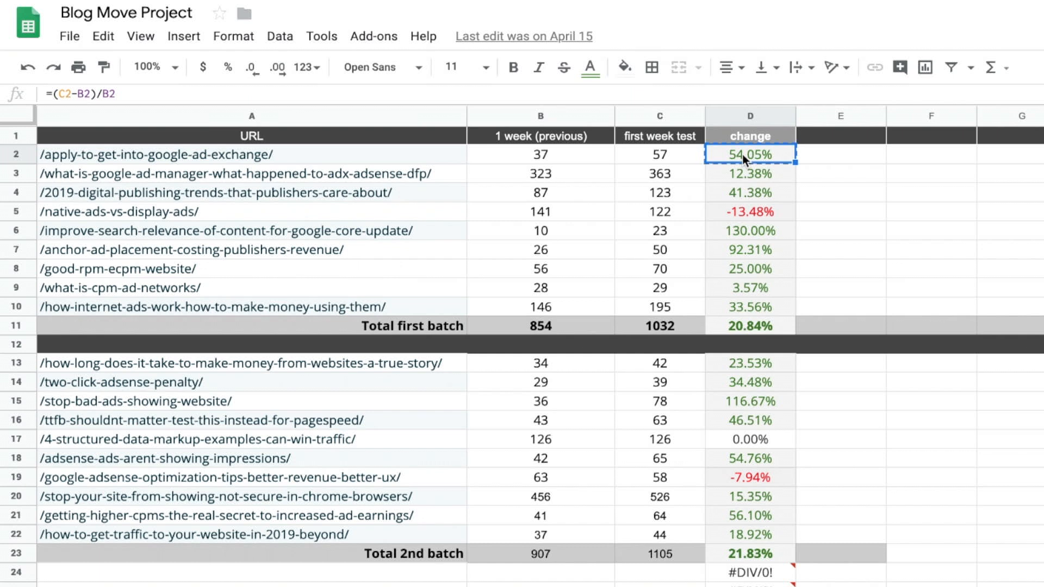
# - Review the row 3 change value =(C3-B3)/B3 and the remaining rows
pyautogui.click(749, 173)
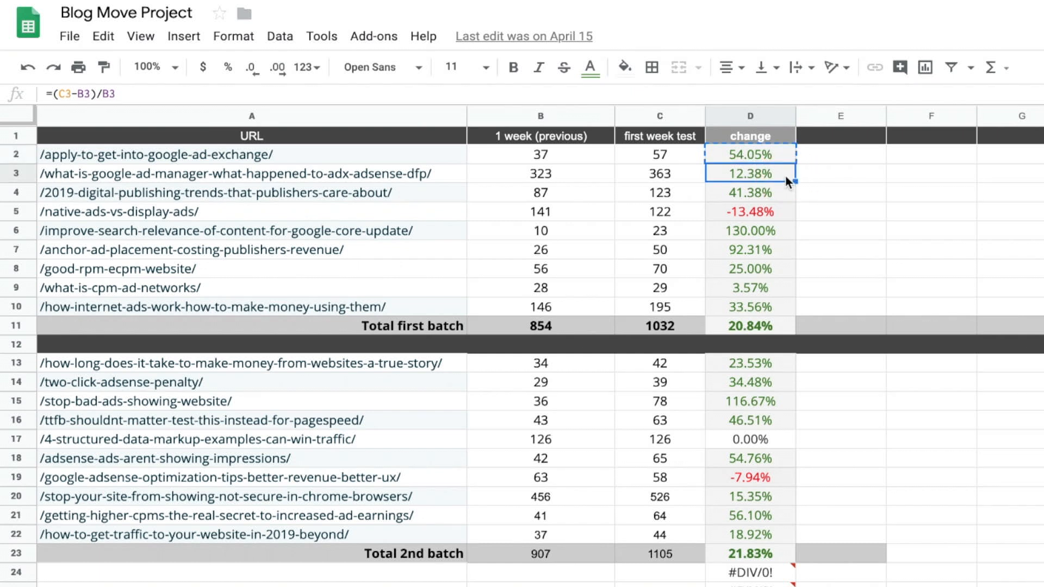
pyautogui.click(840, 179)
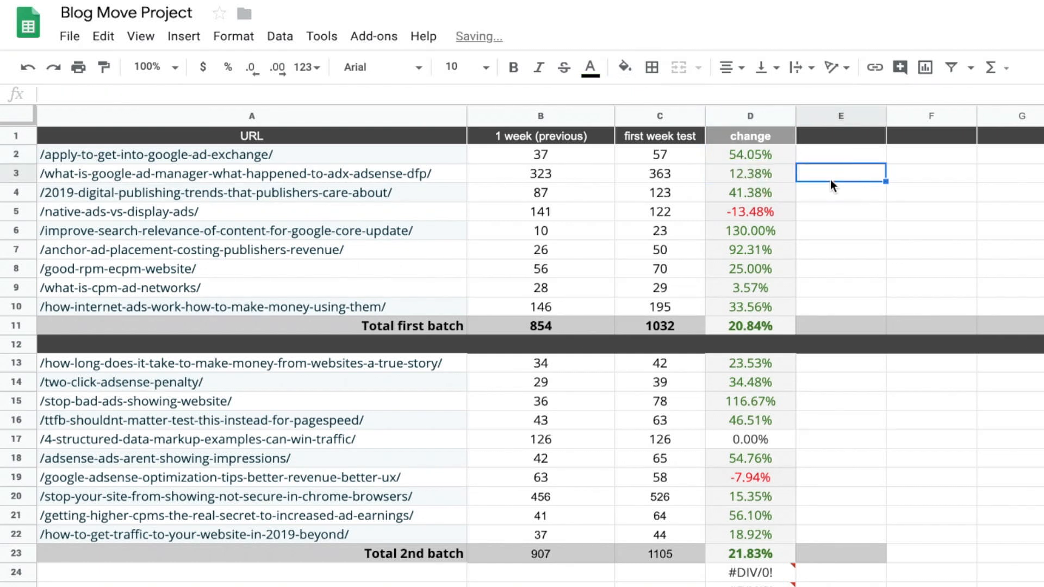
pyautogui.click(749, 173)
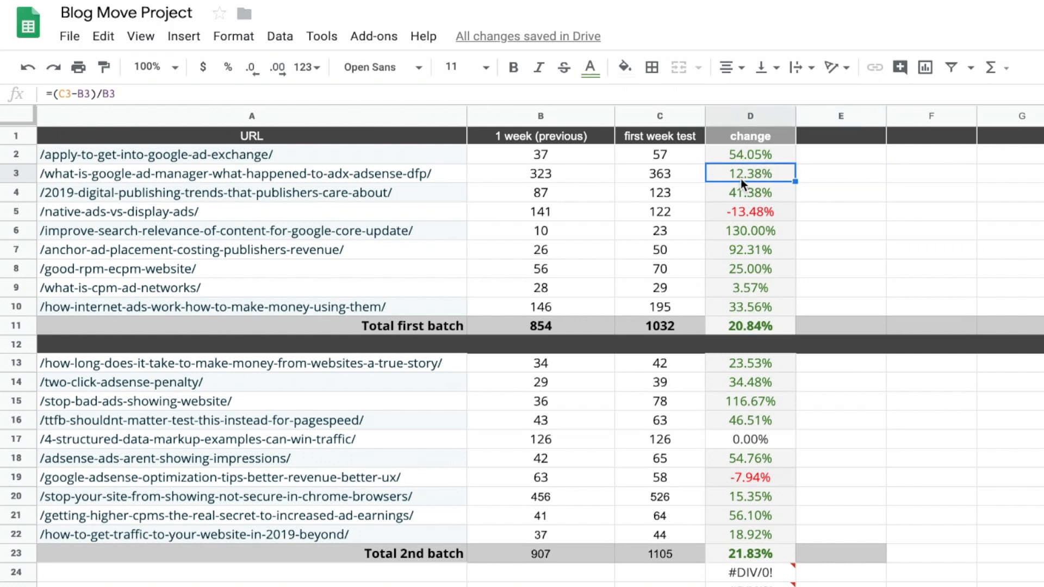
pyautogui.scroll(-3)
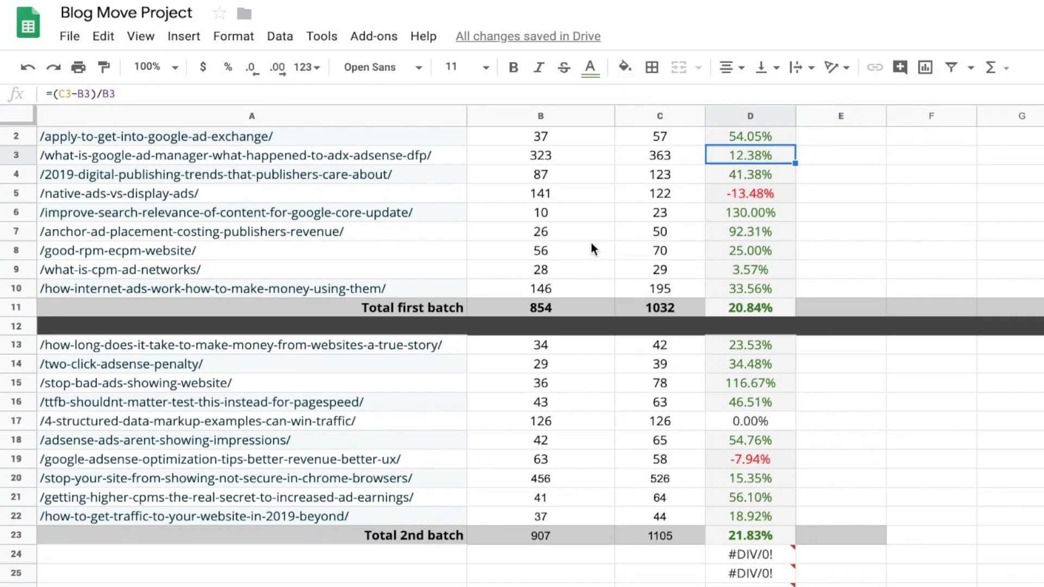
pyautogui.scroll(3)
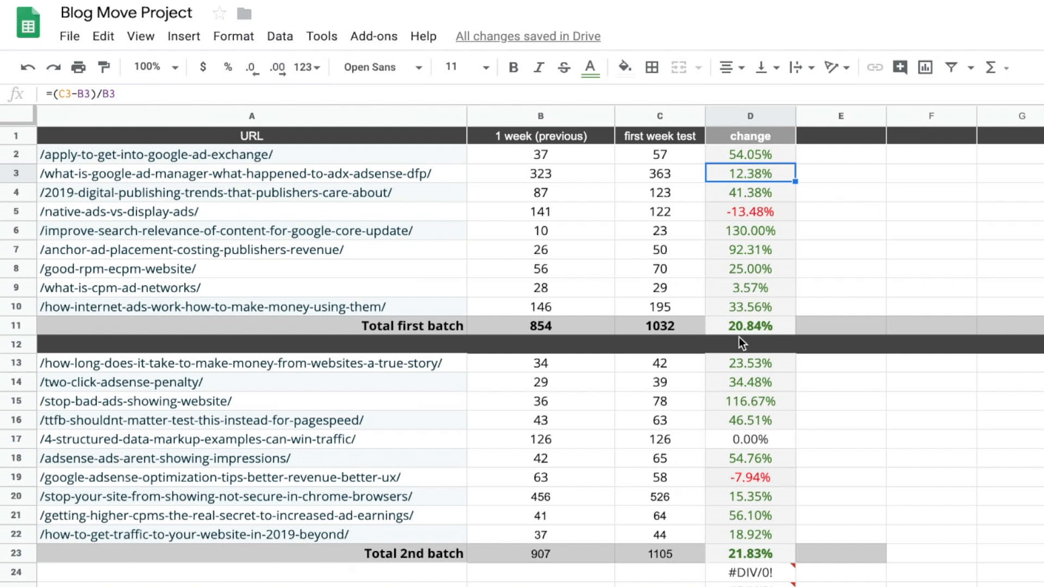
pyautogui.moveTo(752, 334)
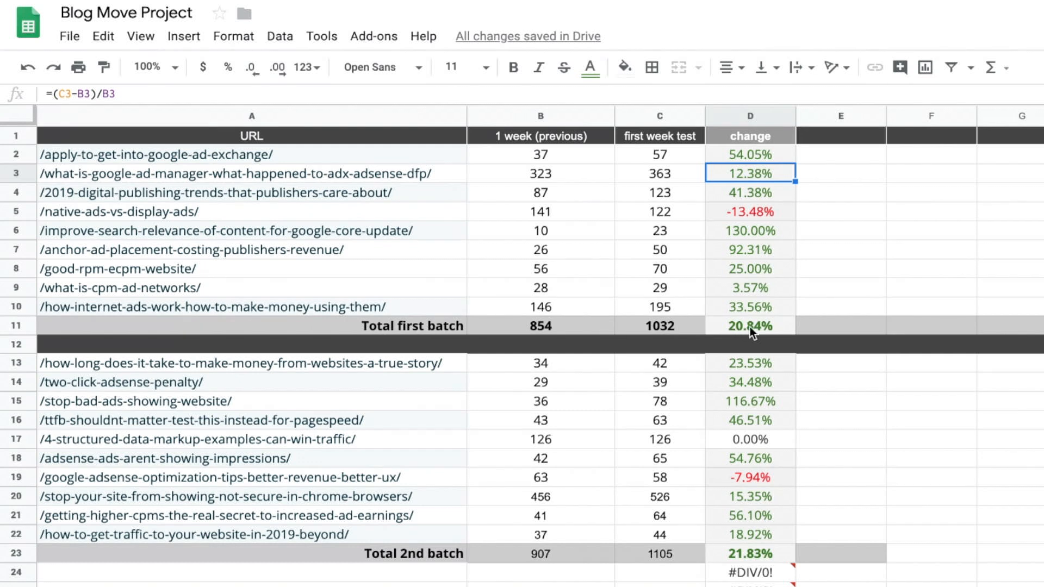
pyautogui.moveTo(753, 334)
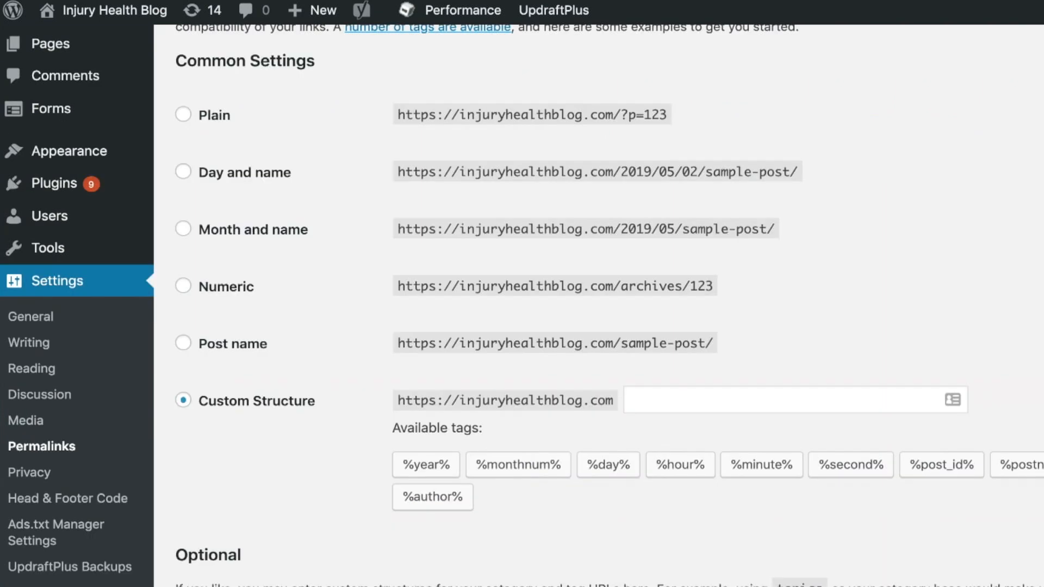
# - Select Post name permalinks, then switch to the Custom Structure option
pyautogui.scroll(3)
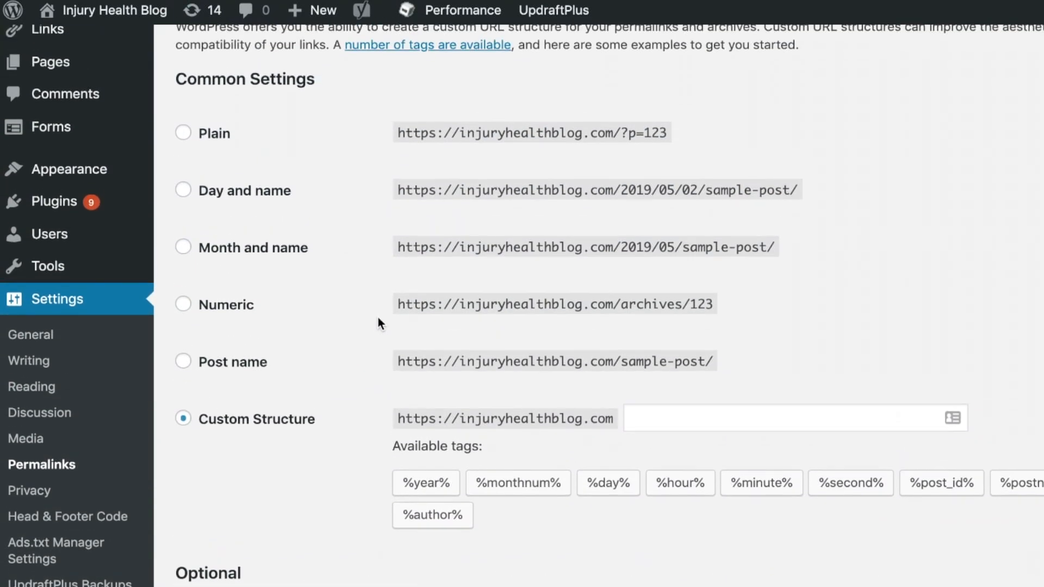
pyautogui.scroll(3)
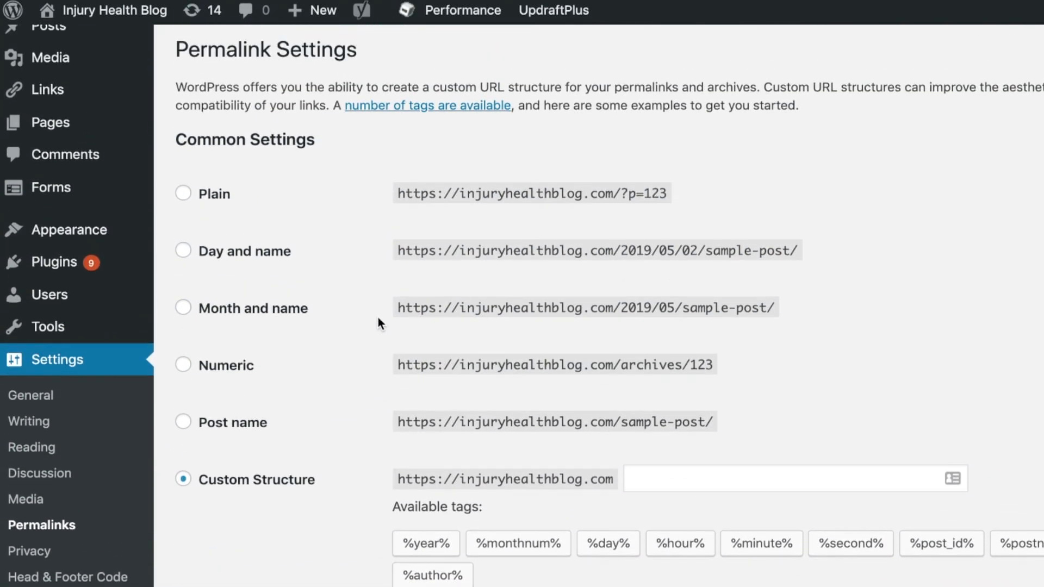
pyautogui.scroll(-3)
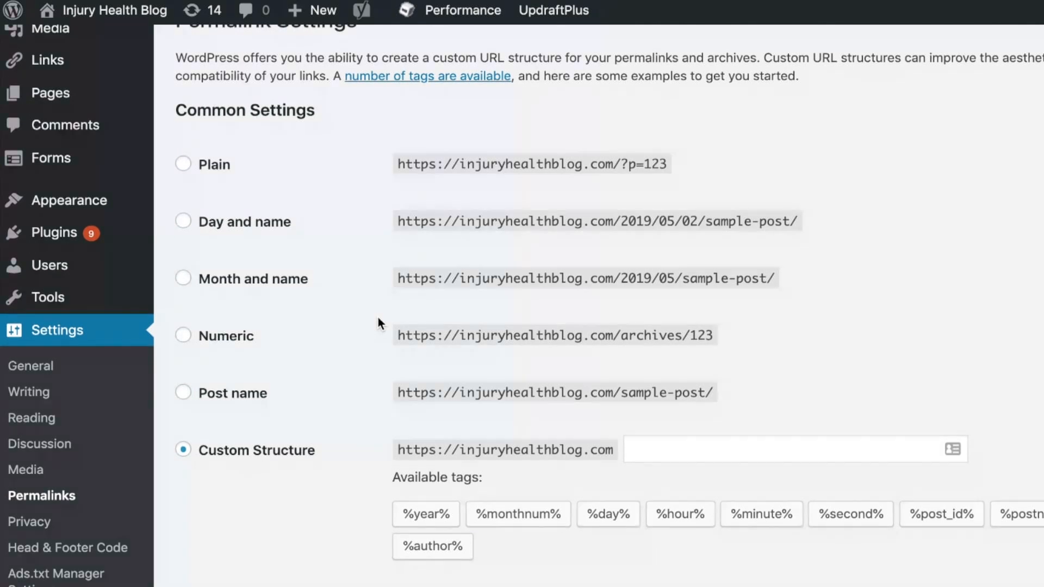
pyautogui.moveTo(259, 272)
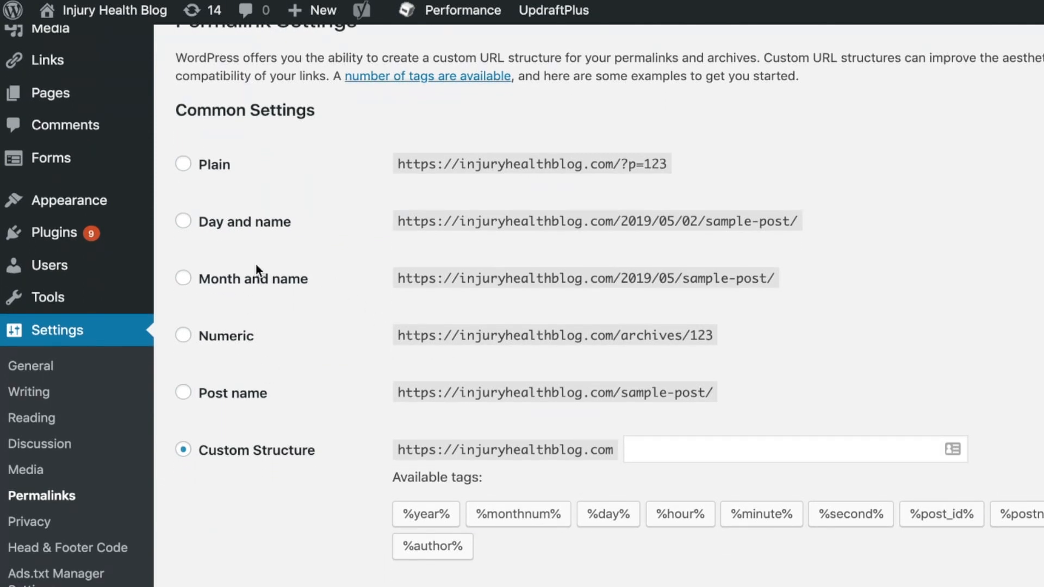
pyautogui.moveTo(231, 338)
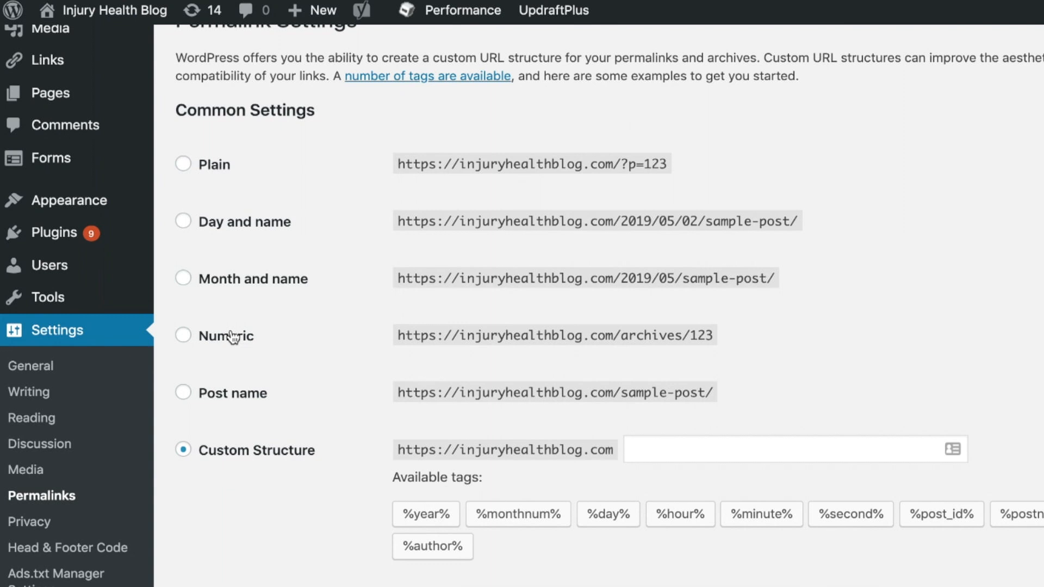
pyautogui.moveTo(615, 219)
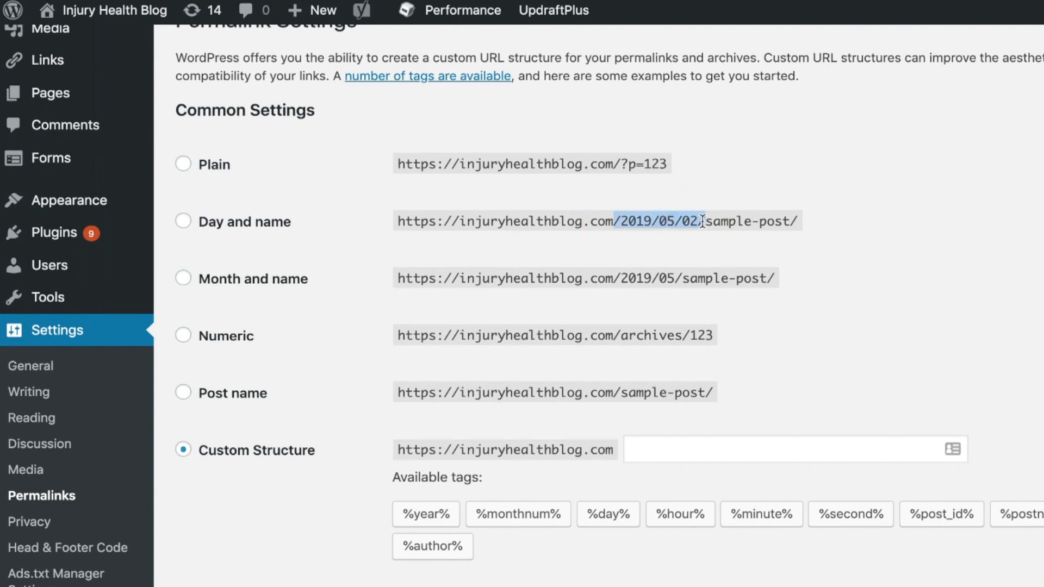
pyautogui.moveTo(662, 222)
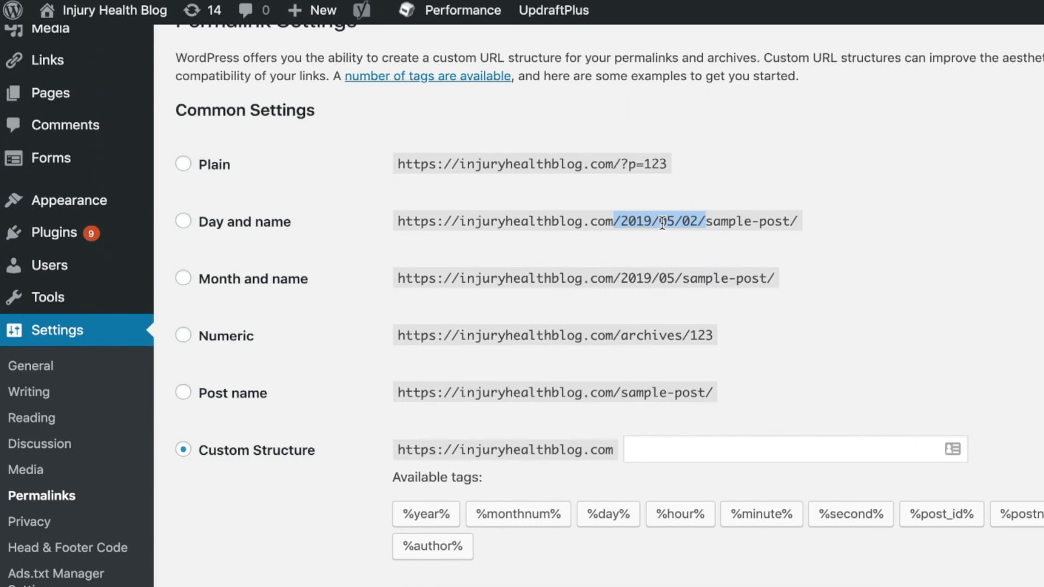
pyautogui.moveTo(261, 402)
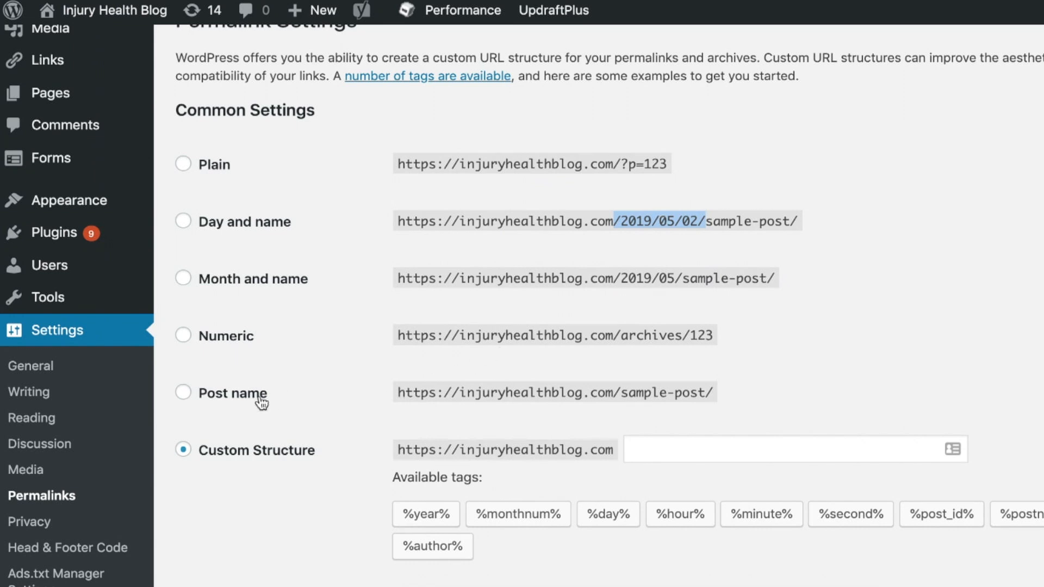
pyautogui.click(182, 392)
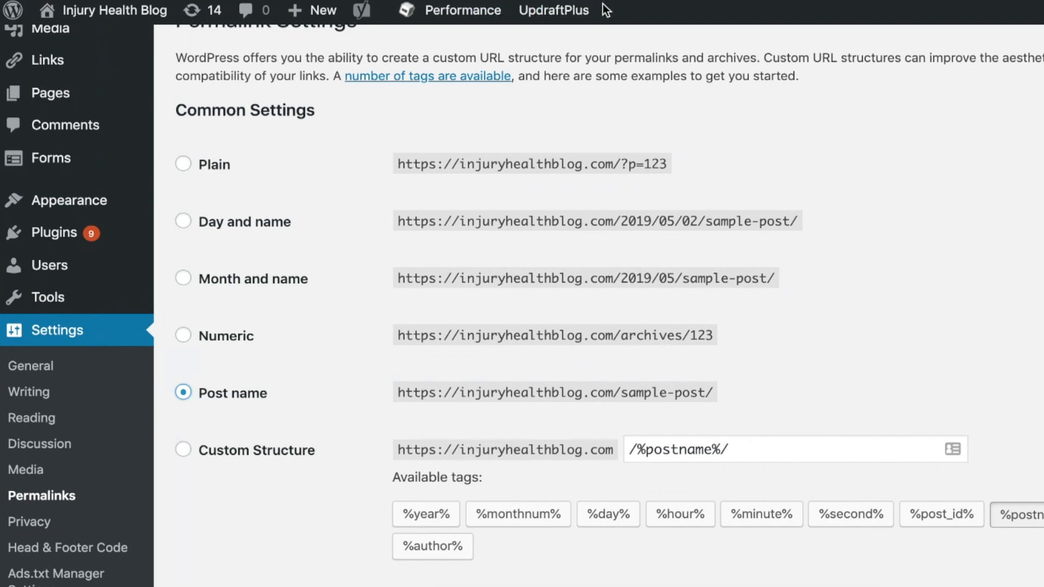
pyautogui.moveTo(650, 316)
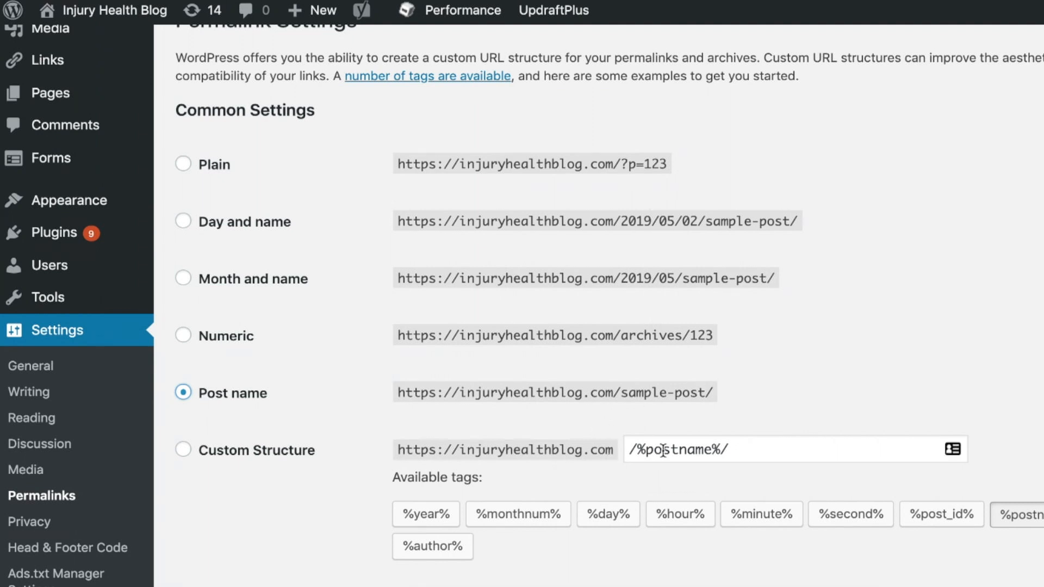
pyautogui.click(183, 450)
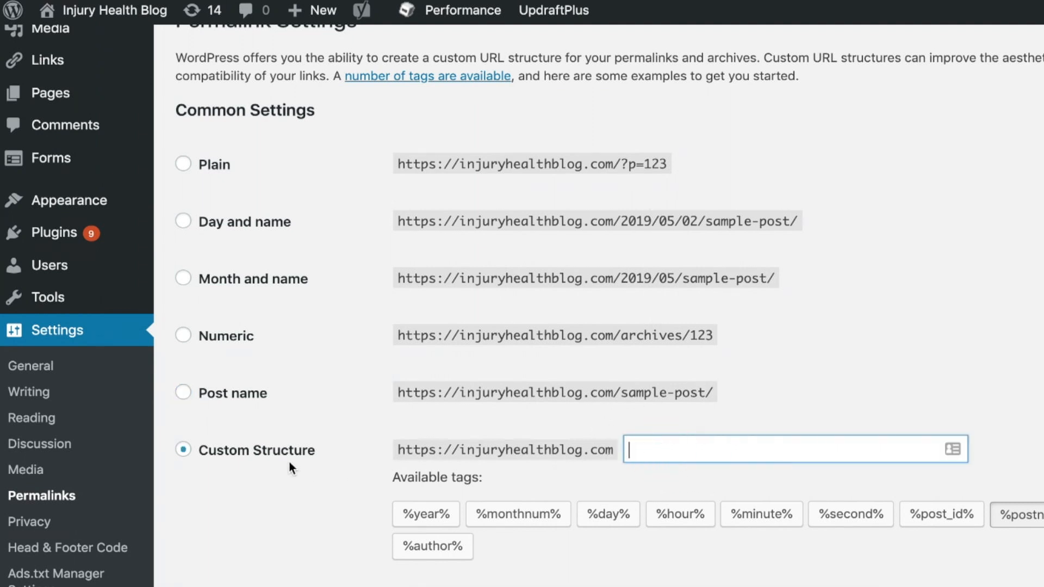
pyautogui.moveTo(518, 514)
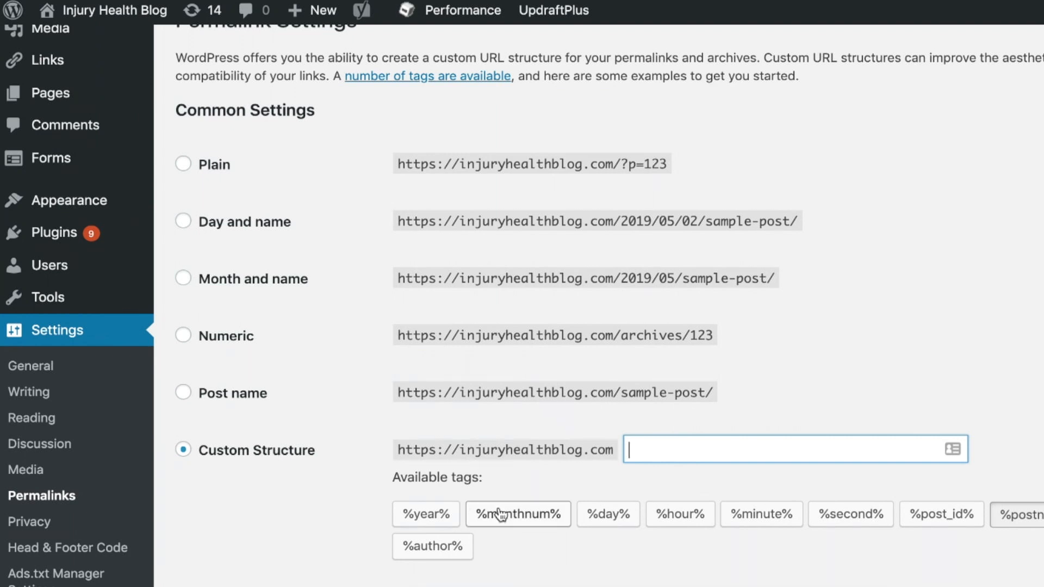
pyautogui.moveTo(545, 523)
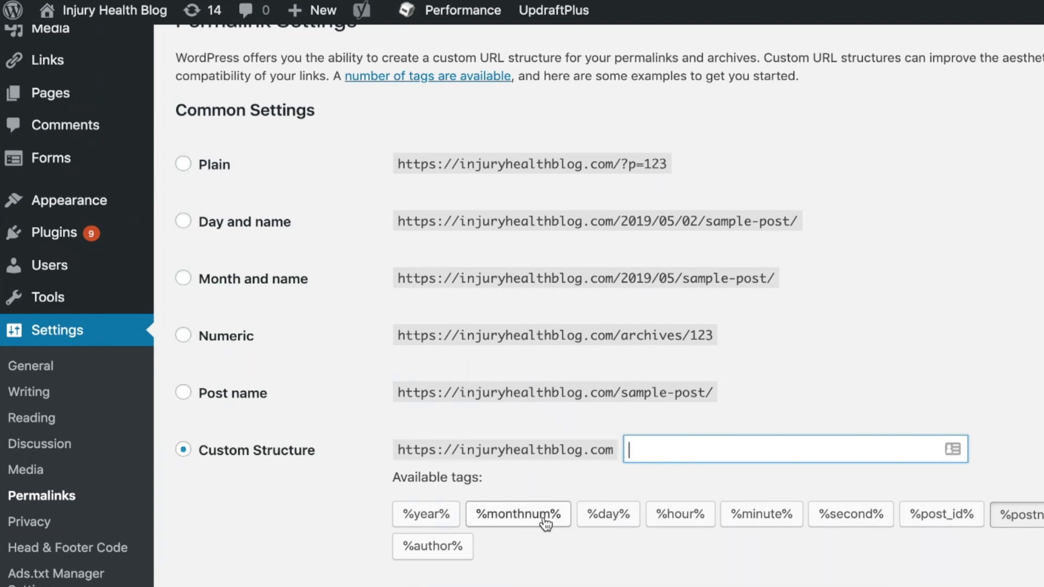
# - Build the custom structure /%year%/%monthnum%/%postname%
pyautogui.click(425, 514)
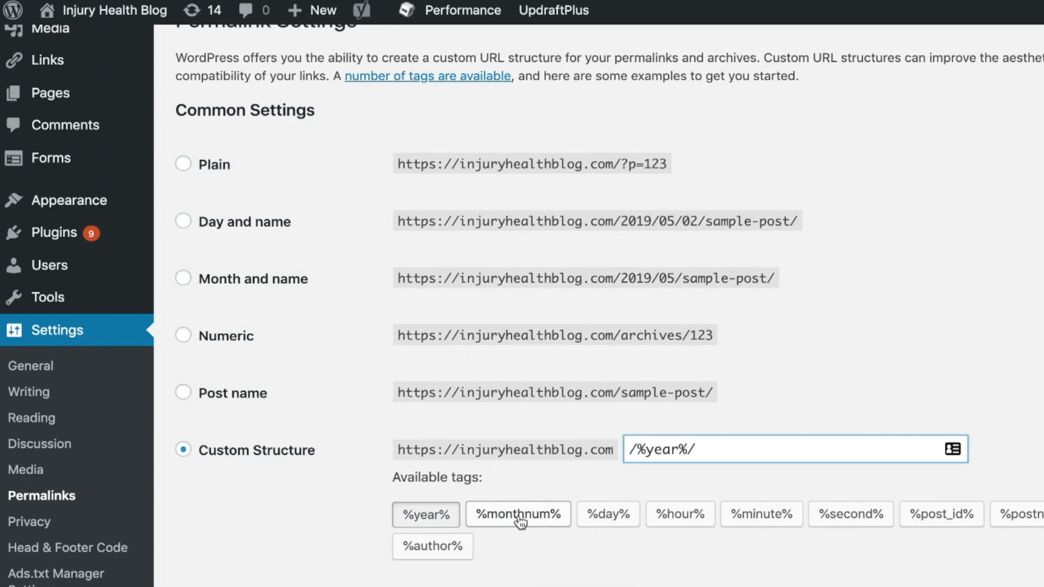
pyautogui.click(518, 514)
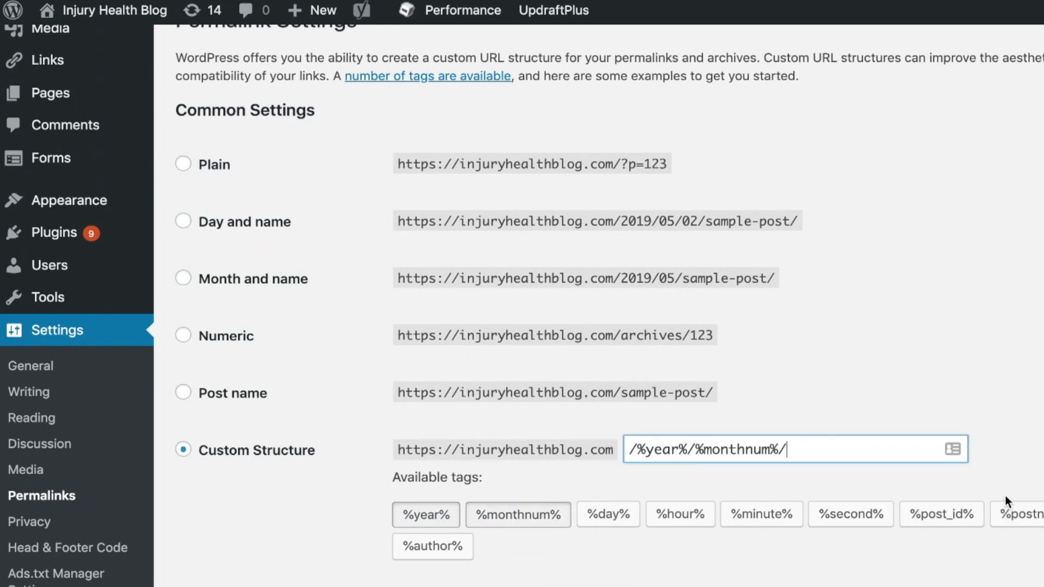
pyautogui.write('%postname%')
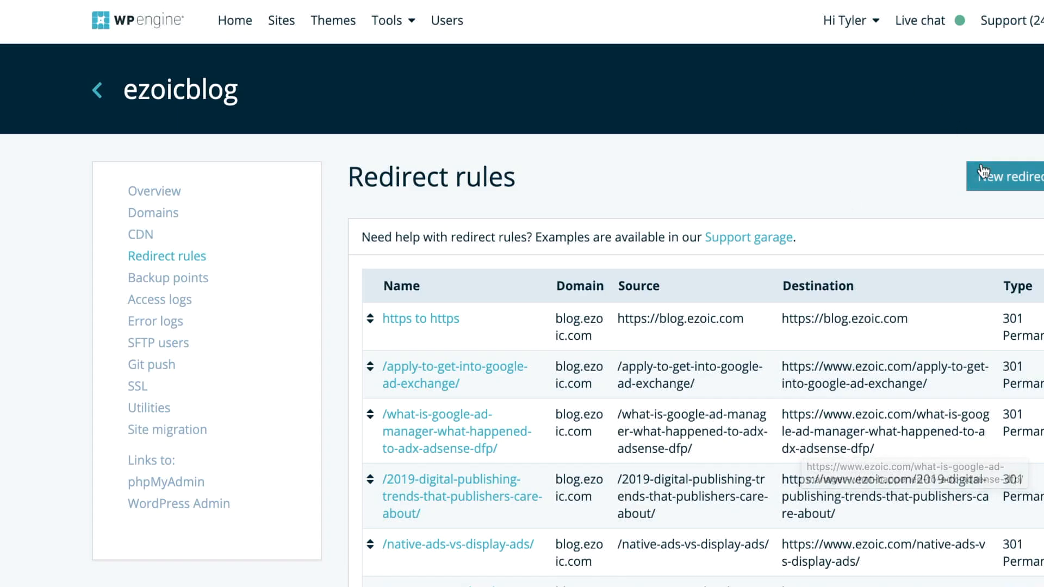
# - Start a new redirect rule named 'Redirect ru' with regex source /%year%/%monthnum%/%postname%/$
pyautogui.click(1010, 176)
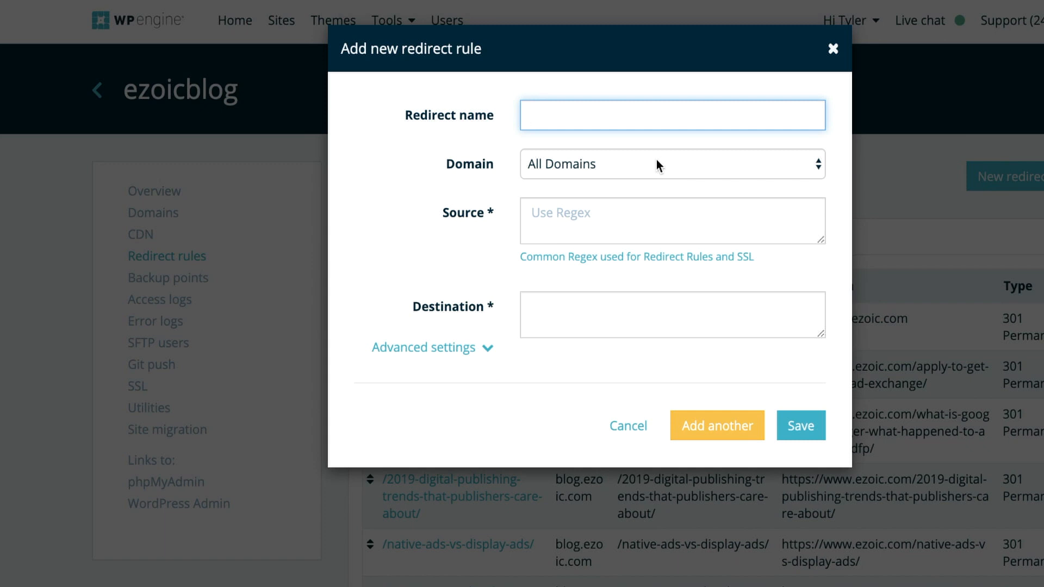
pyautogui.write('Redirect ru')
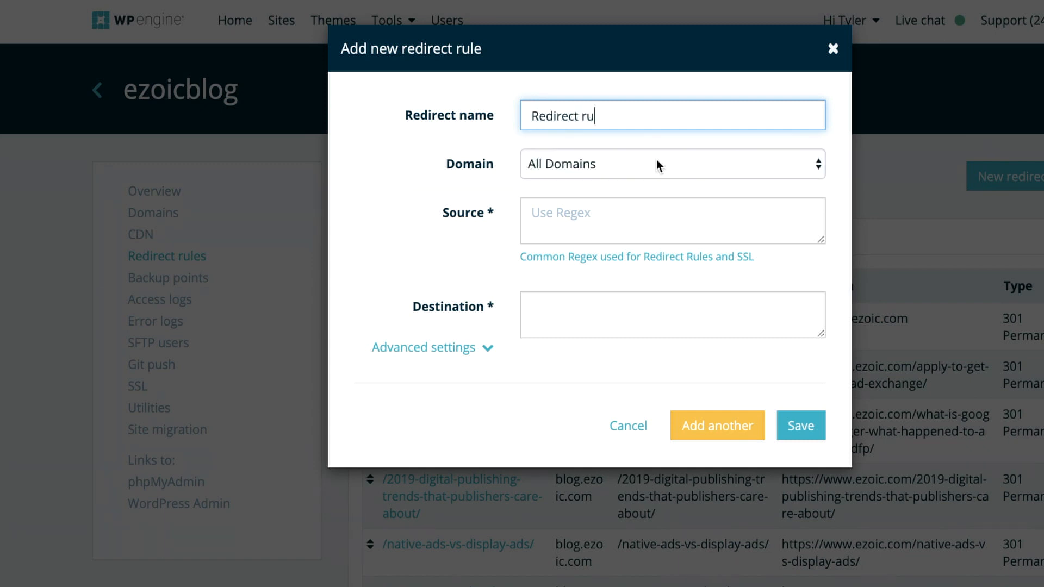
pyautogui.write('/%year%/%monthnum%/%postname%/')
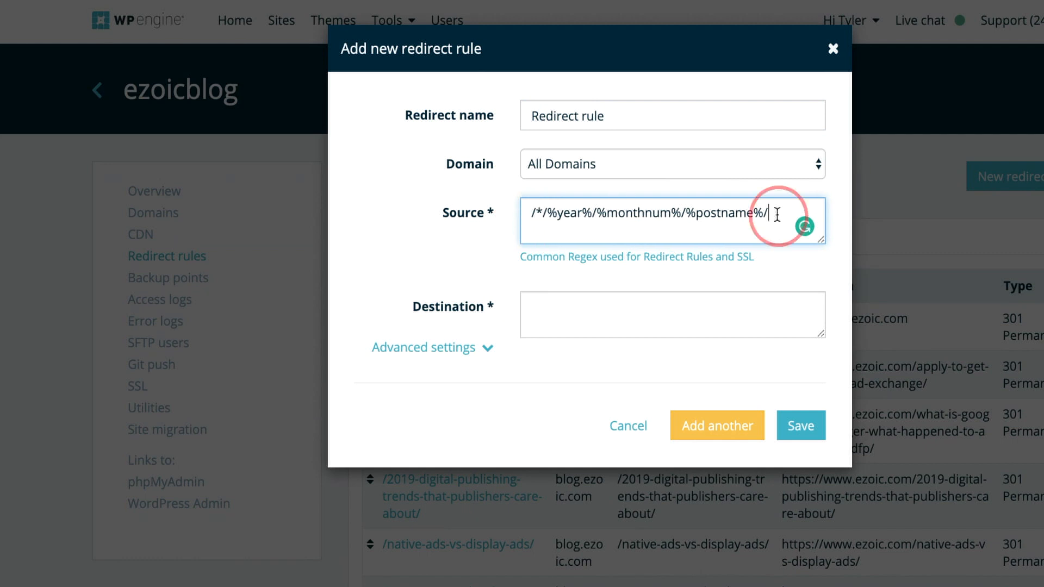
pyautogui.write('$')
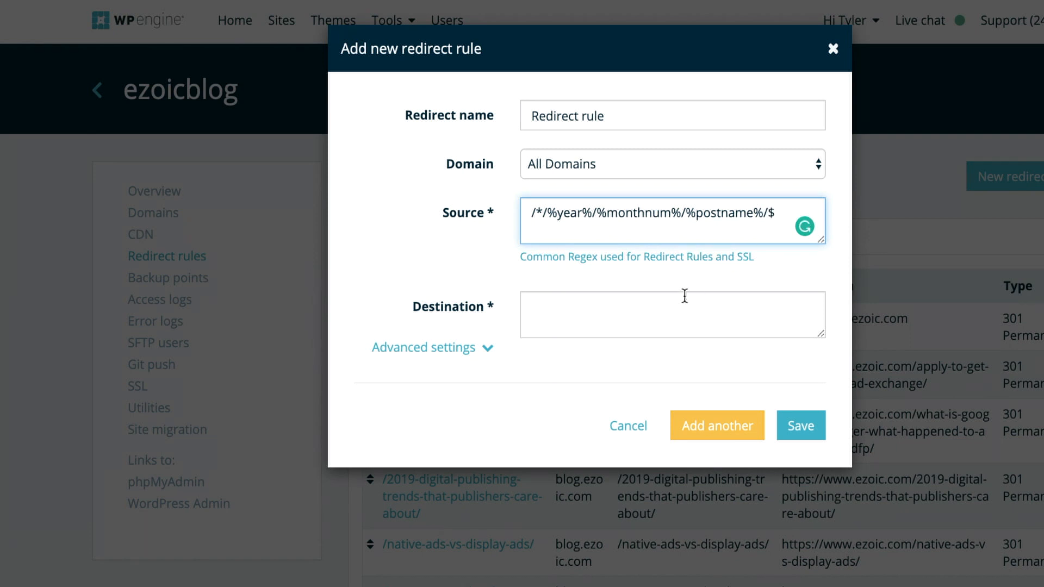
# - Fill the destination with /%year%/%monthnum%/%postname%/ then /%postname%/
pyautogui.write('/%year%/%monthnum%/%postname%/')
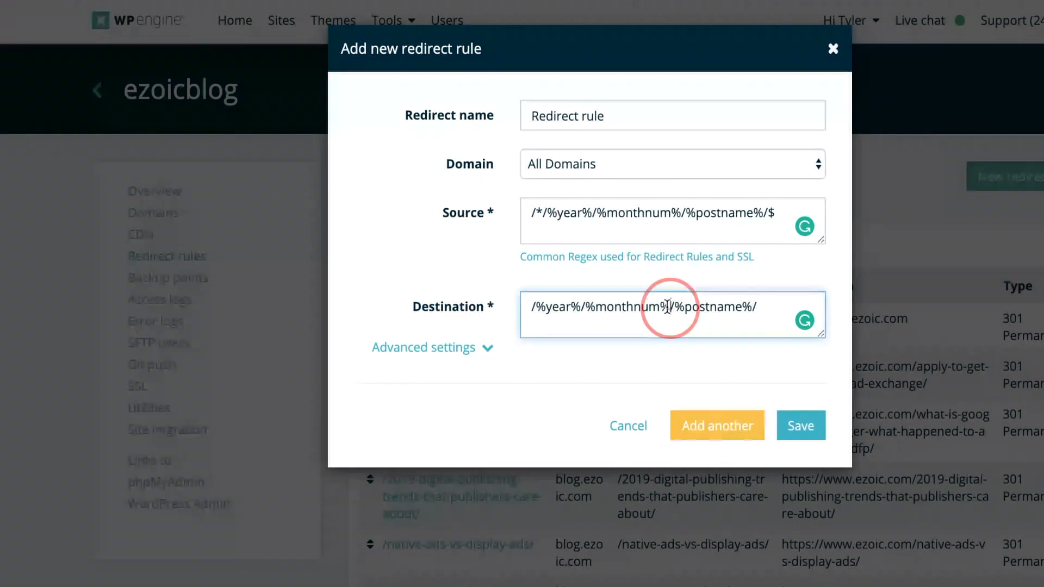
pyautogui.write('/%postname%/')
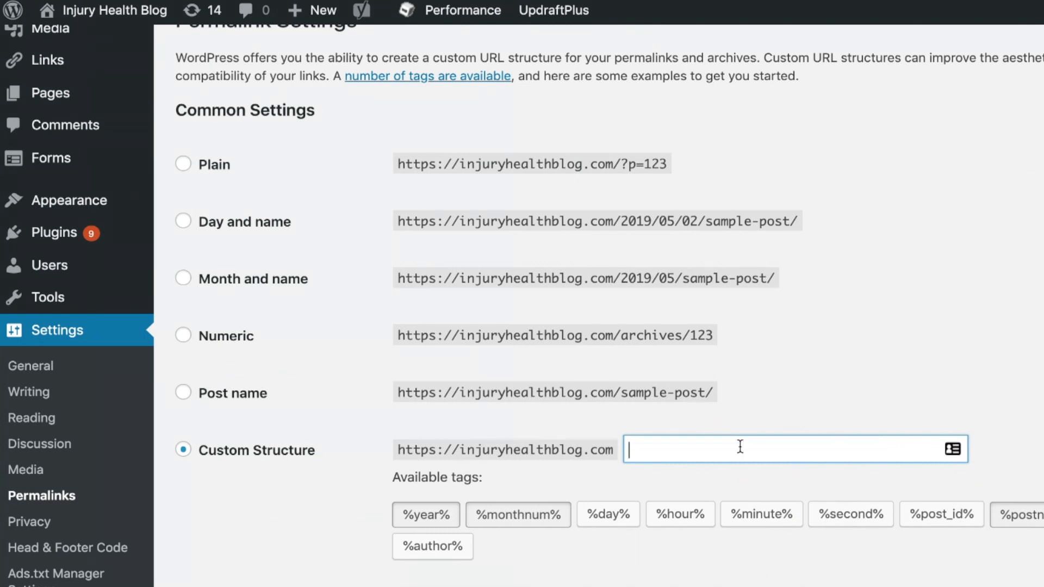
# - Rename the rule 'All my urls', map */%year%/%monthnum%/%postname%/ to */%postname%/, and consult Common Regex help
pyautogui.write('/%postname%/')
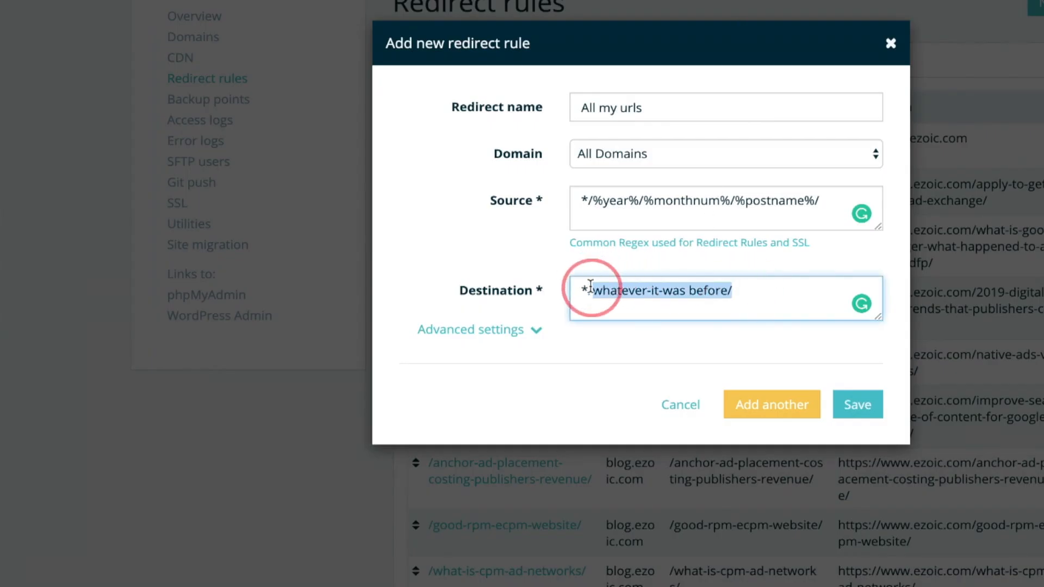
pyautogui.write('*//%postname%/')
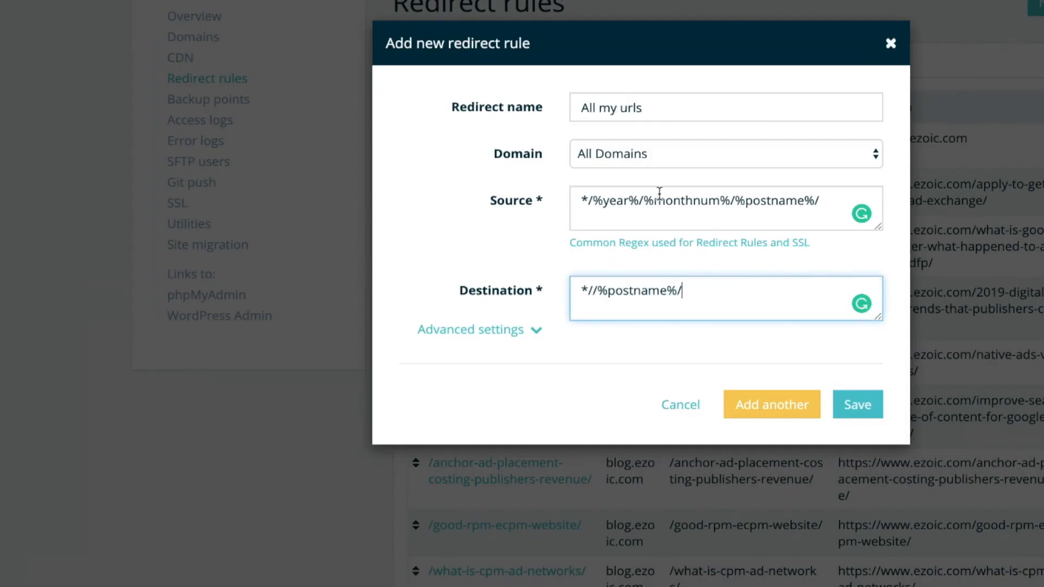
pyautogui.moveTo(588, 218)
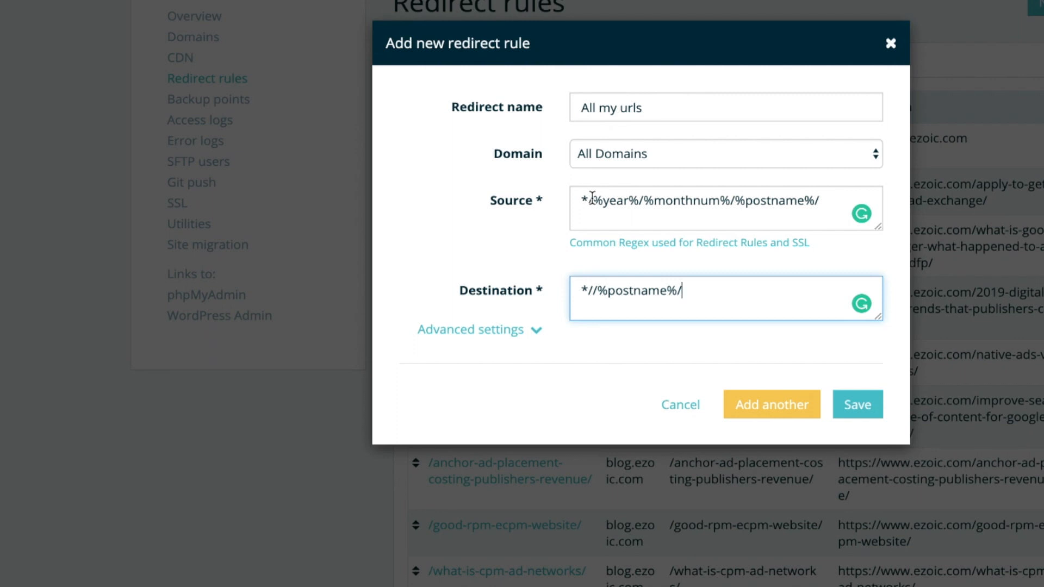
pyautogui.click(652, 200)
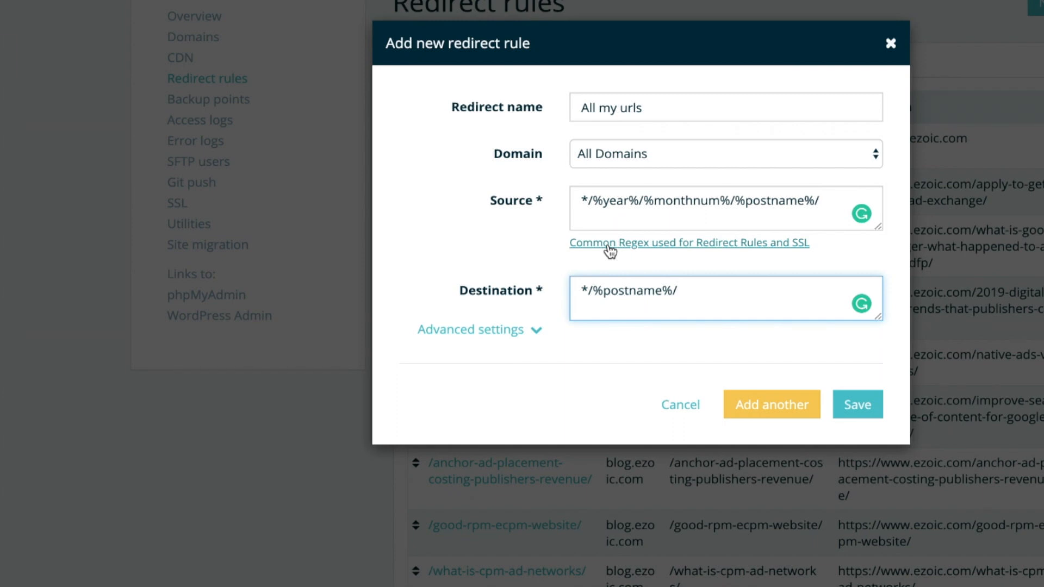
pyautogui.click(688, 243)
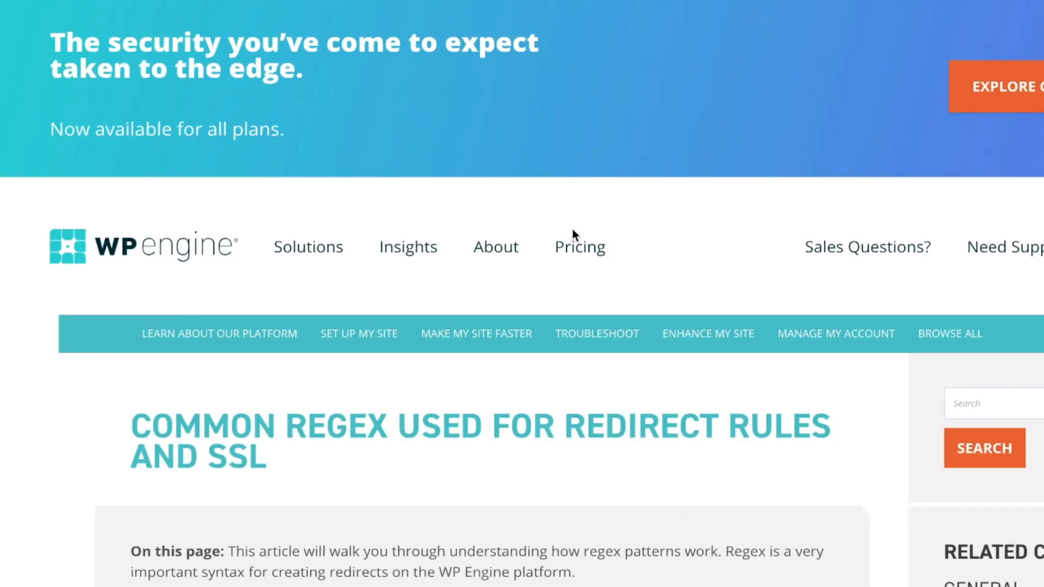
# - Read through the Common Regex support article's redirect pattern reference
pyautogui.scroll(-3)
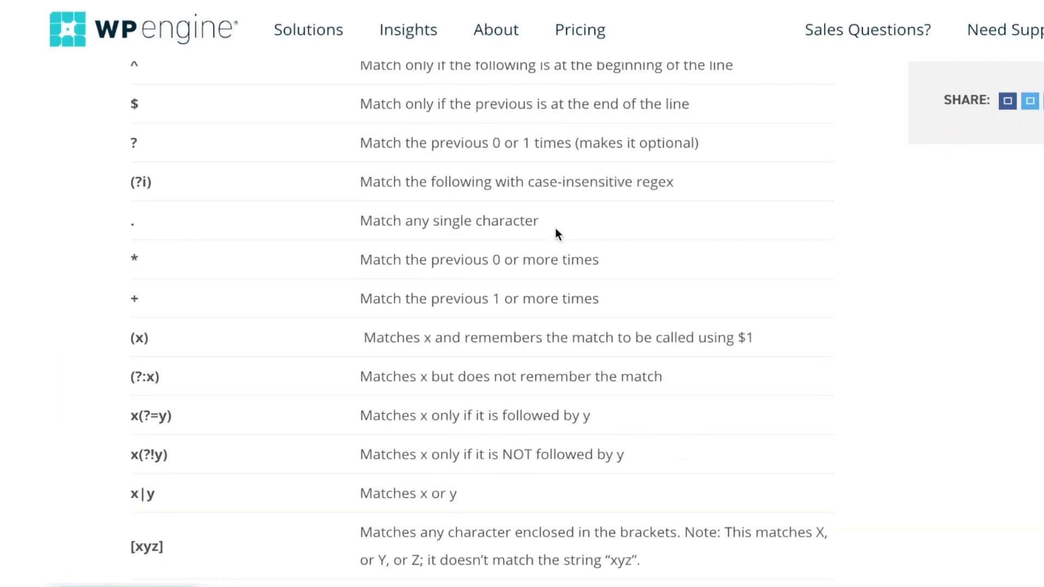
pyautogui.scroll(3)
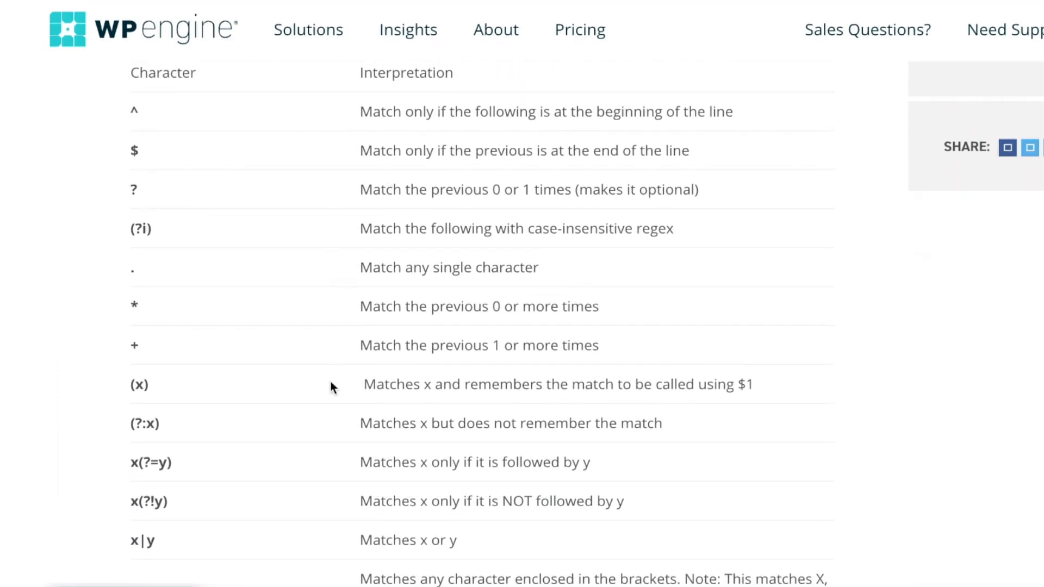
pyautogui.scroll(-3)
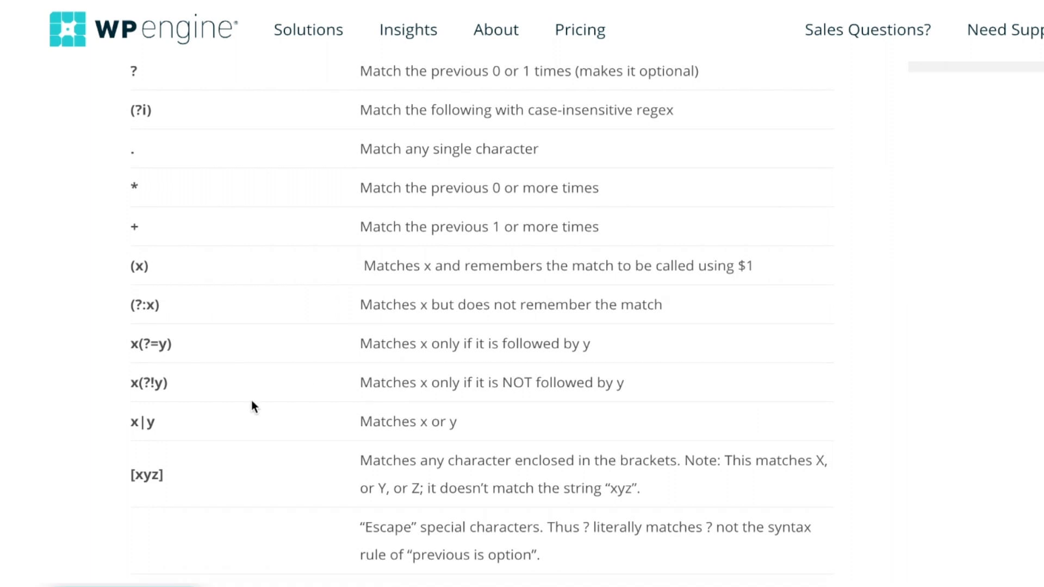
pyautogui.scroll(3)
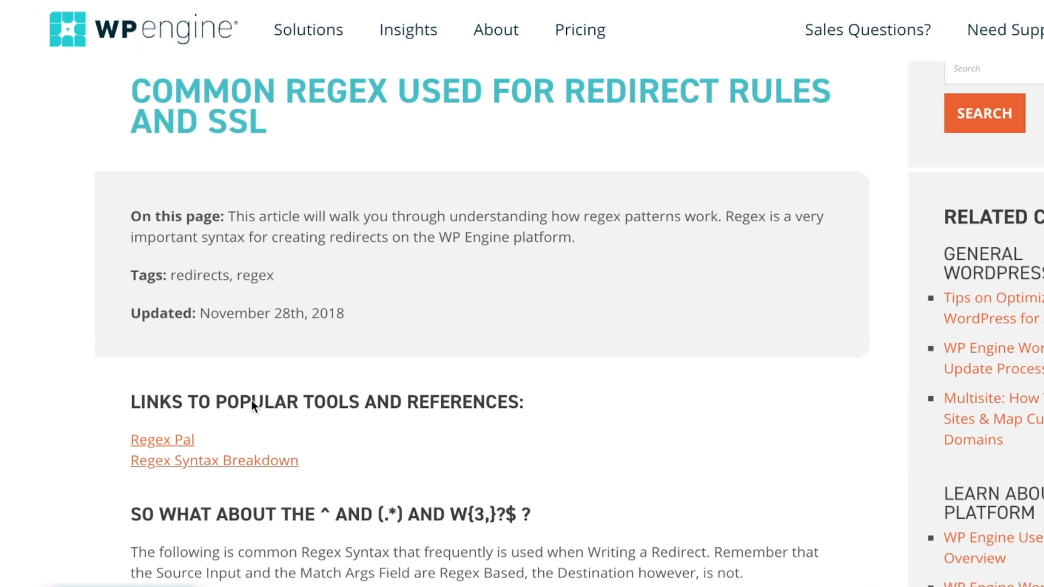
pyautogui.scroll(3)
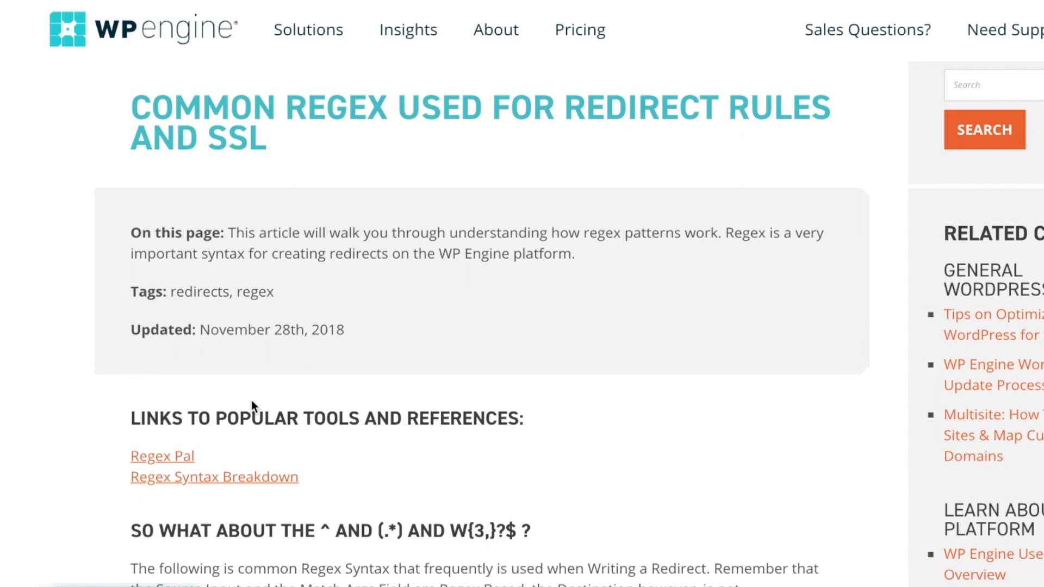
pyautogui.scroll(-3)
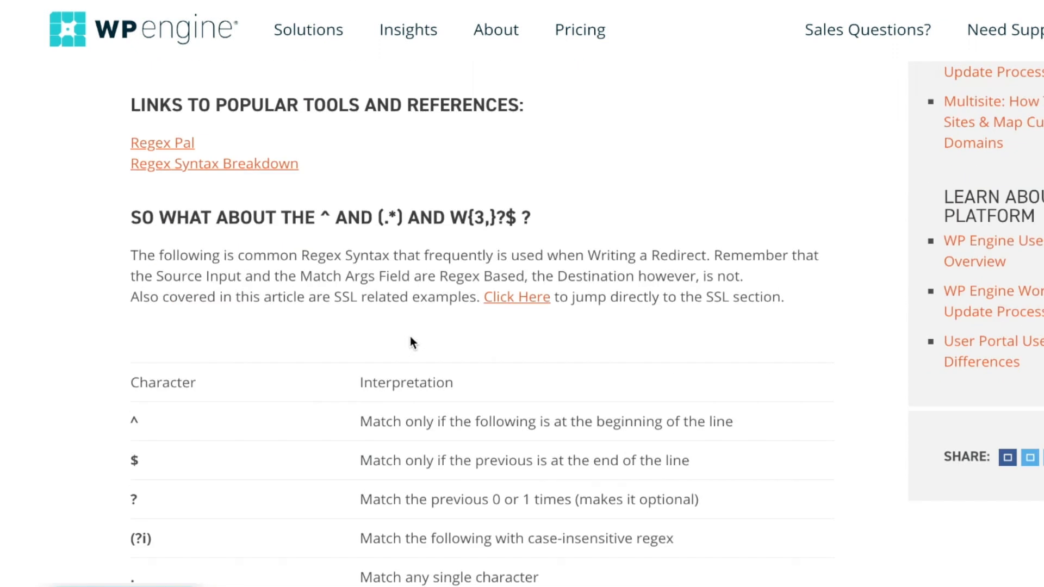
pyautogui.scroll(-3)
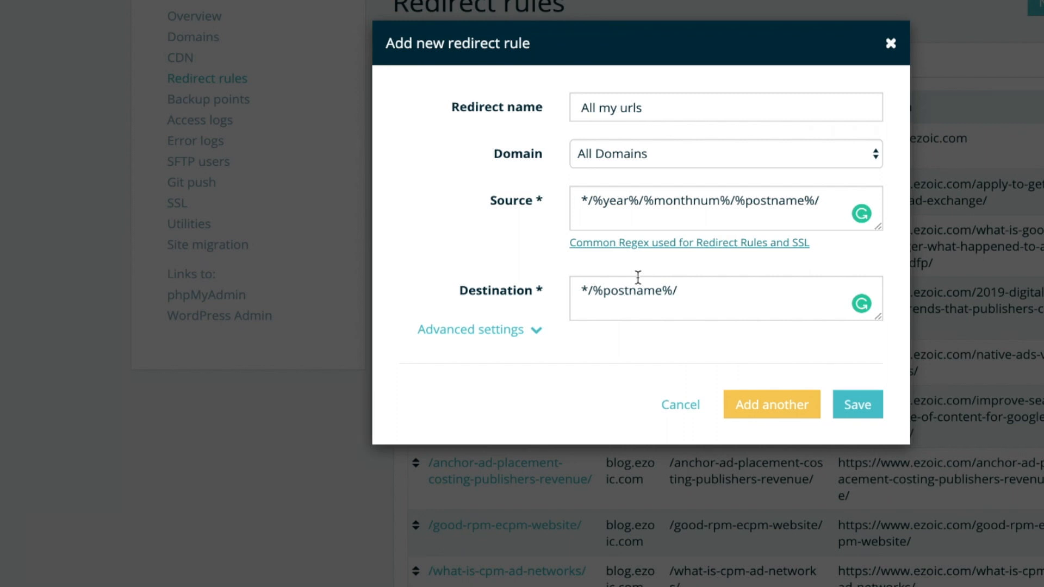
pyautogui.moveTo(895, 48)
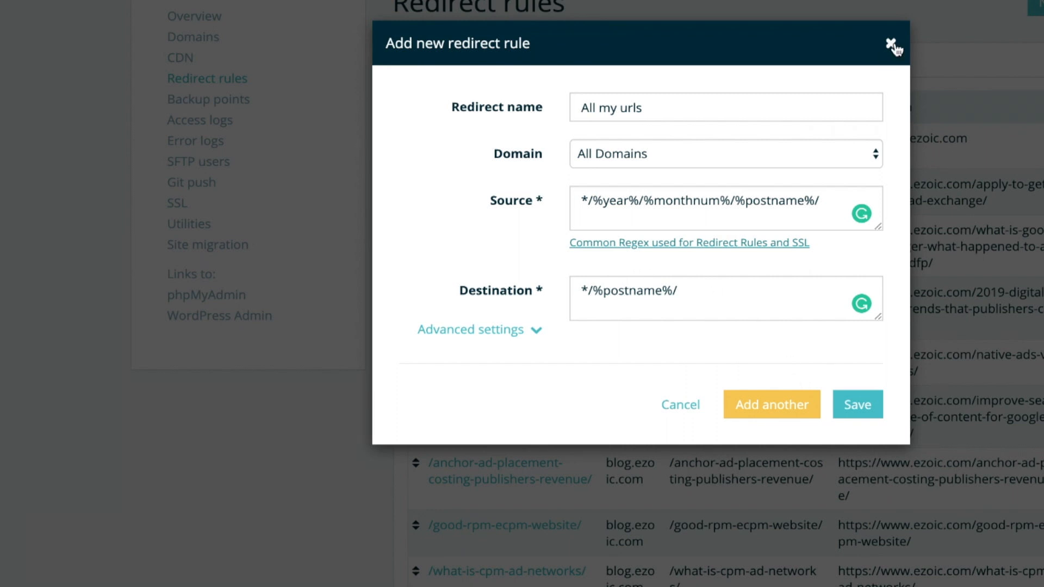
# - Discard the 'All my urls' redirect draft, returning to the Blog Move Project spreadsheet
pyautogui.click(890, 43)
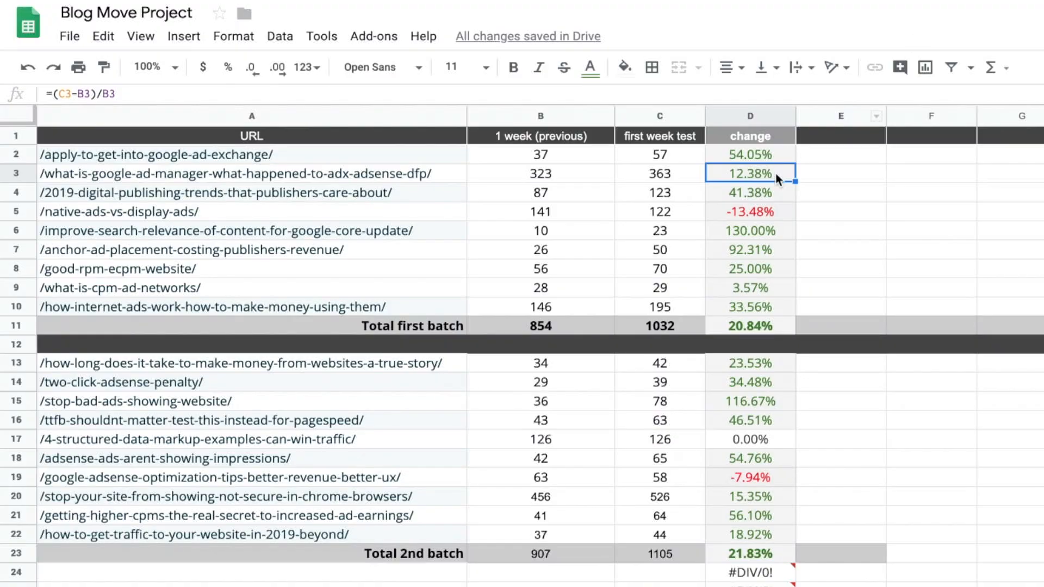
pyautogui.scroll(-3)
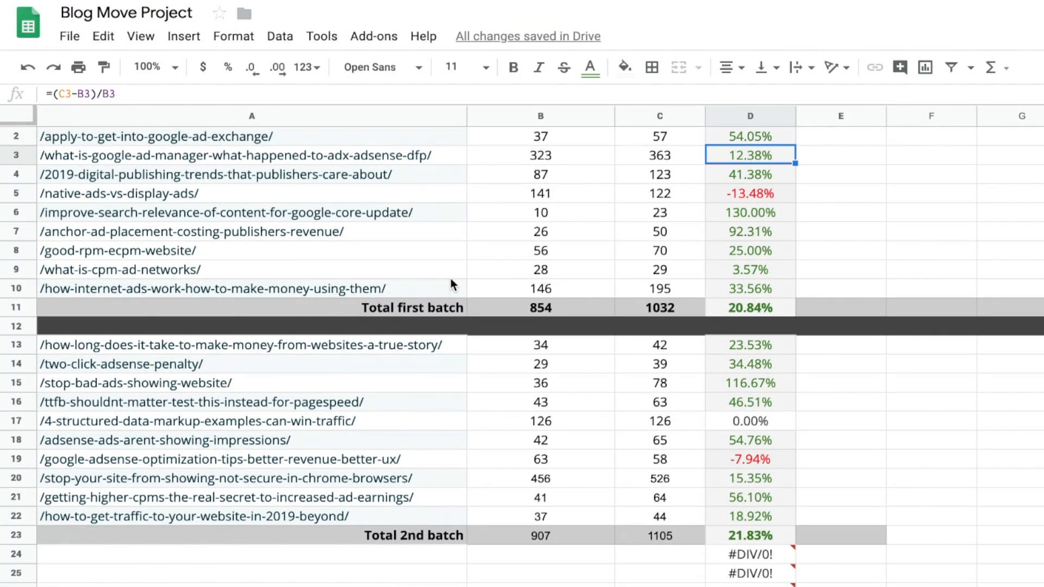